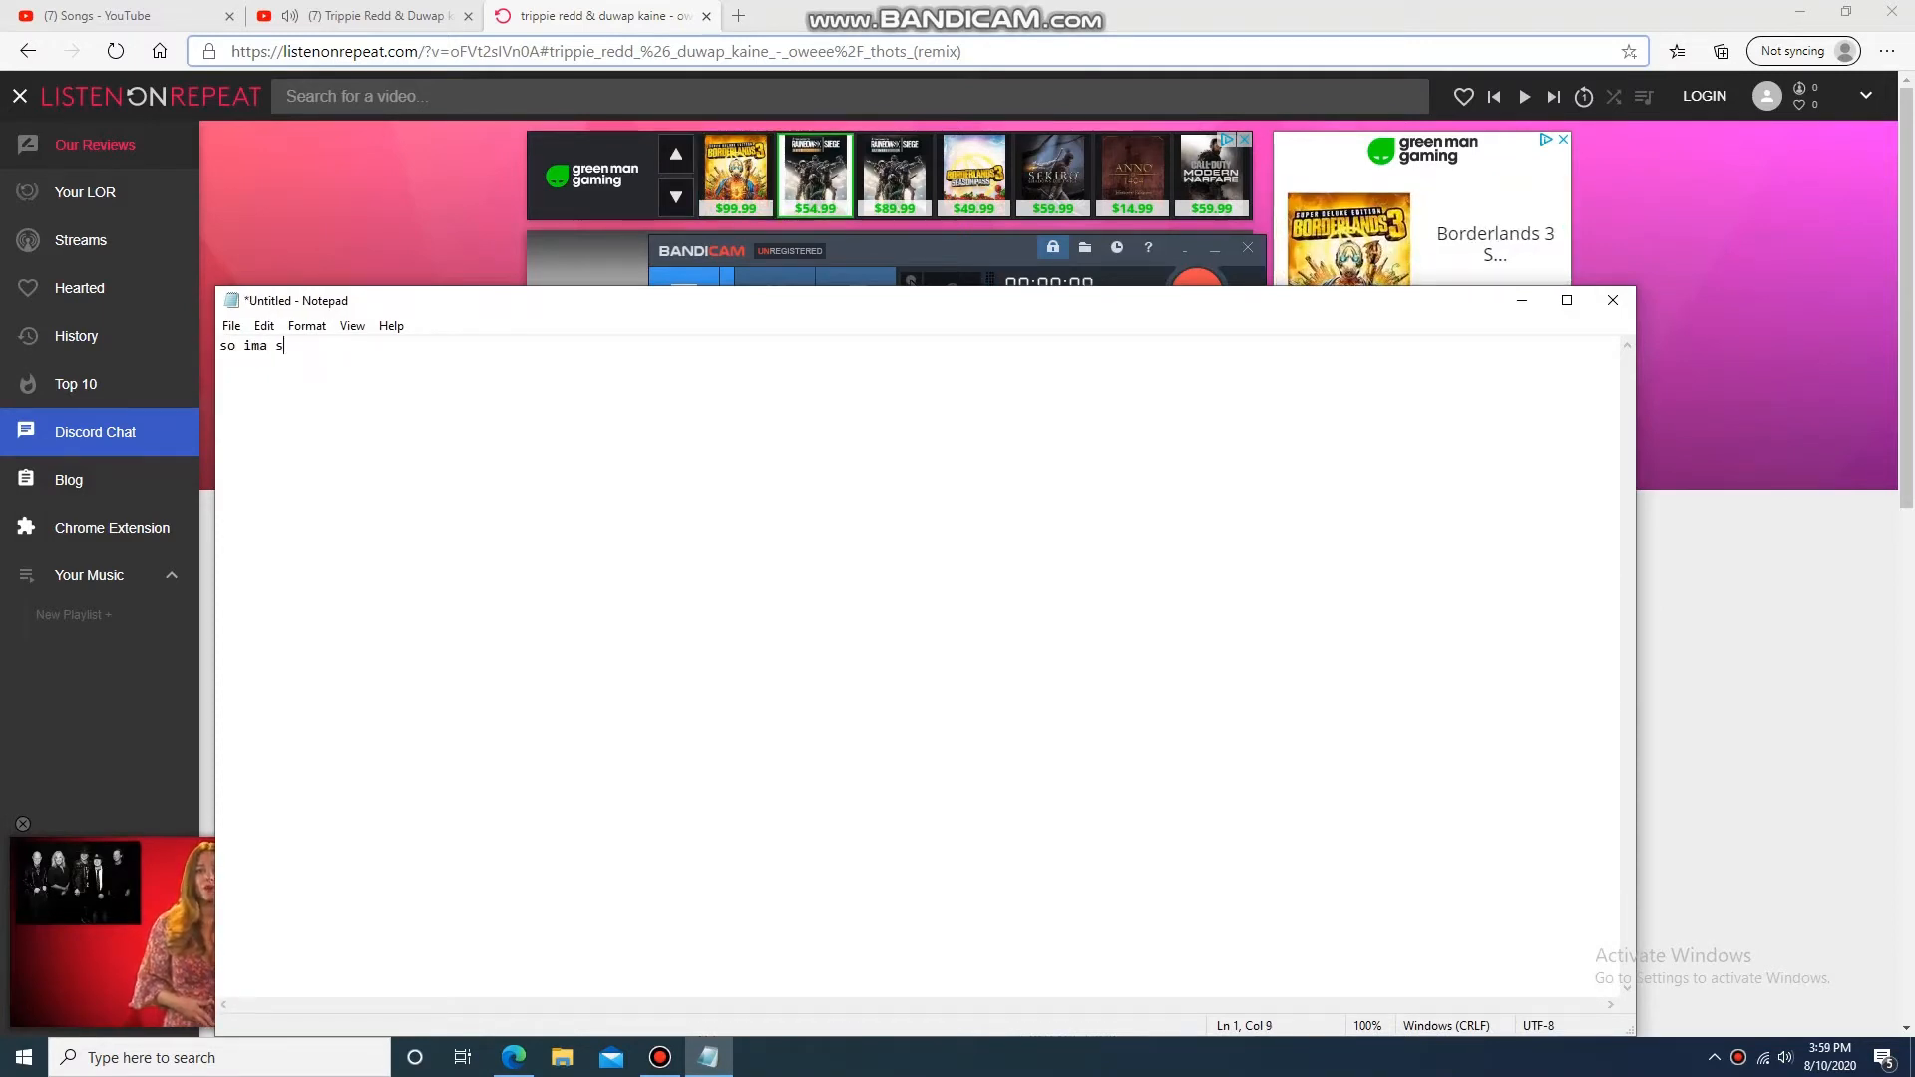
- Write the intro line about showing how to find a removed YouTube video/song's title real quick
type("how yall how to find the")
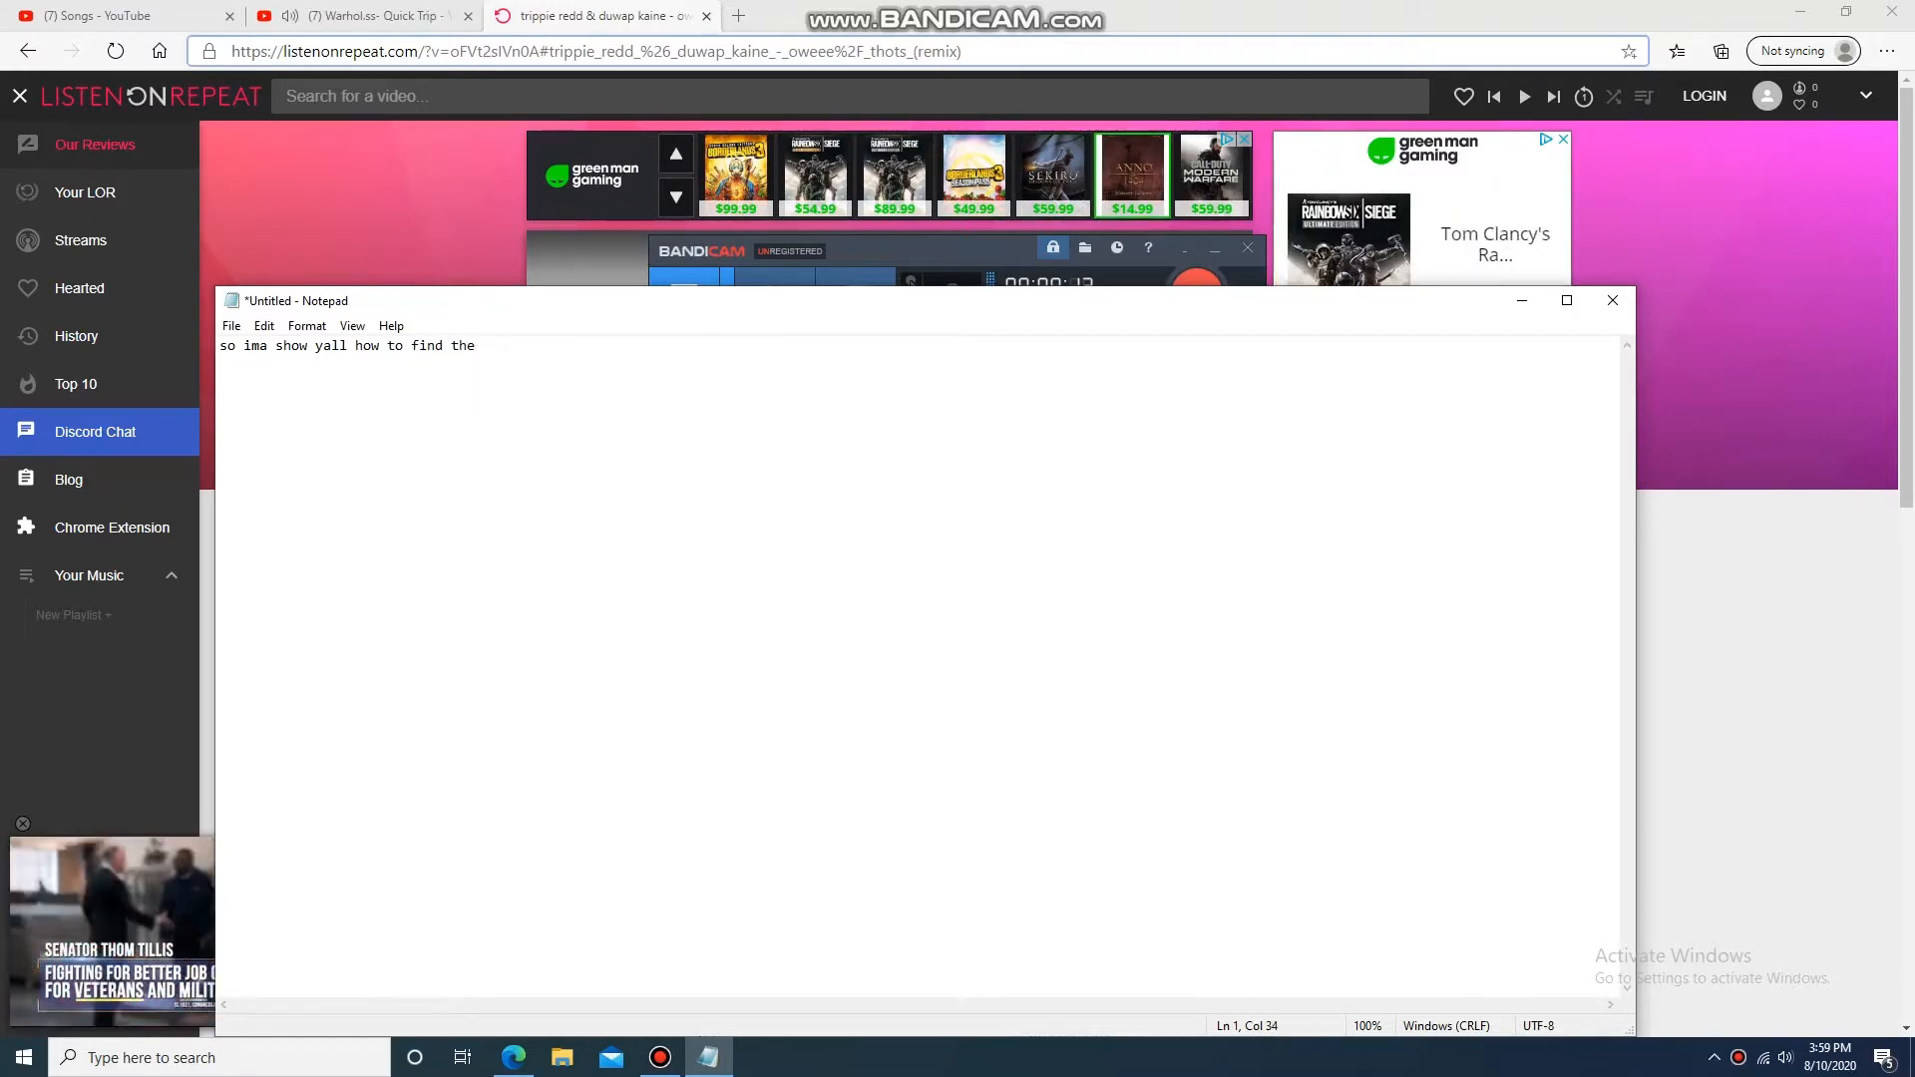
type("title of a removed")
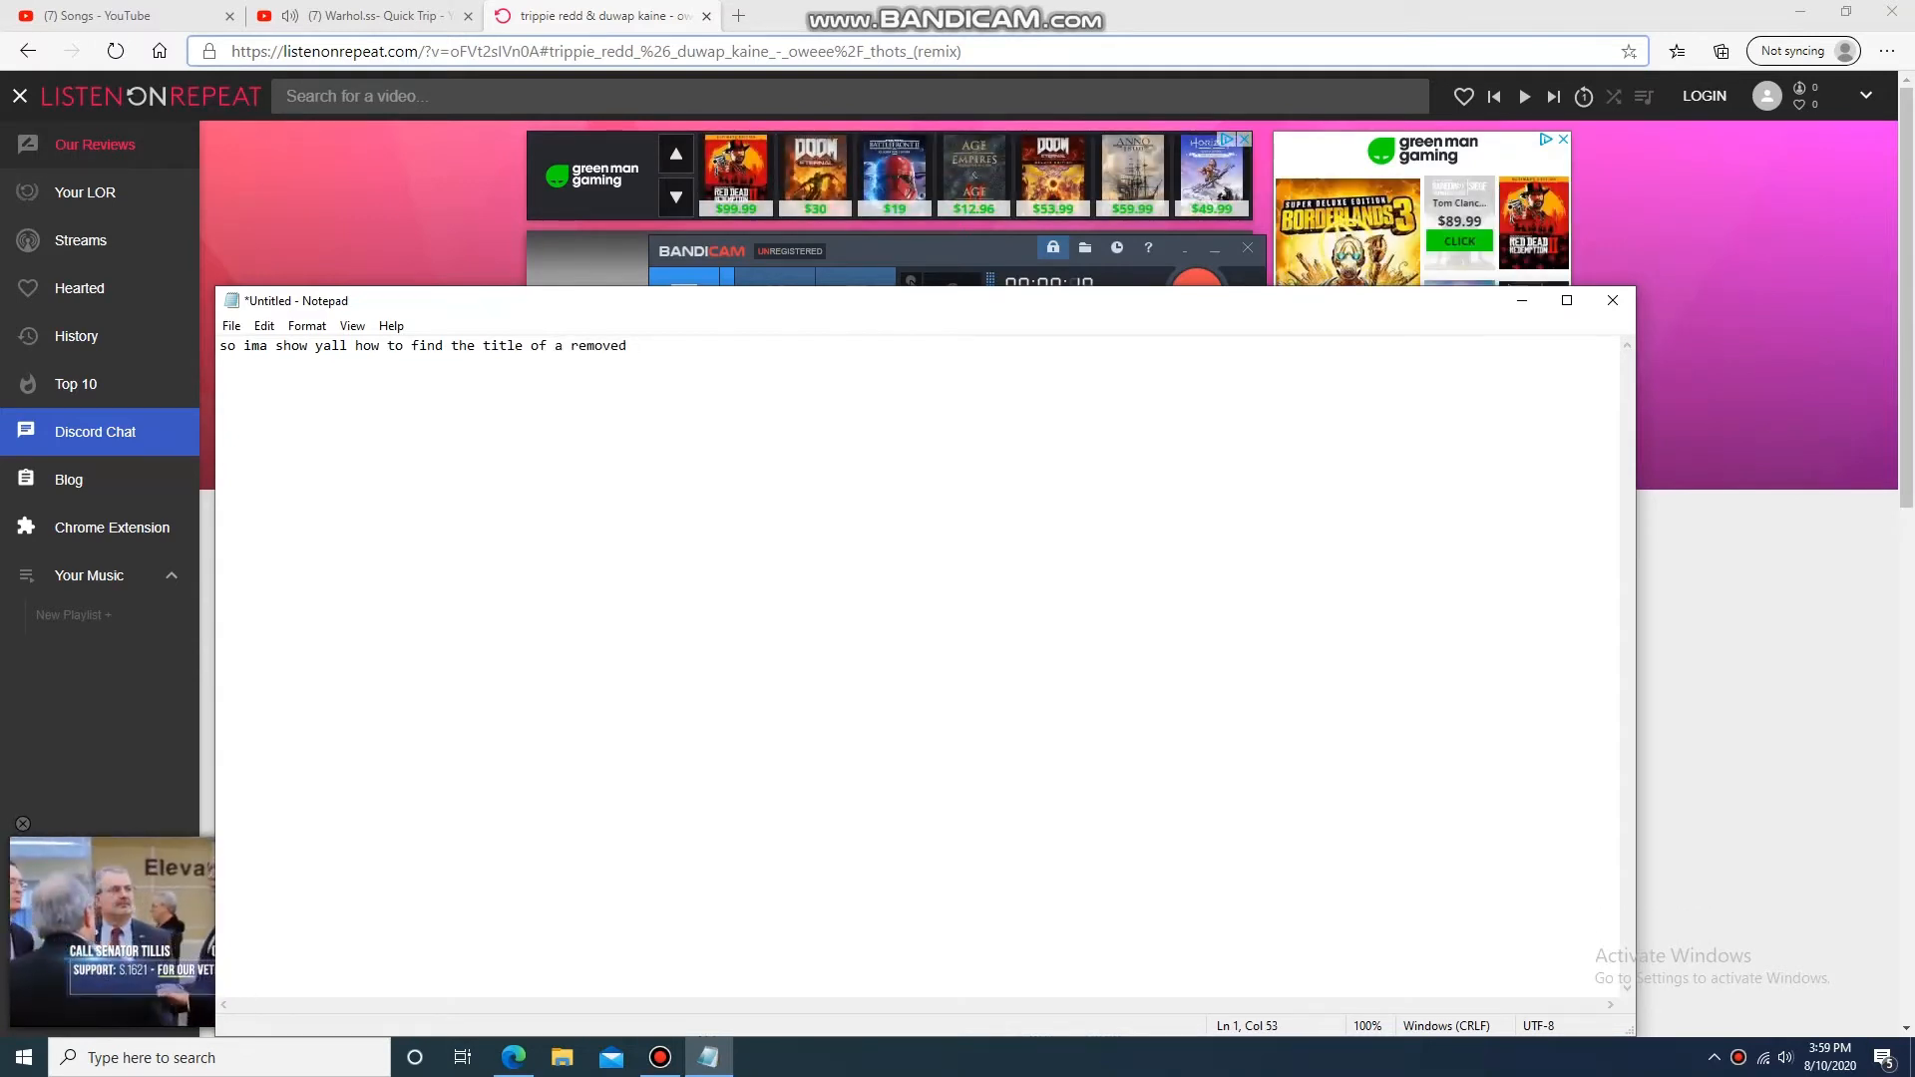
type("video/song on youtube real")
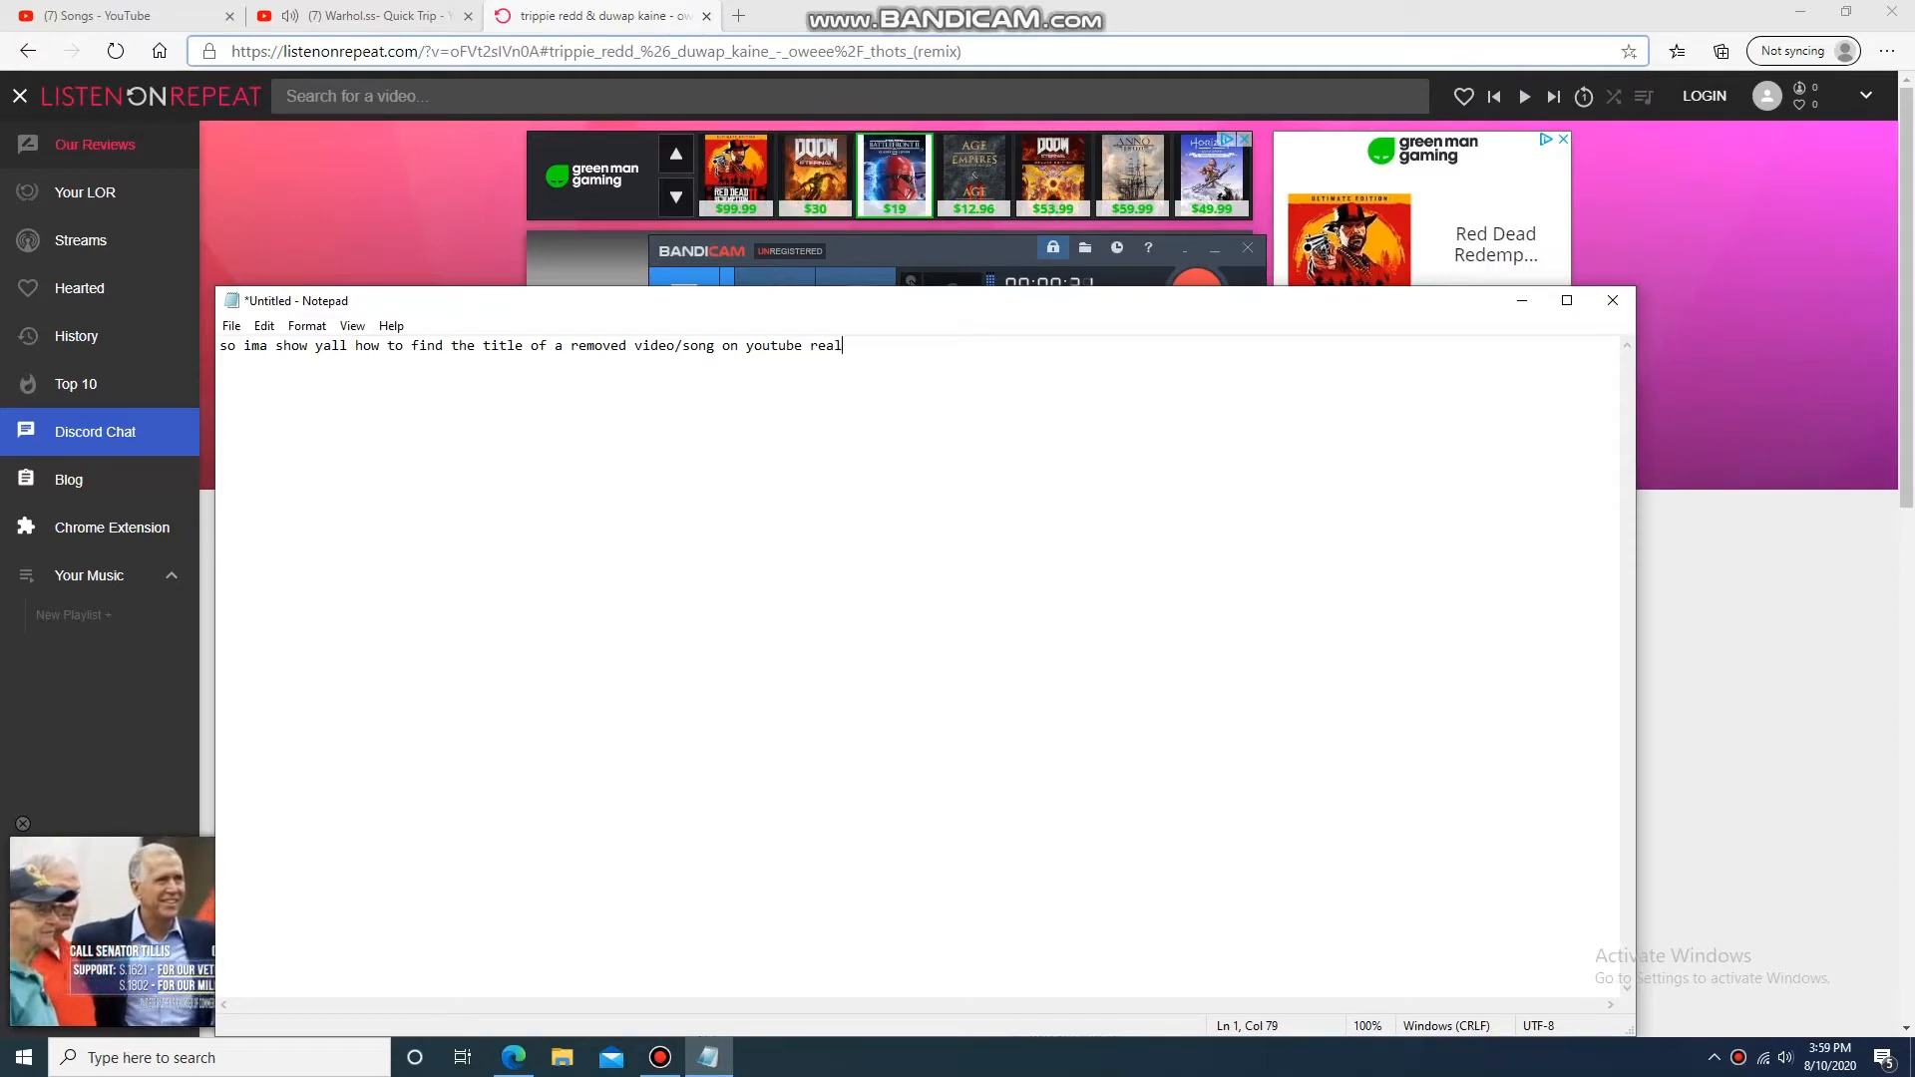
type("quick")
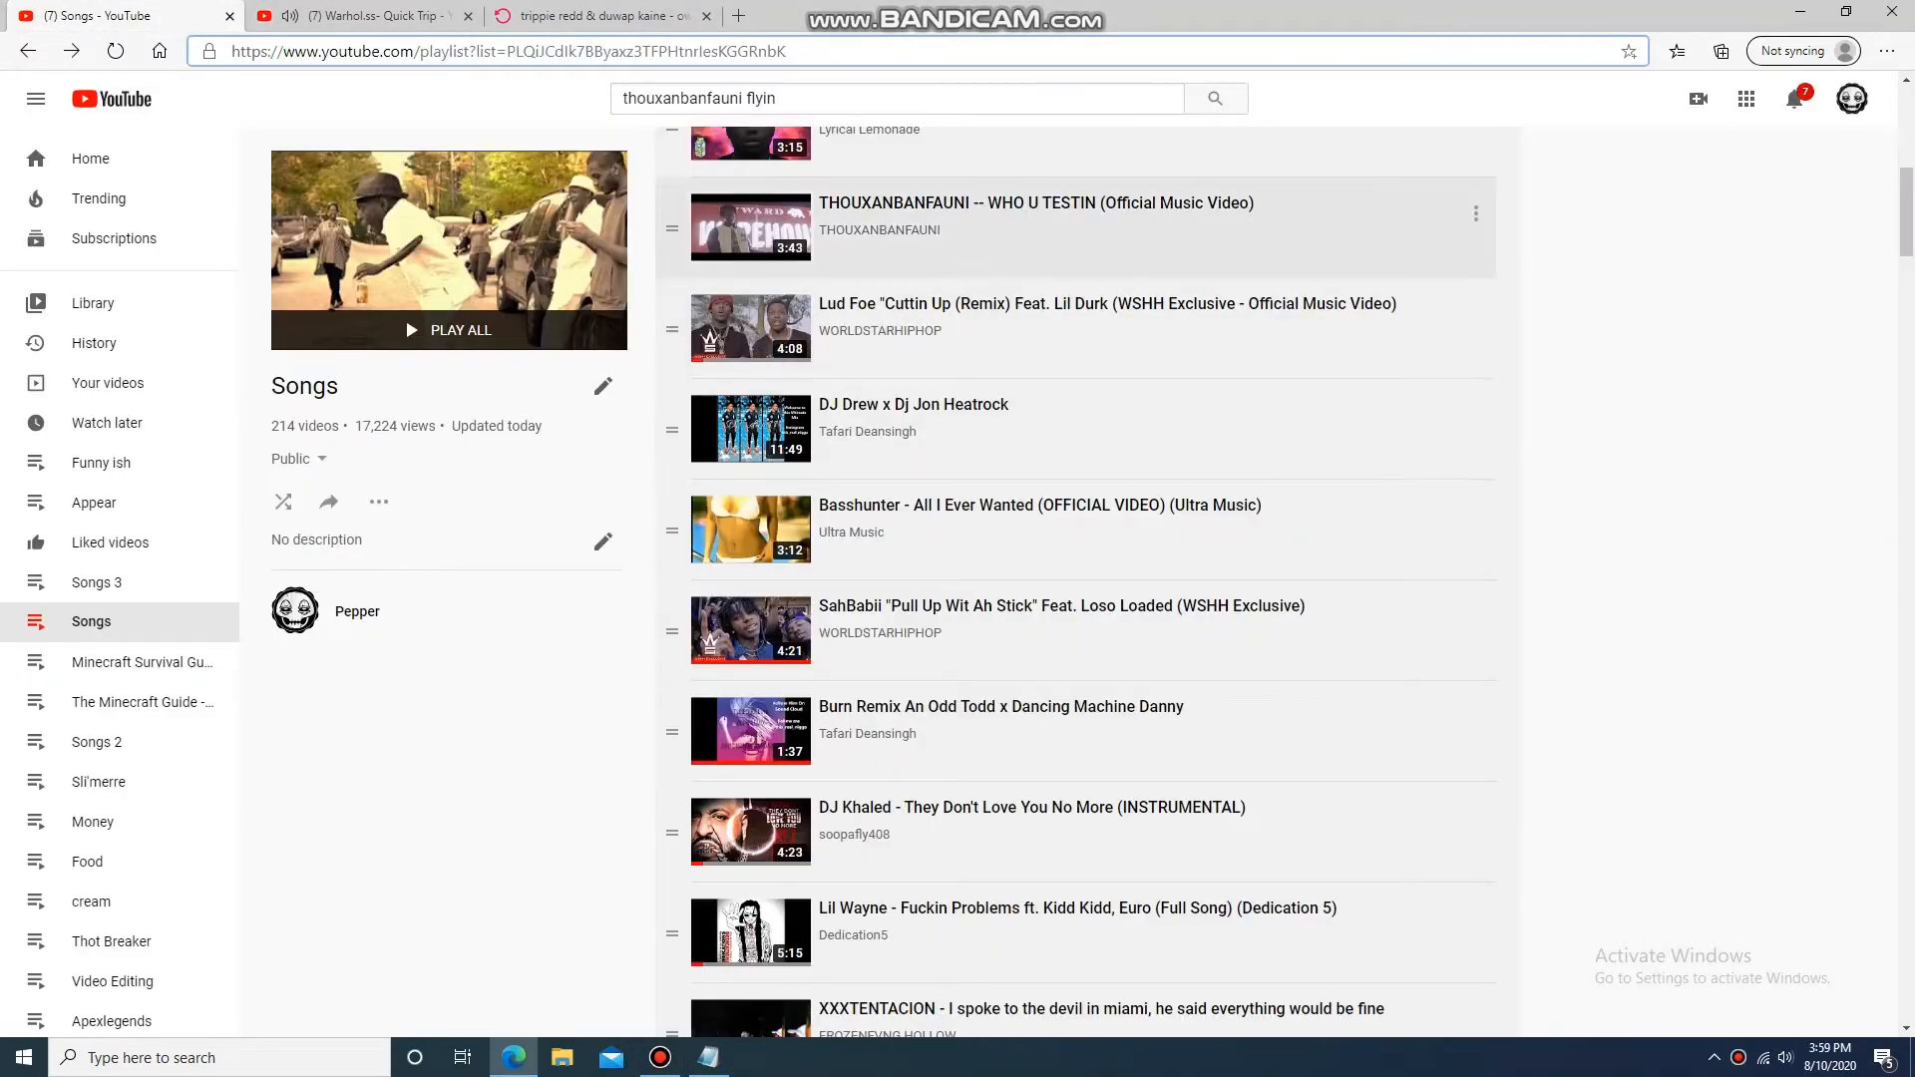
- Scroll down the Songs playlist to reach the unavailable video
scroll("down", 3)
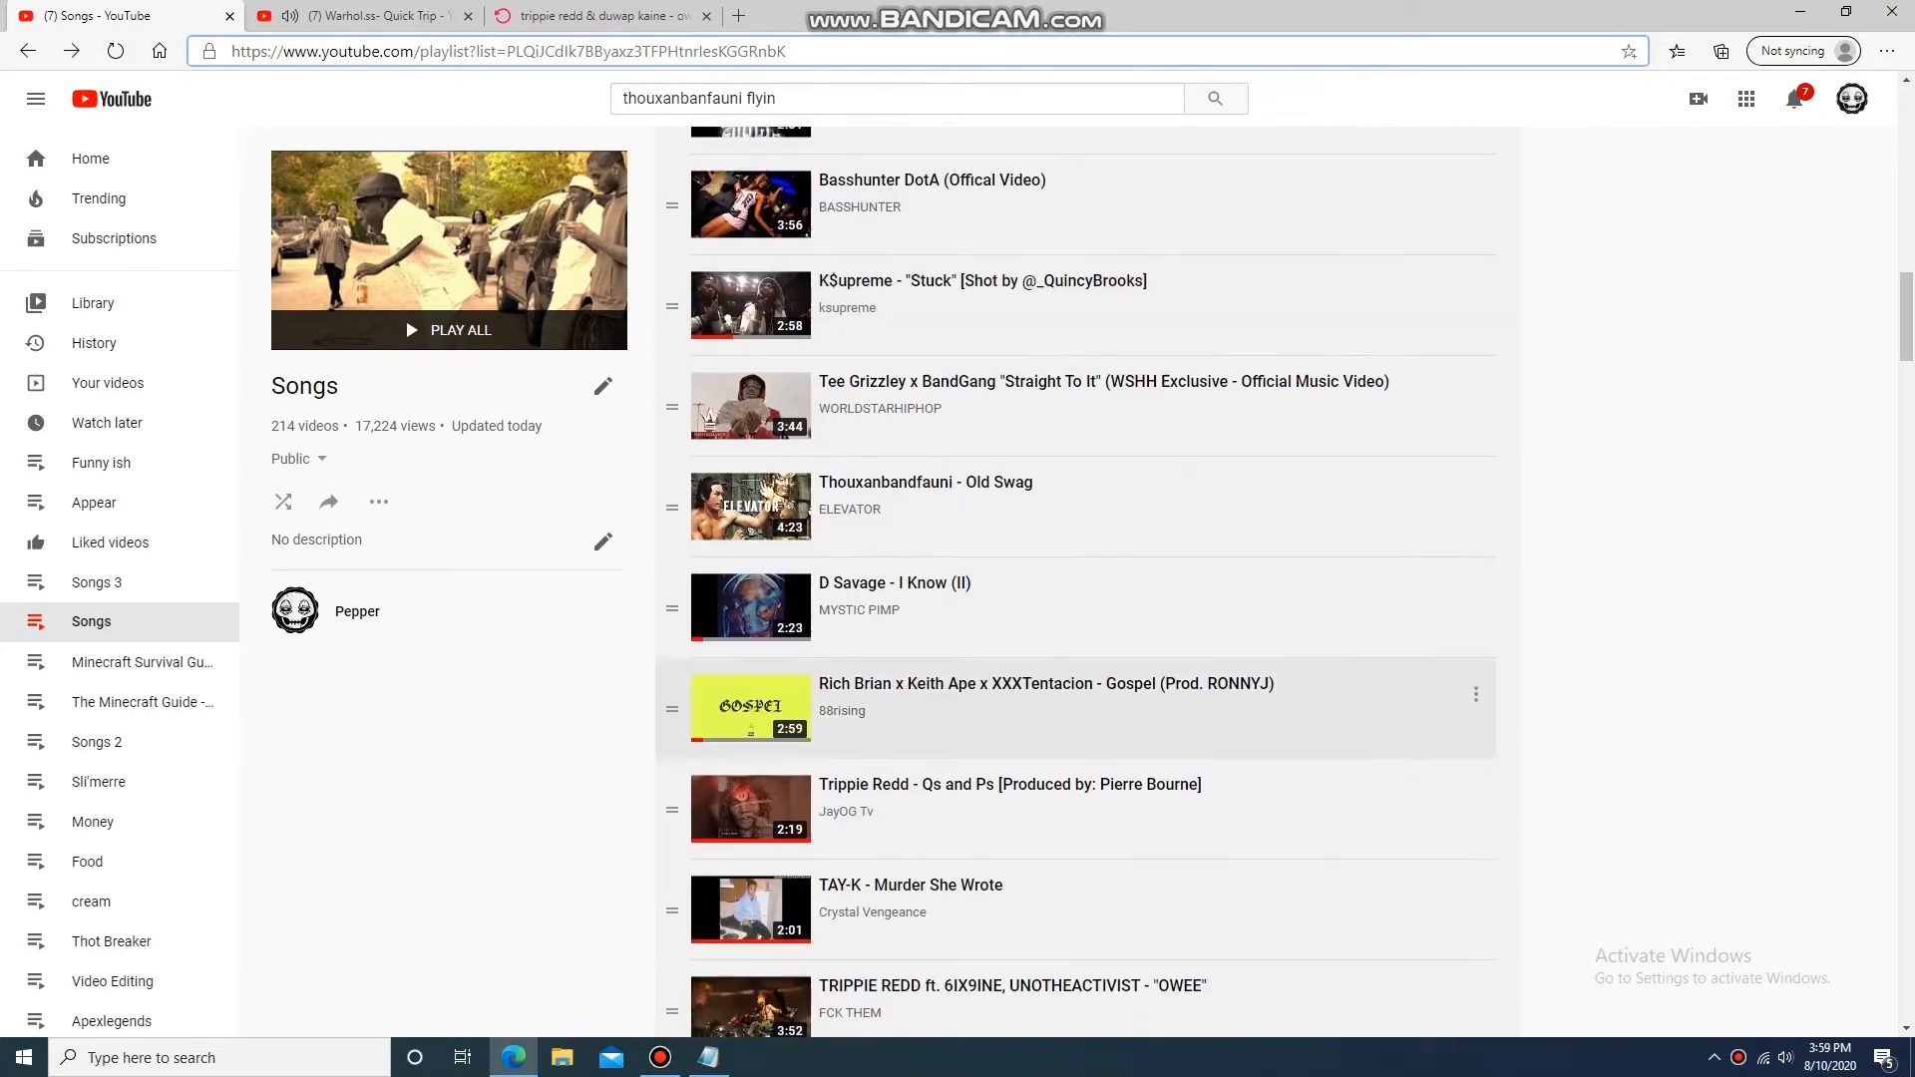
scroll("down", 3)
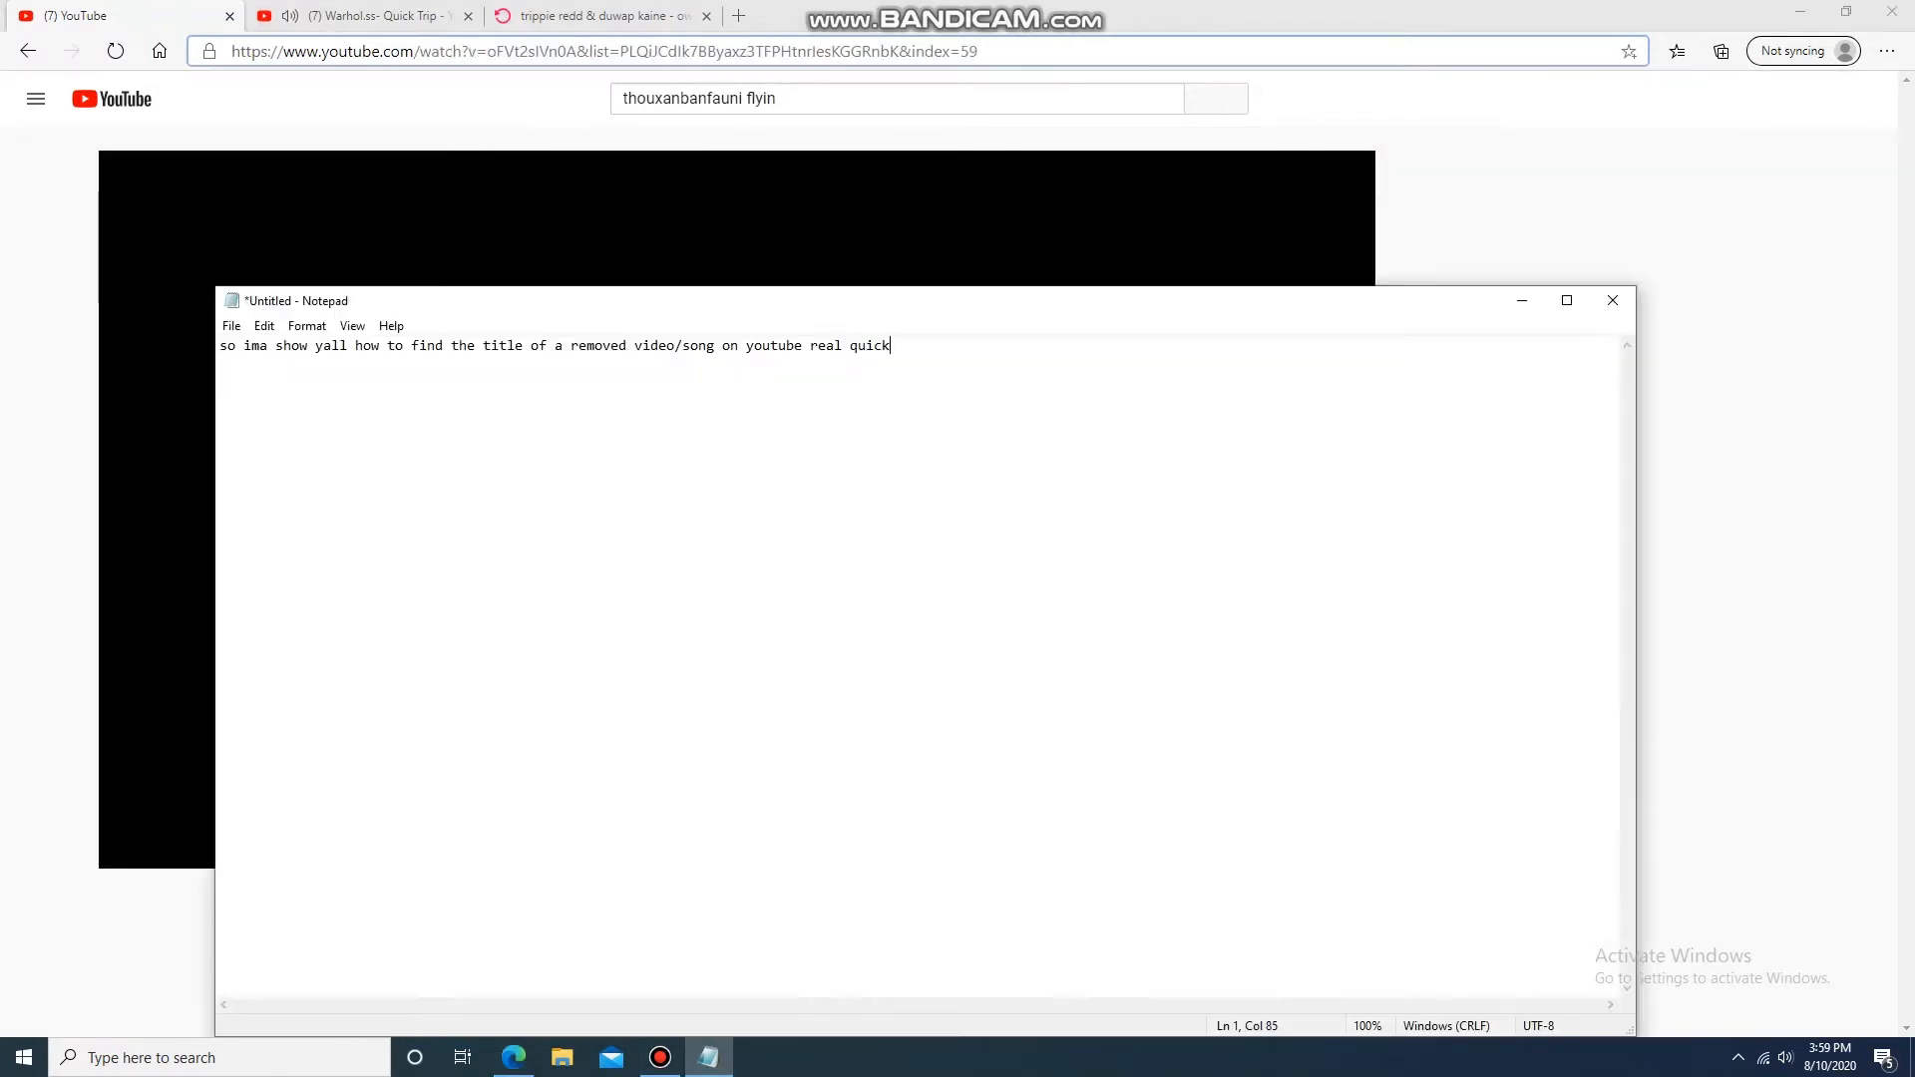
- Replace the intro with step 1: find the deleted video/song
key("ctrl+a")
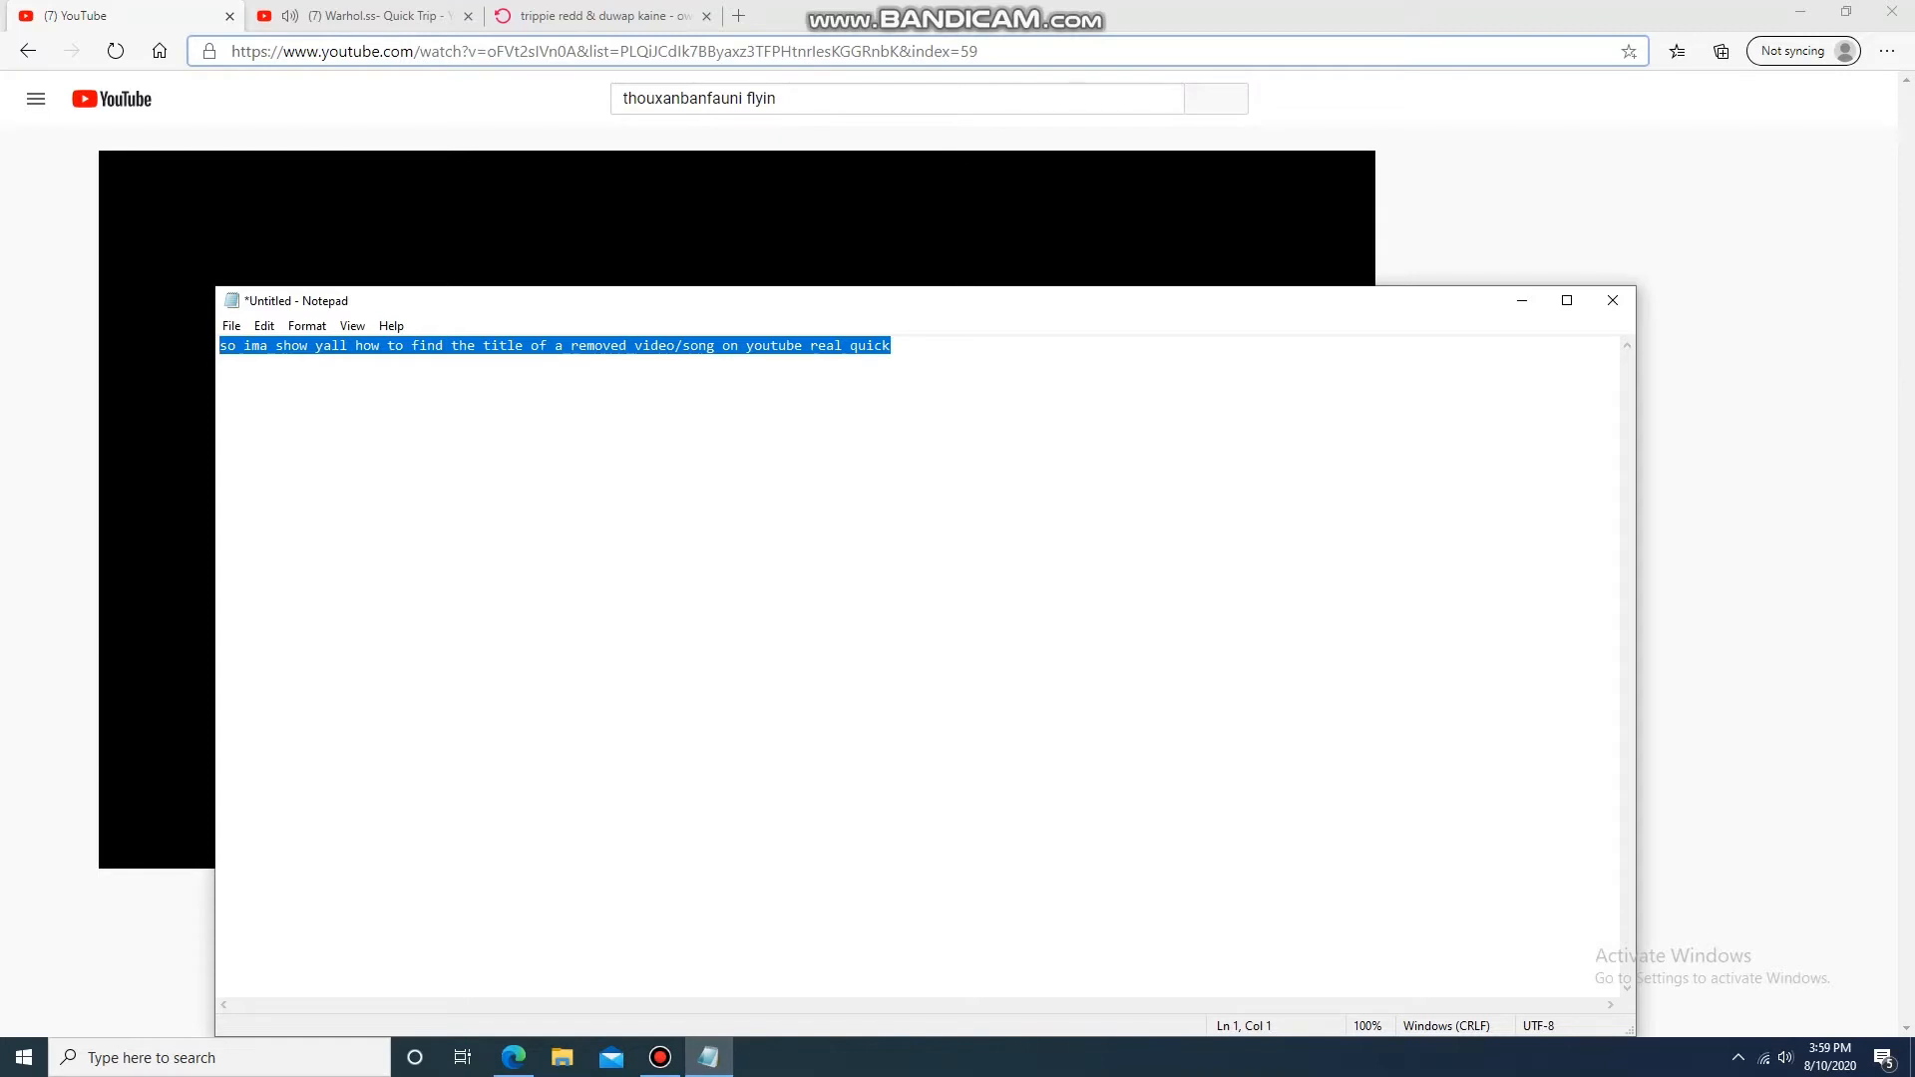
type("1.")
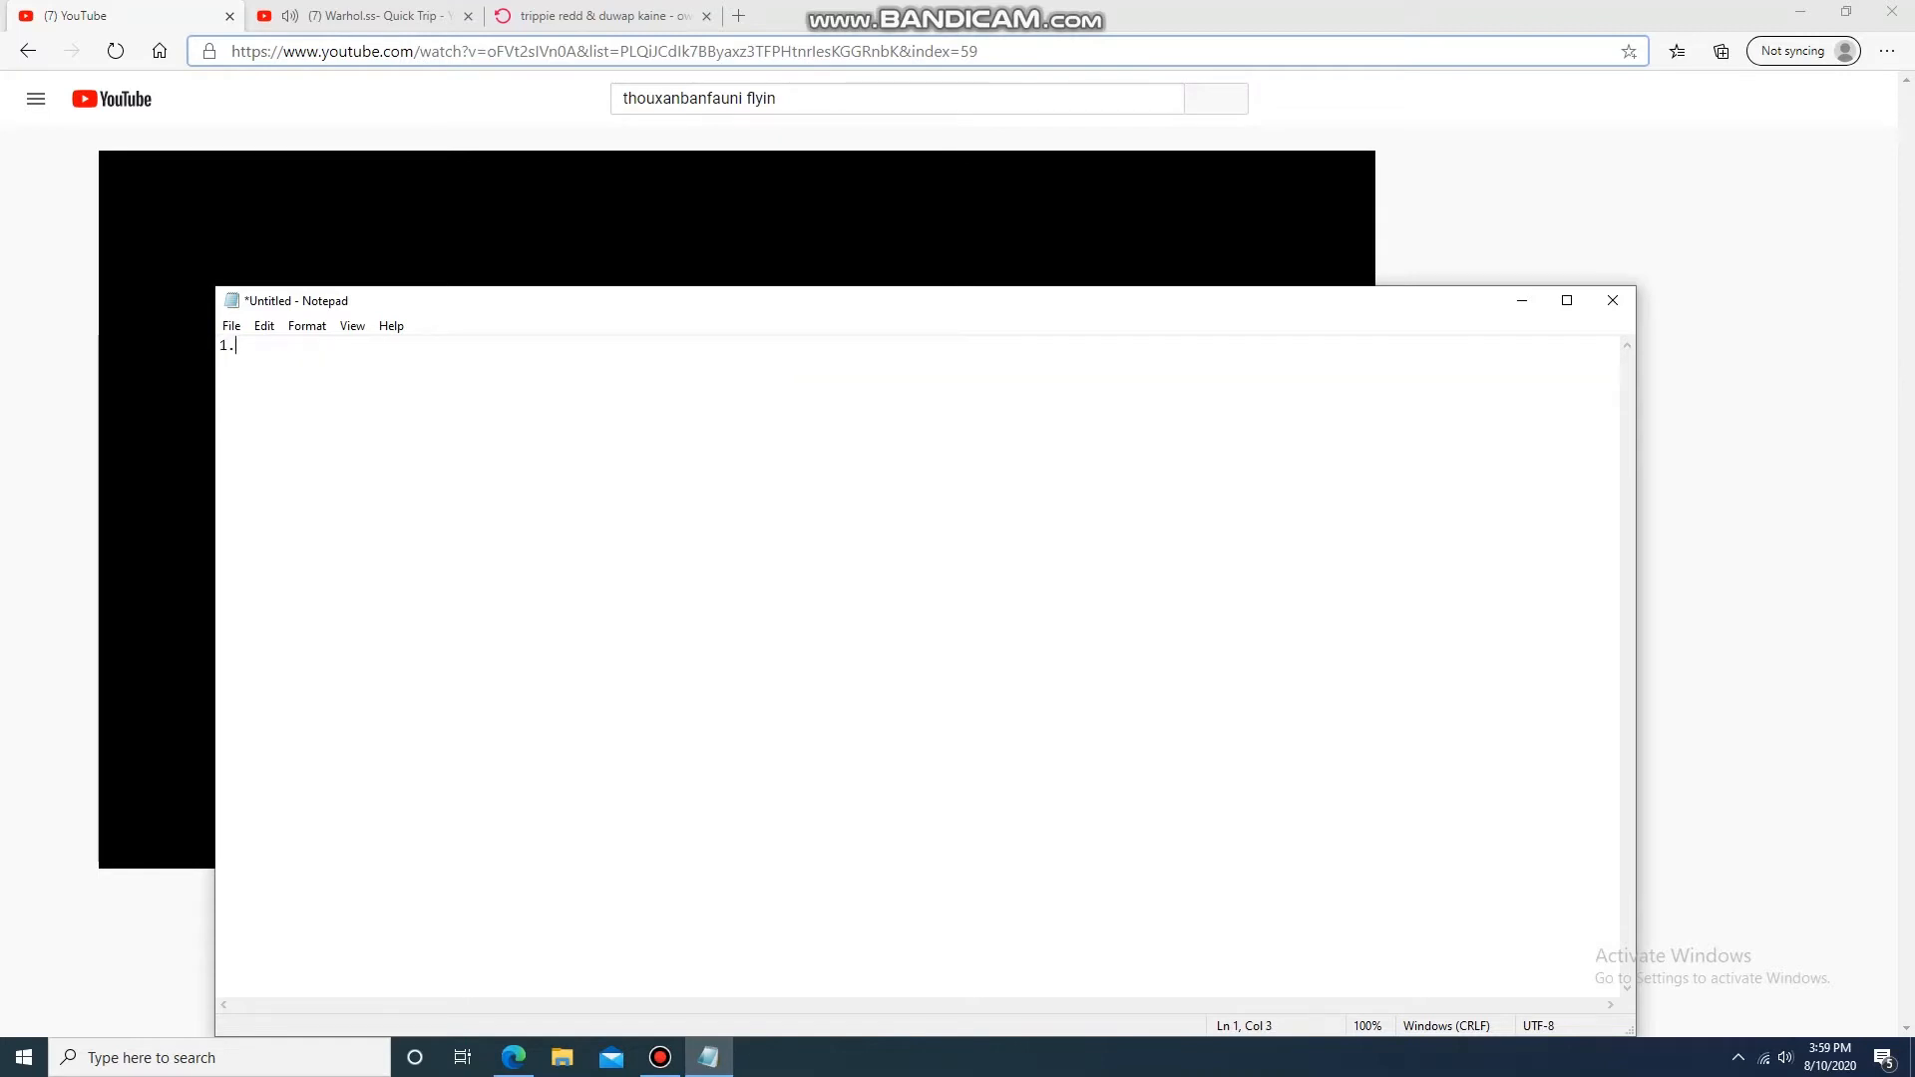
type("find the deleted vide")
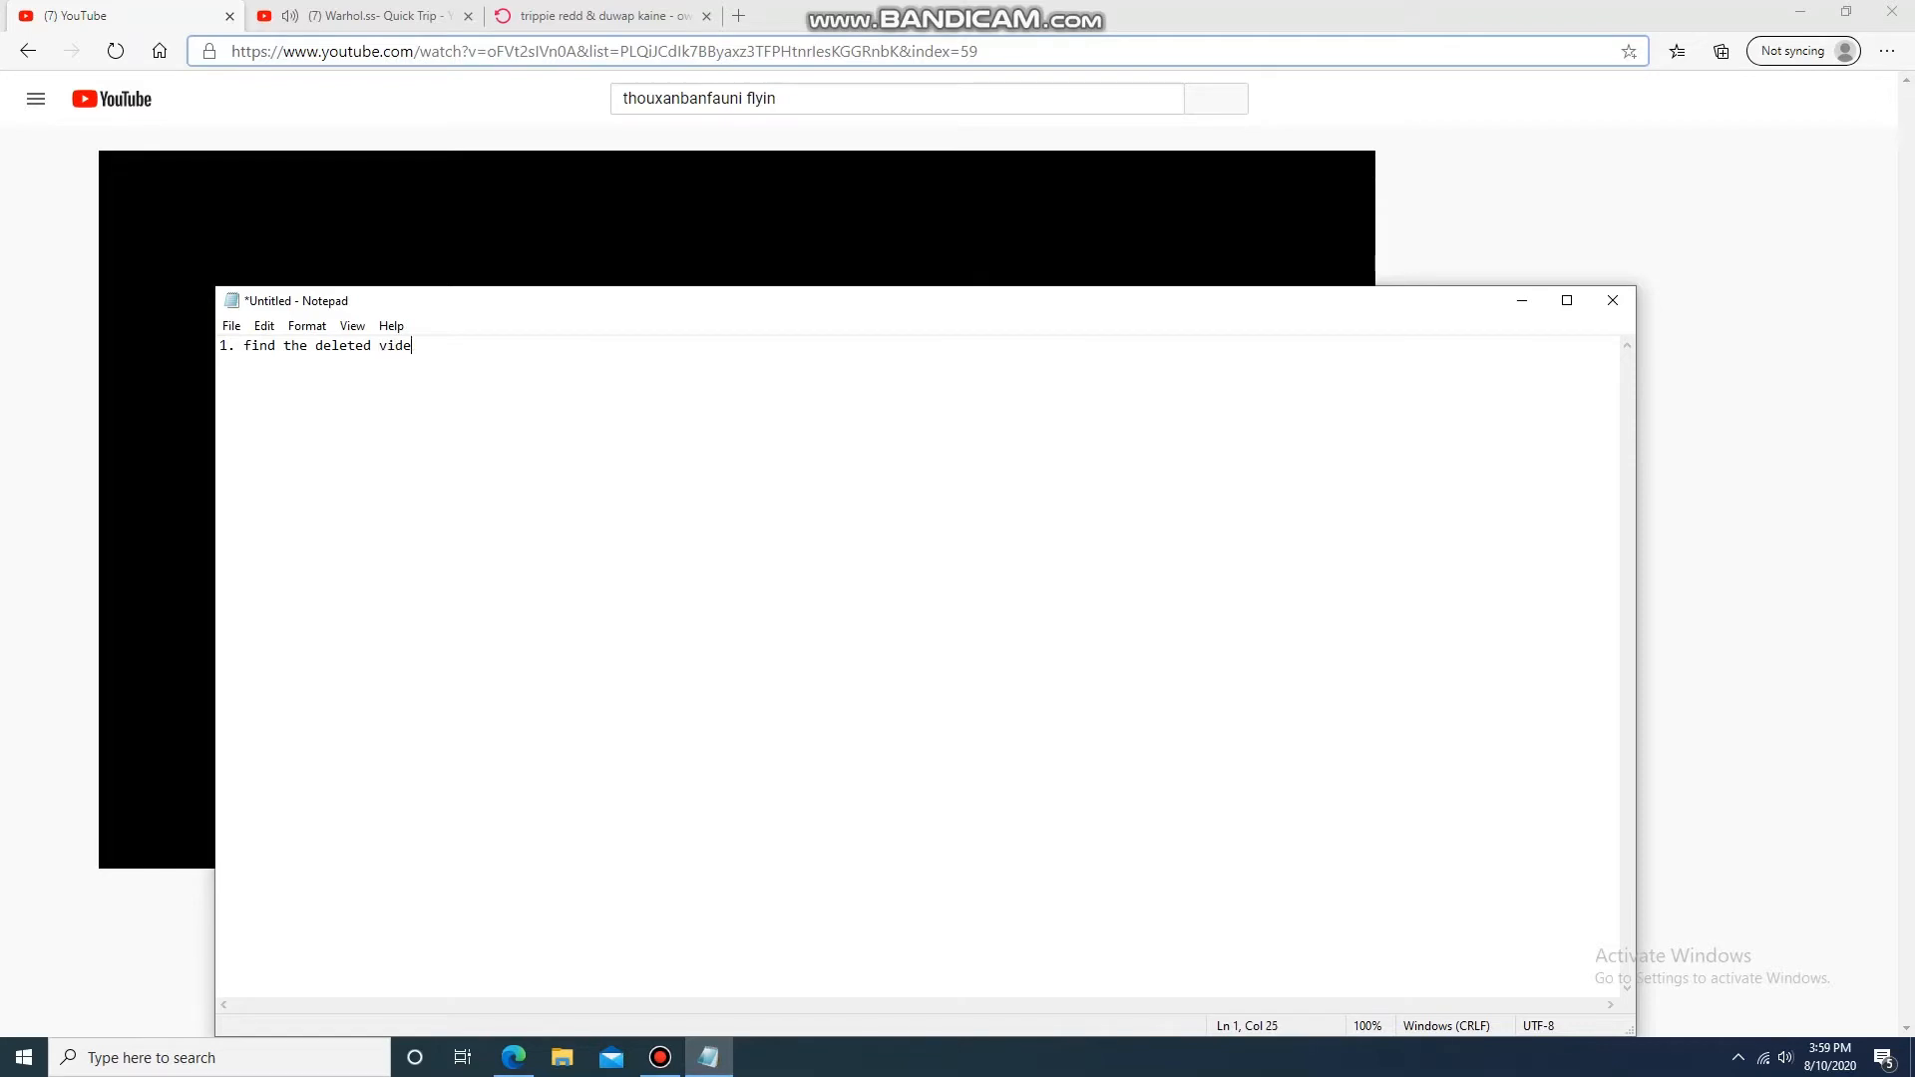
type("o/song")
type("2. remove v= and everything before it in the url")
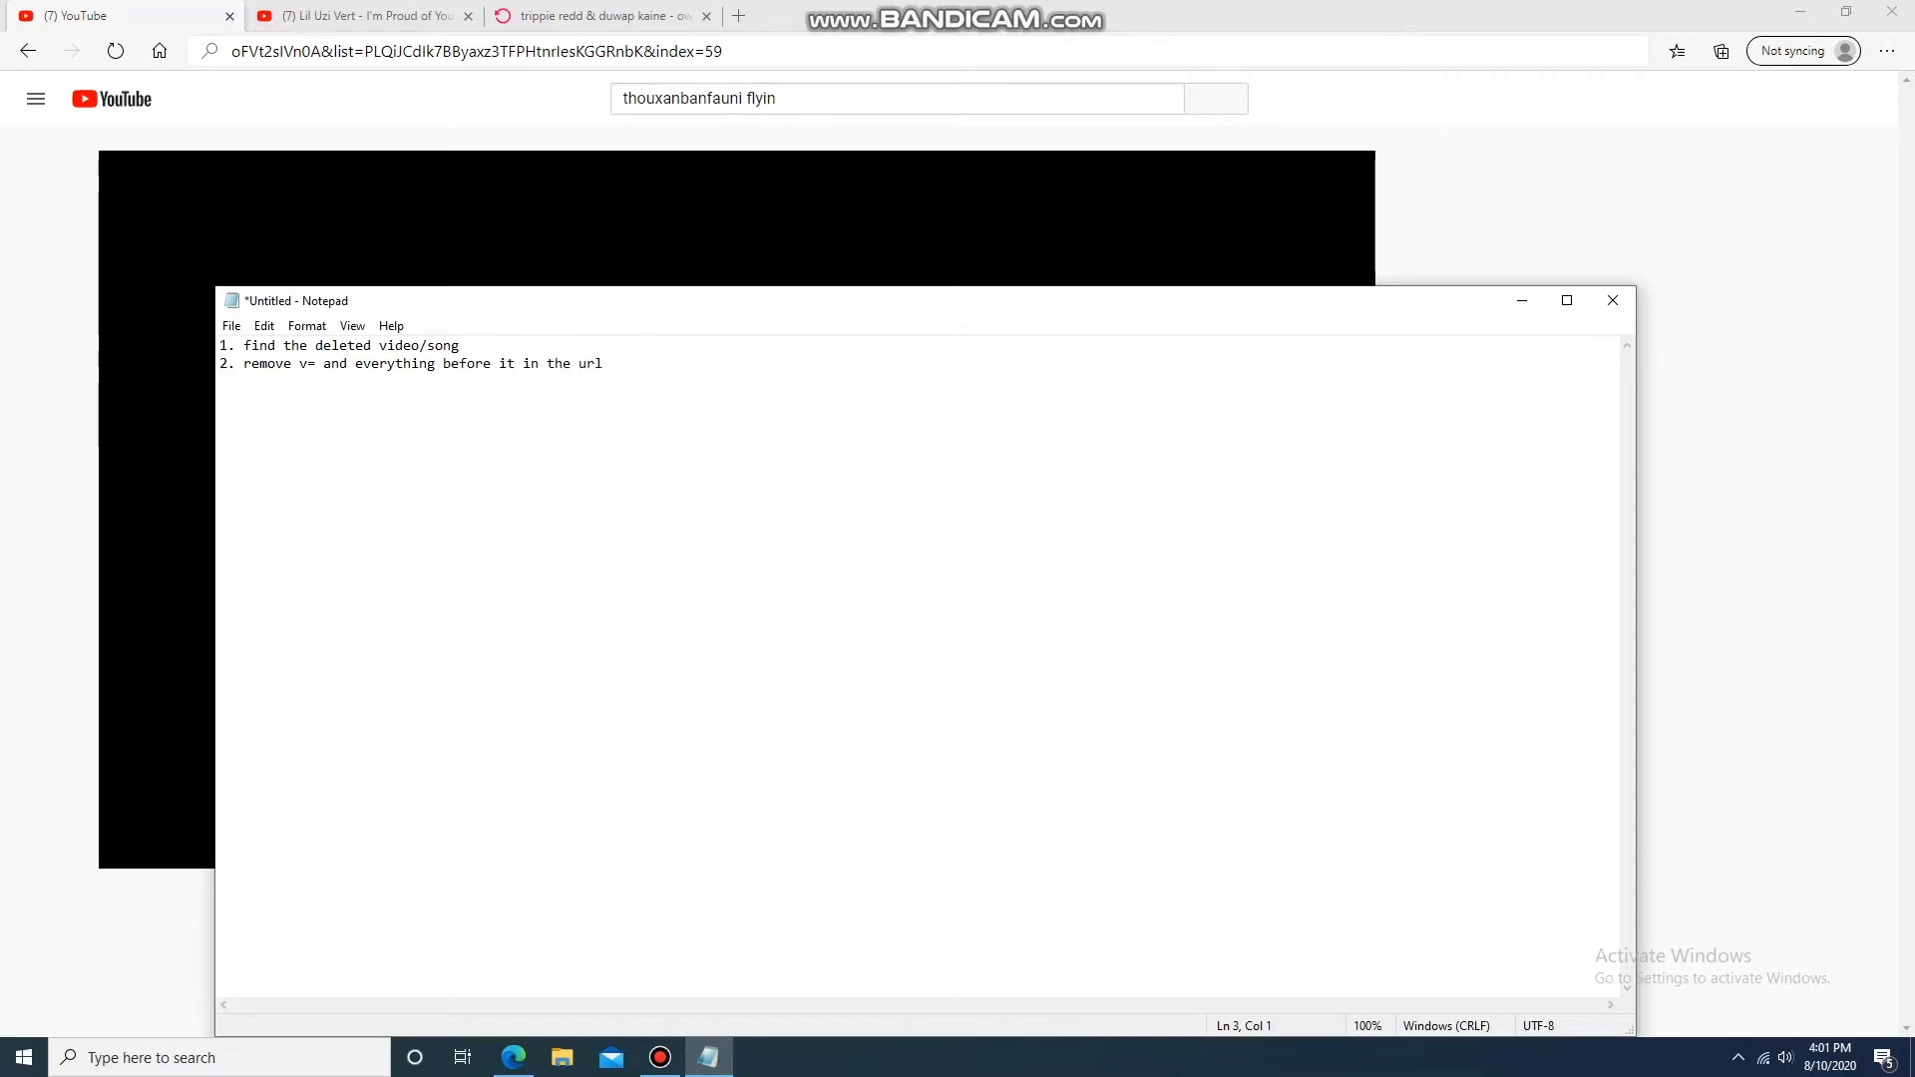
- Add steps 2–3: remove v= and everything before, and &list and everything after in the url
type("3.remove")
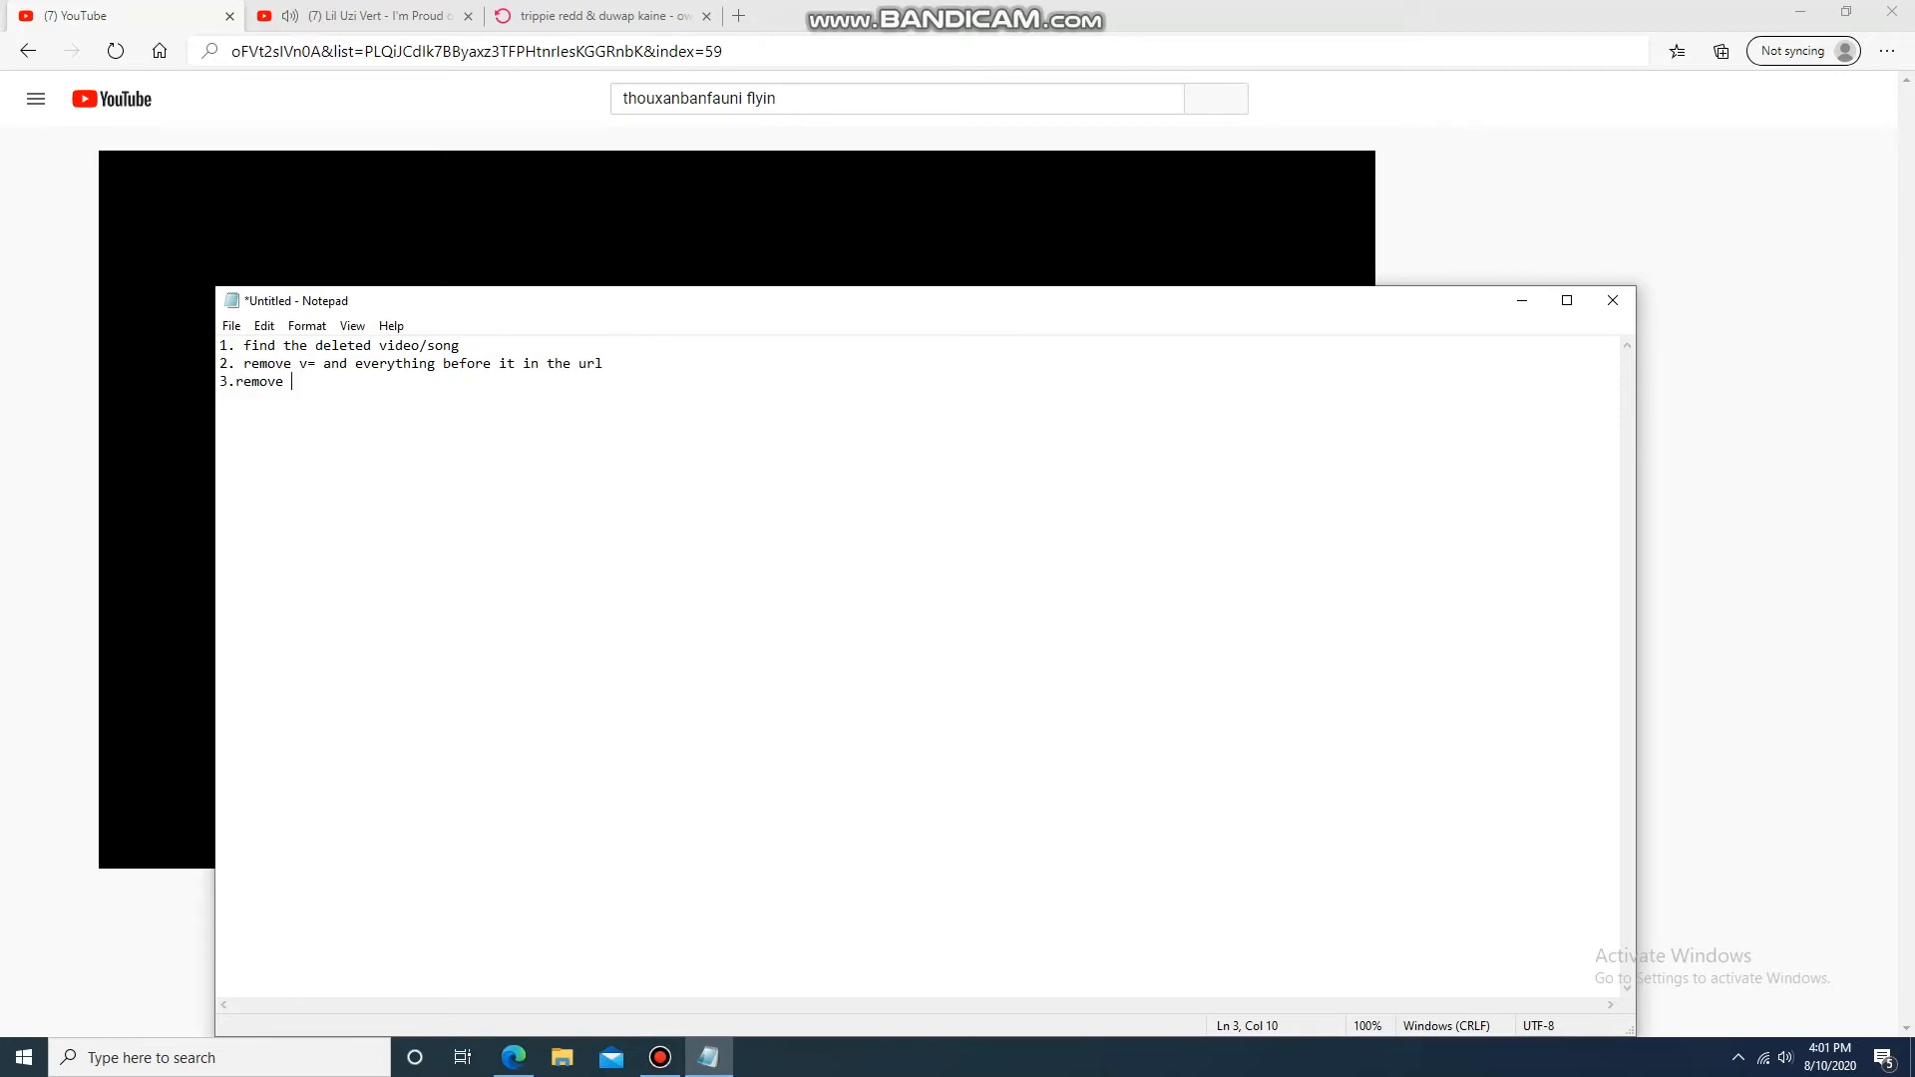
type("&list and everthing after it i")
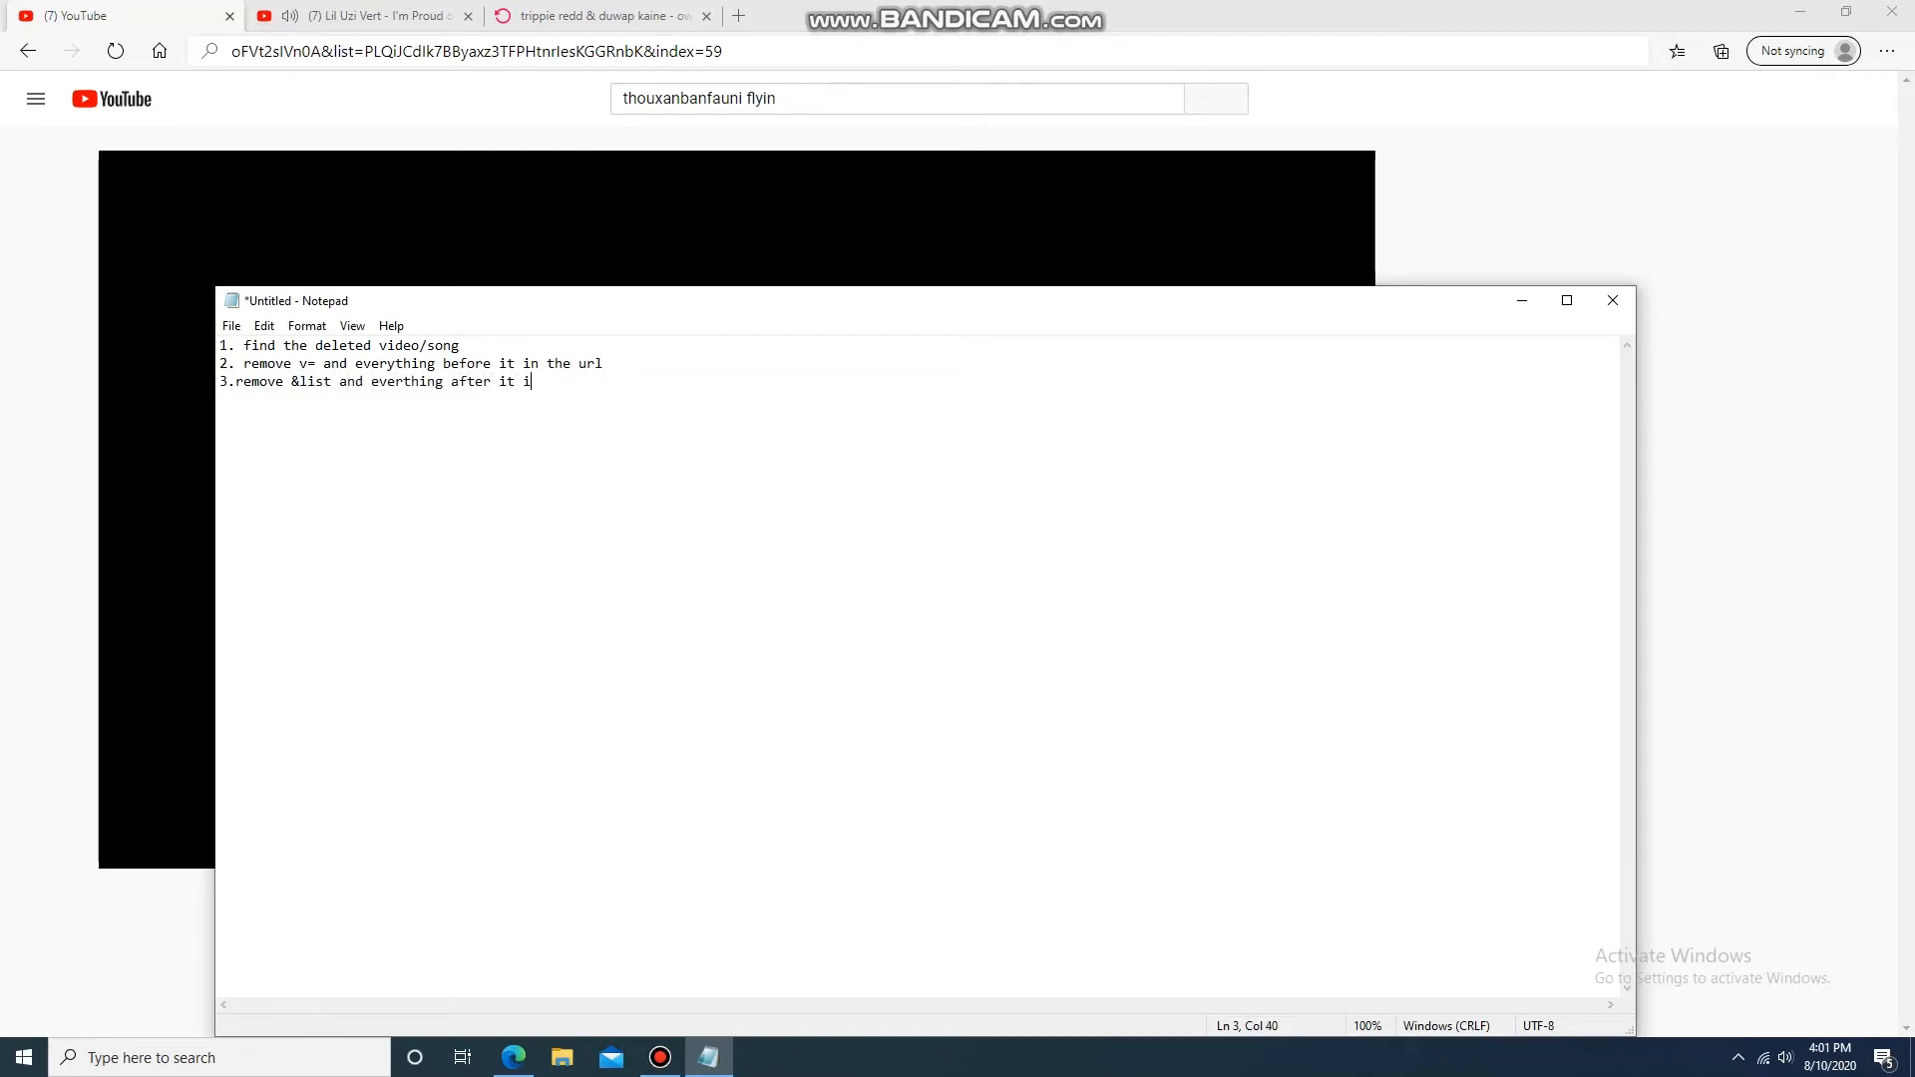
type("n the url")
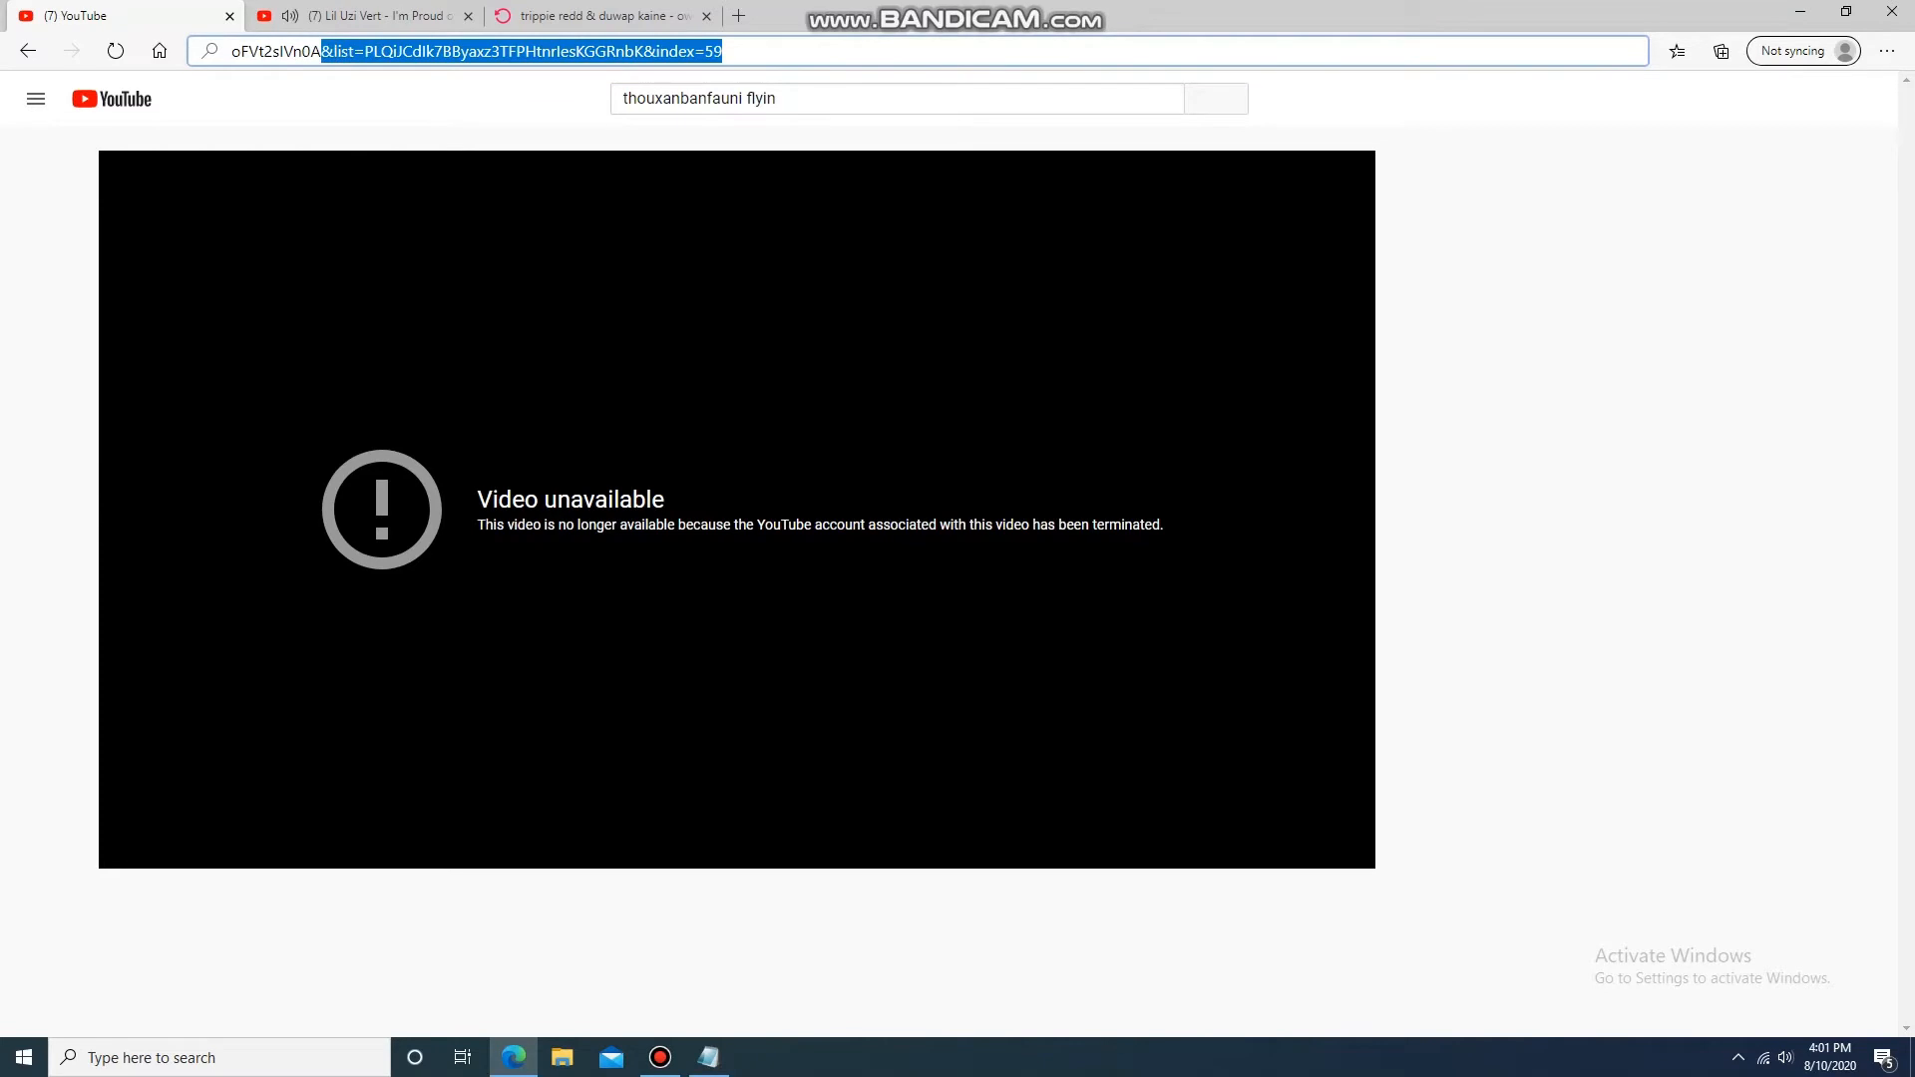
left_click(706, 1057)
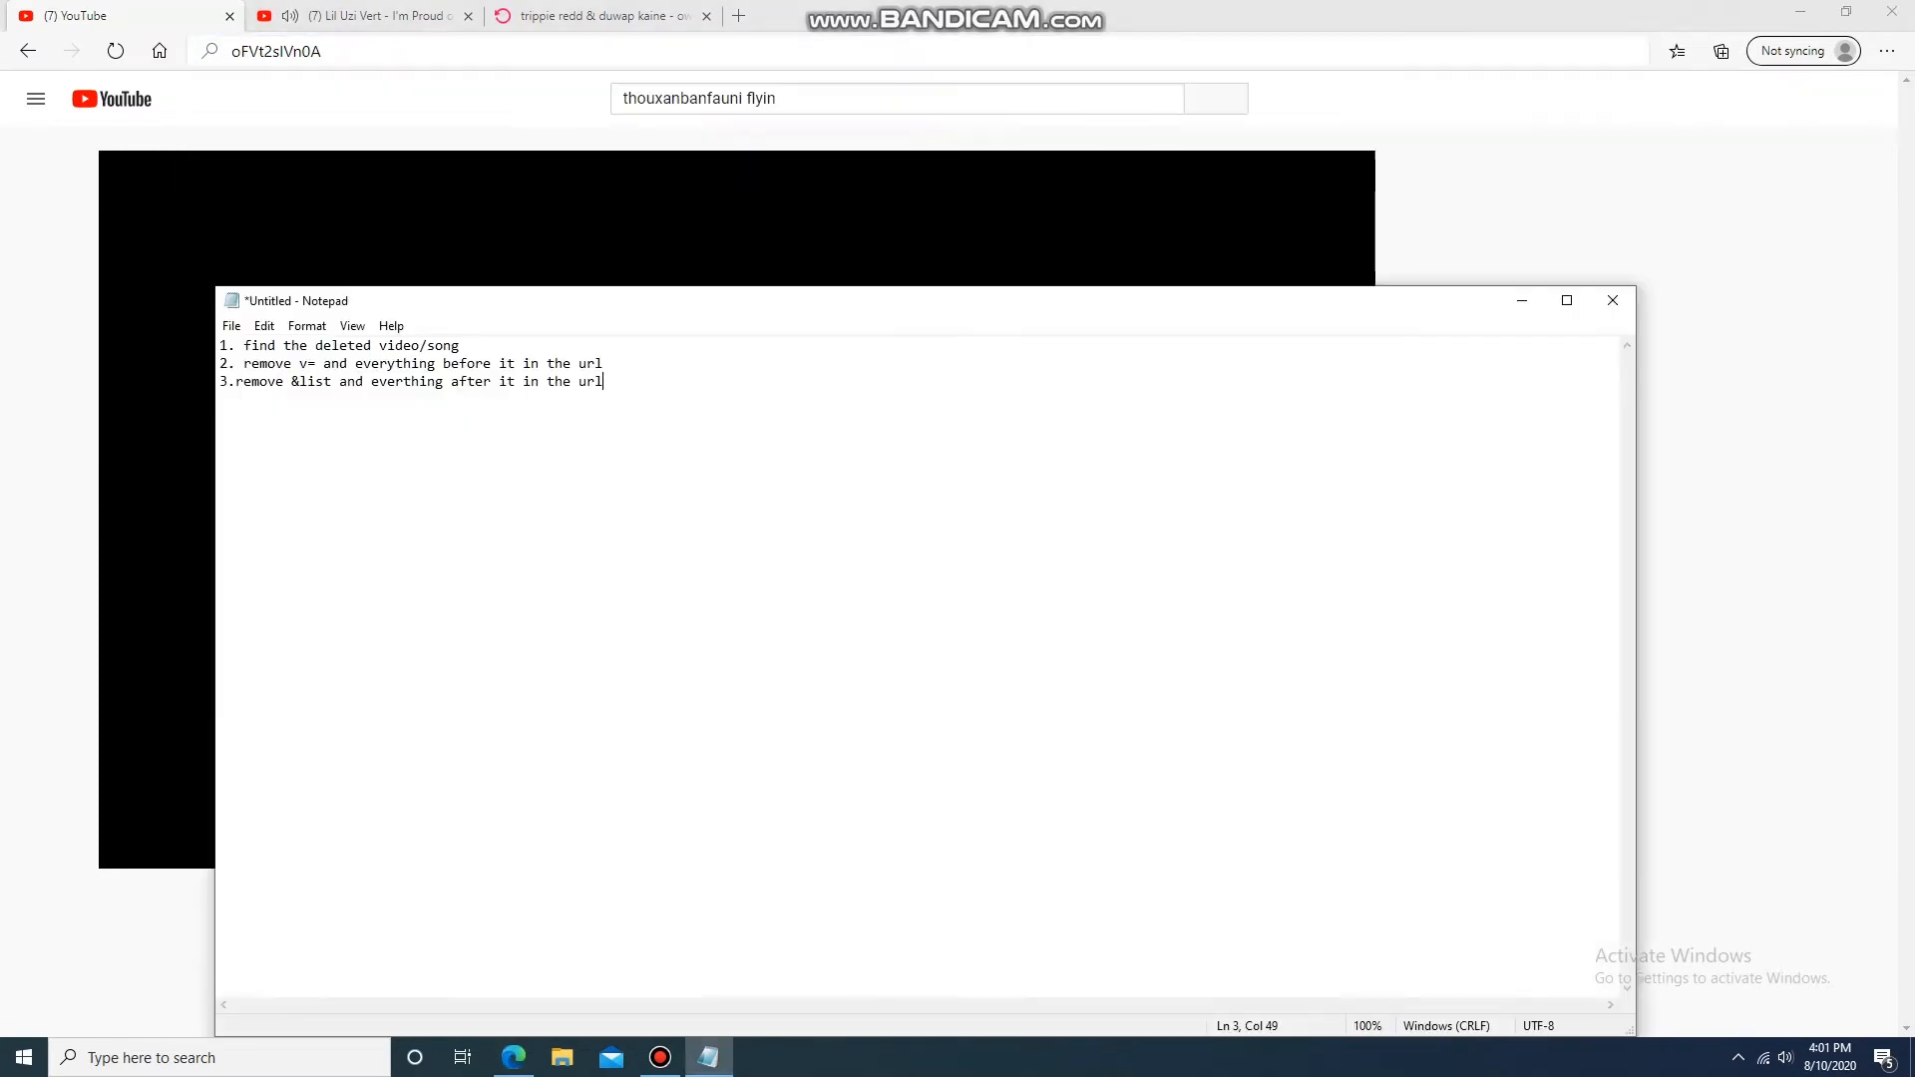
type("4.copy whats lef")
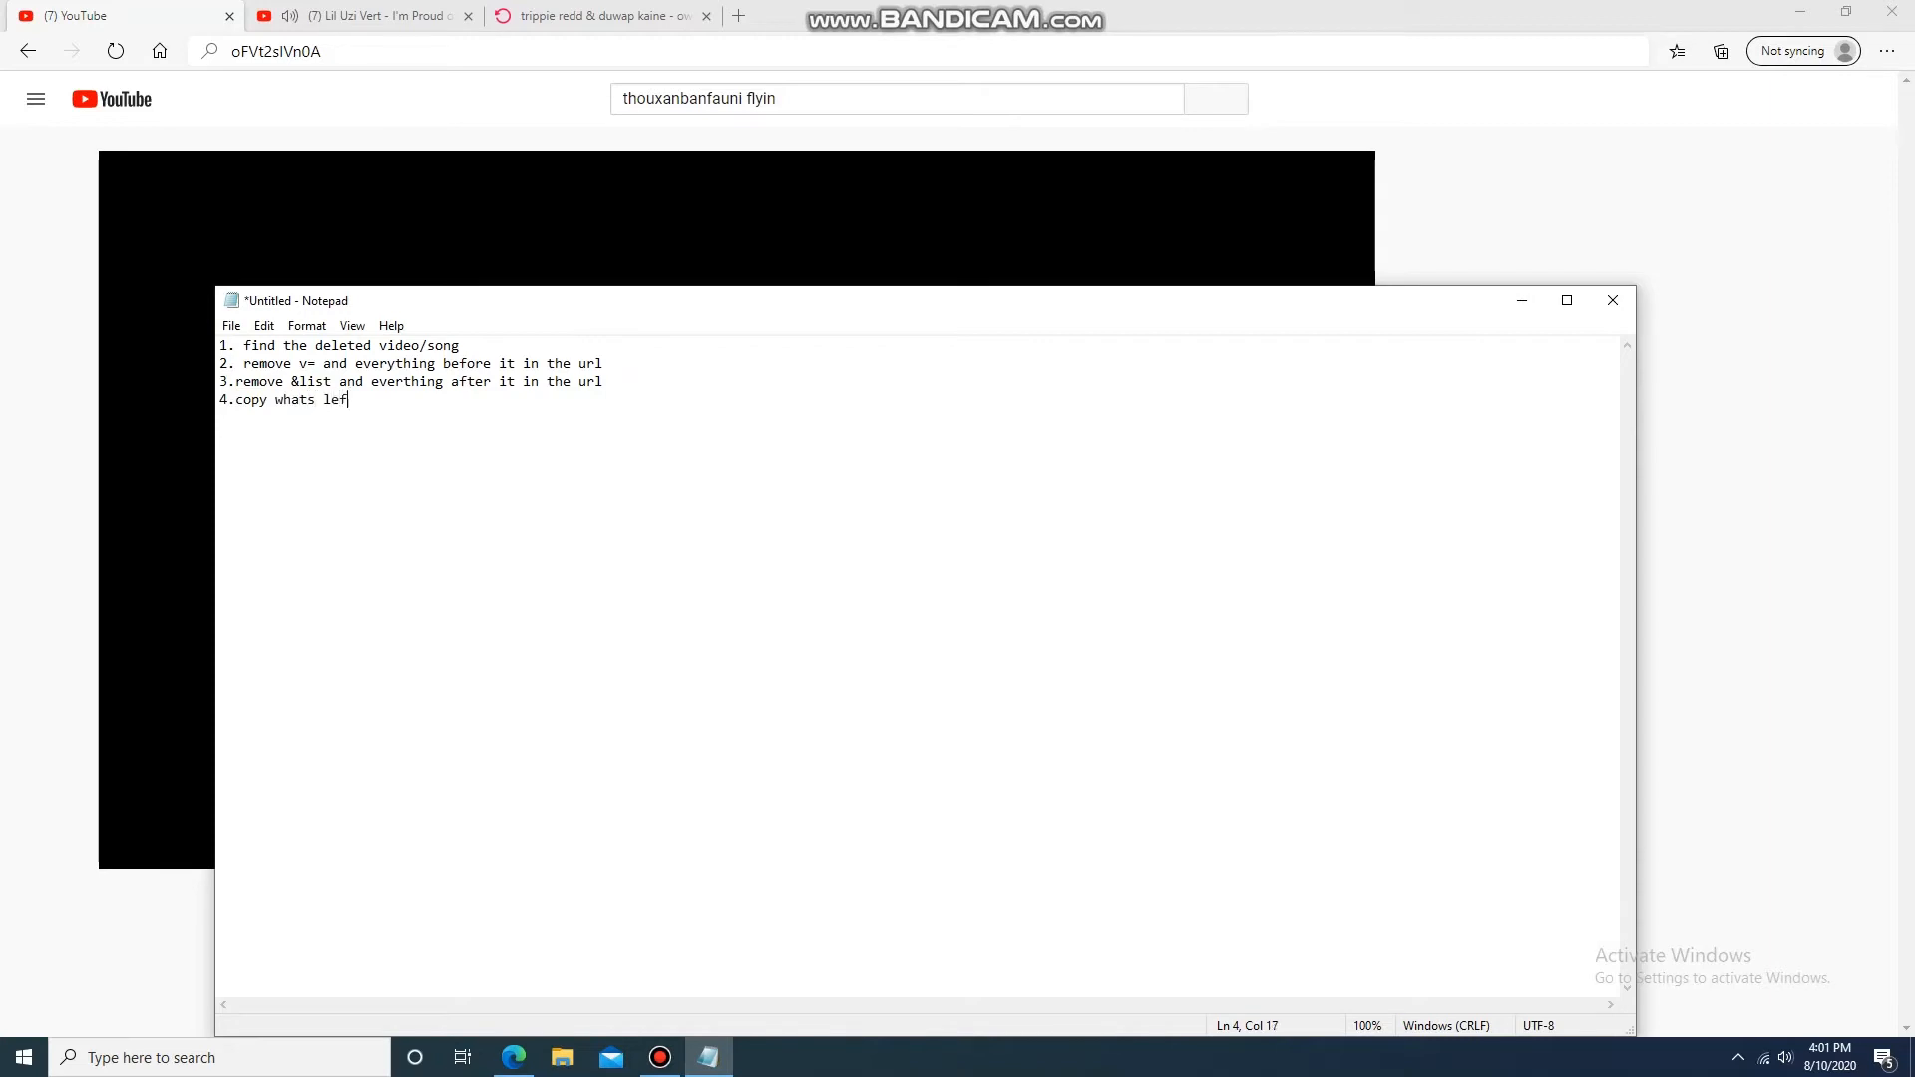
type("t and")
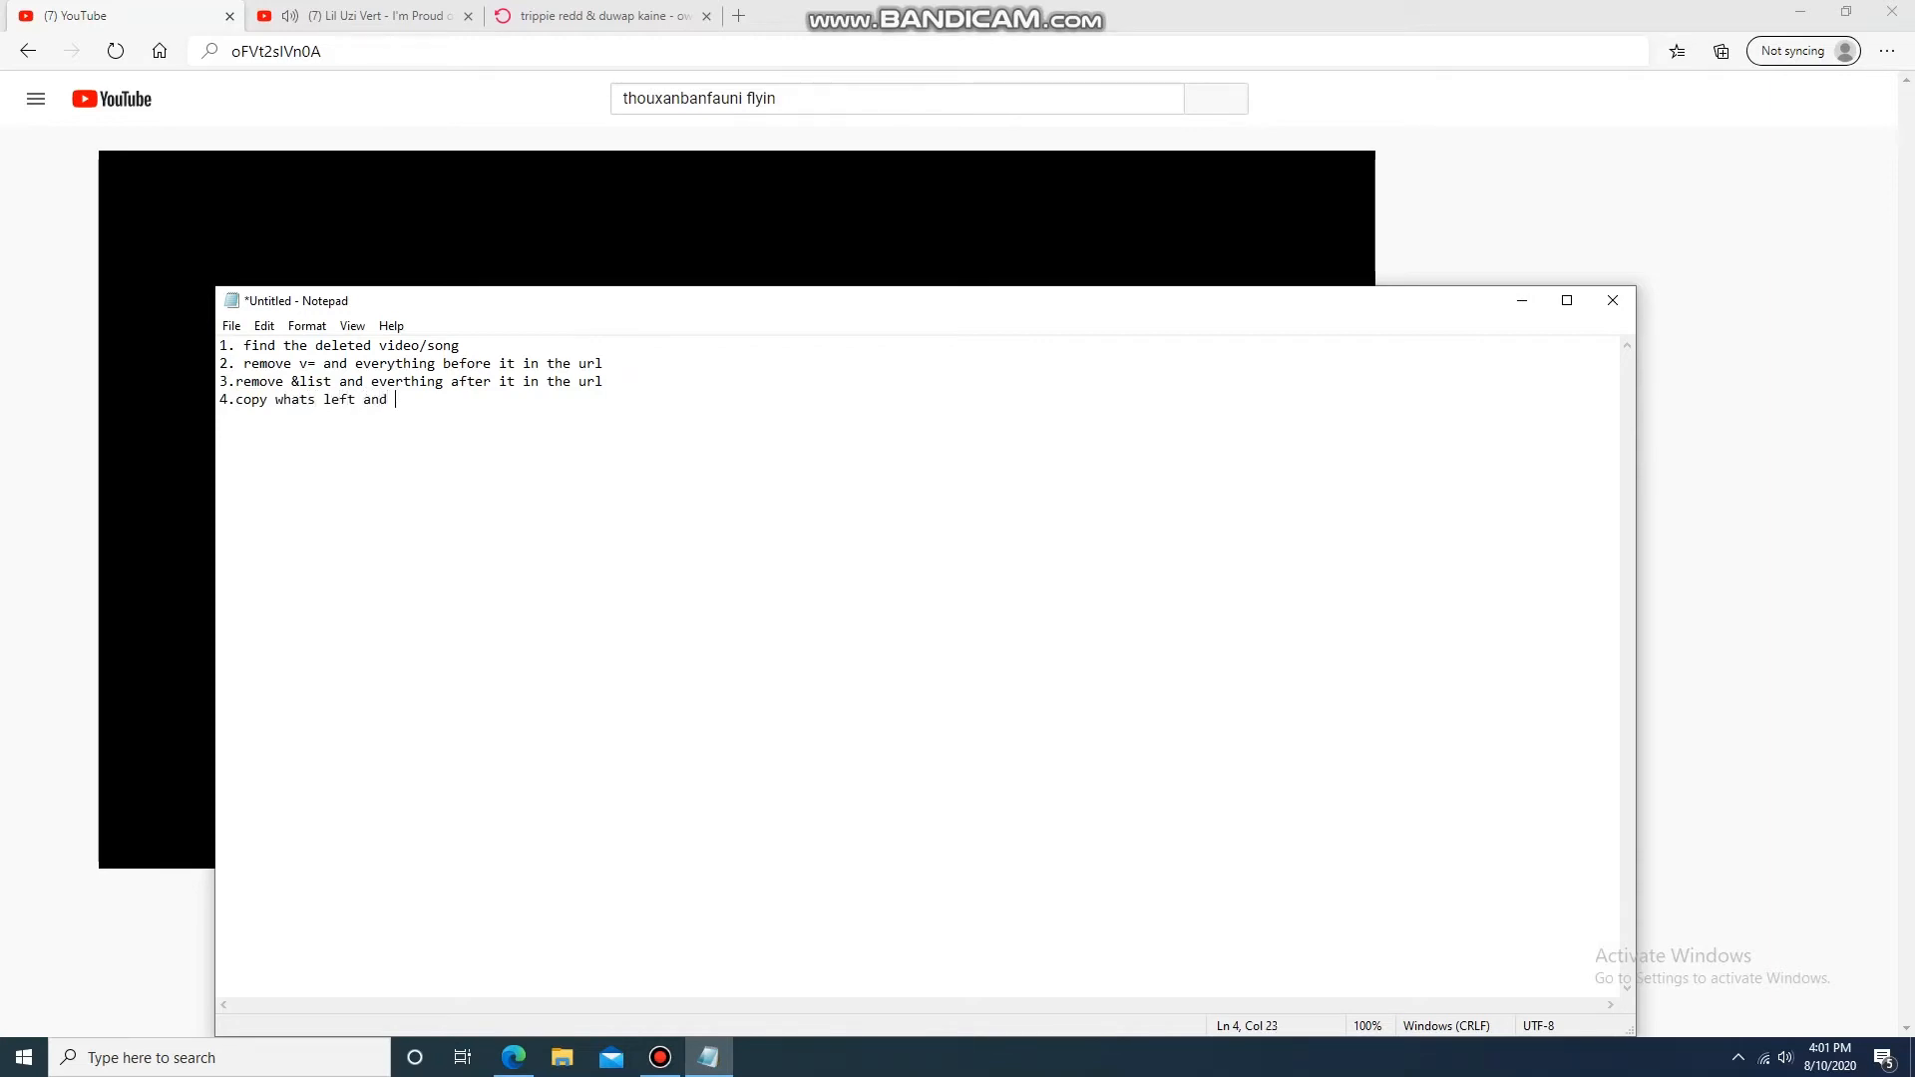
type("post it on this site")
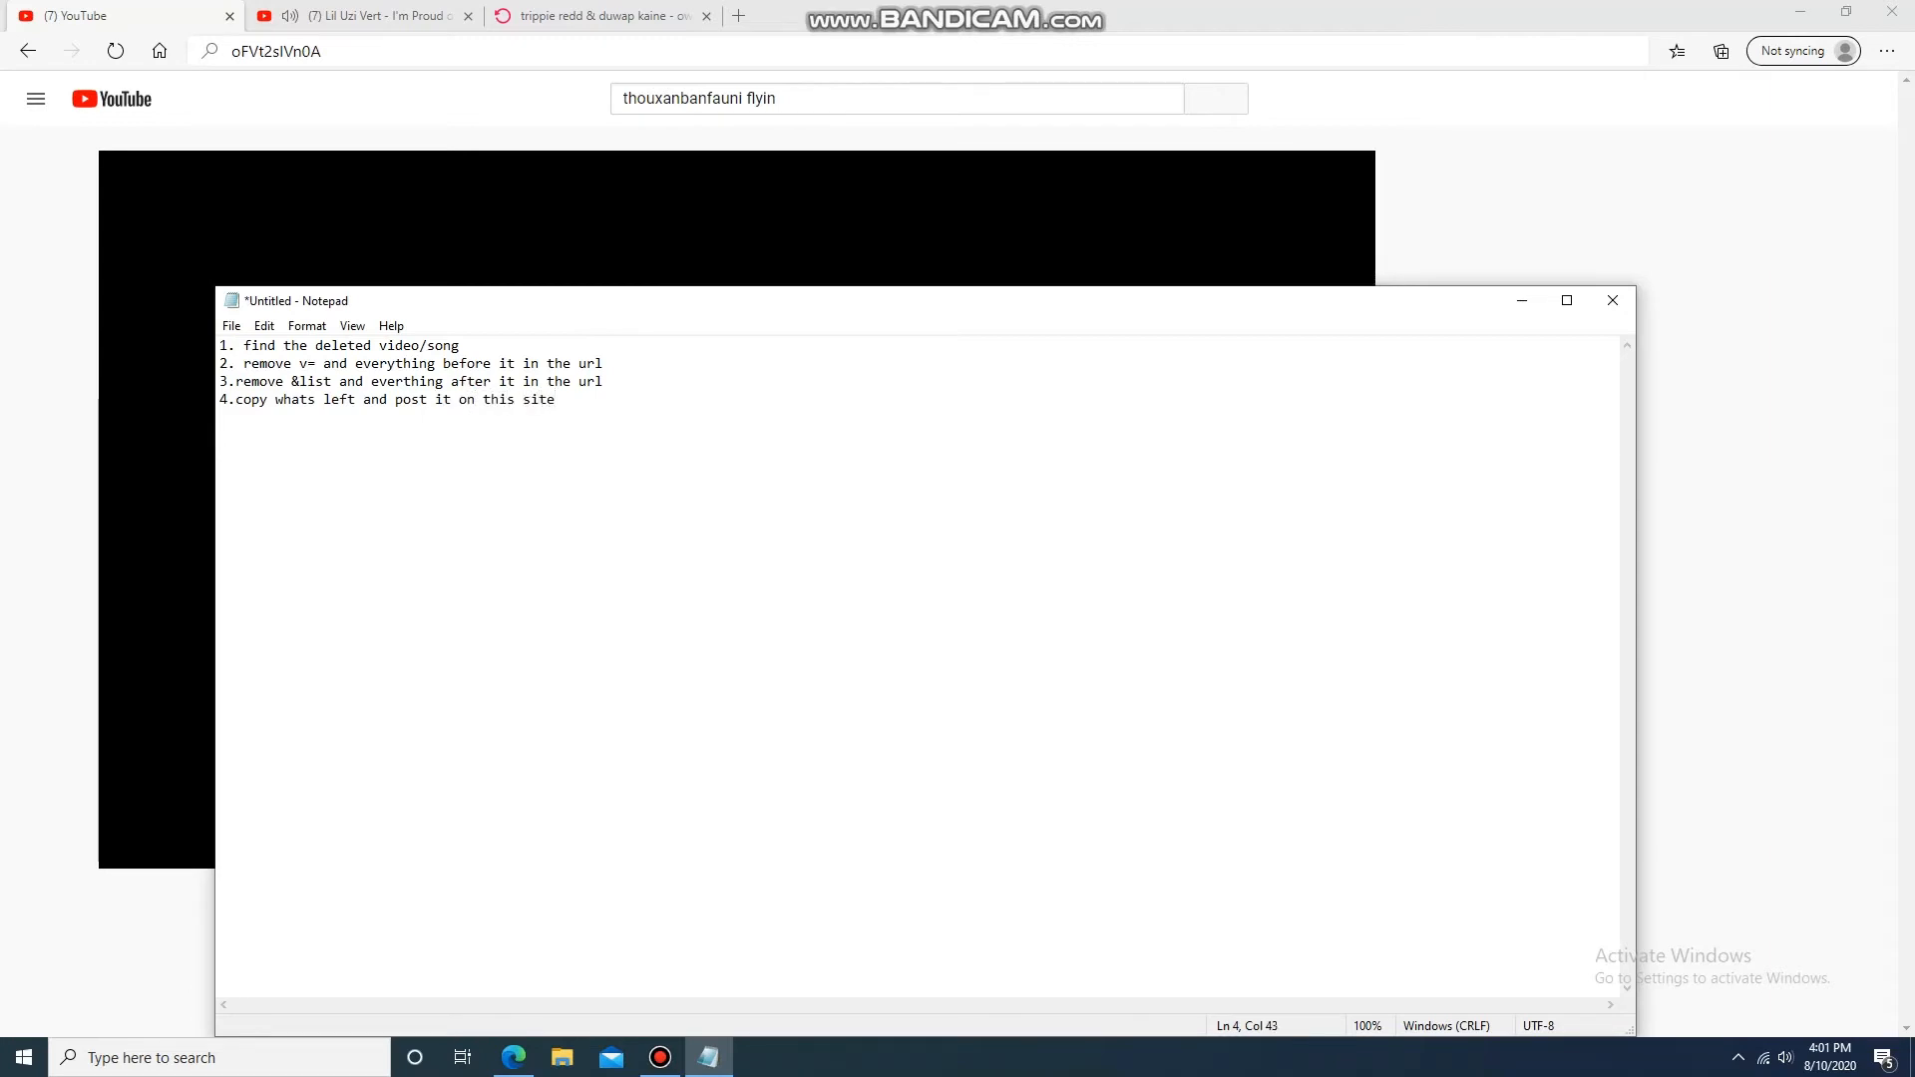
type(":")
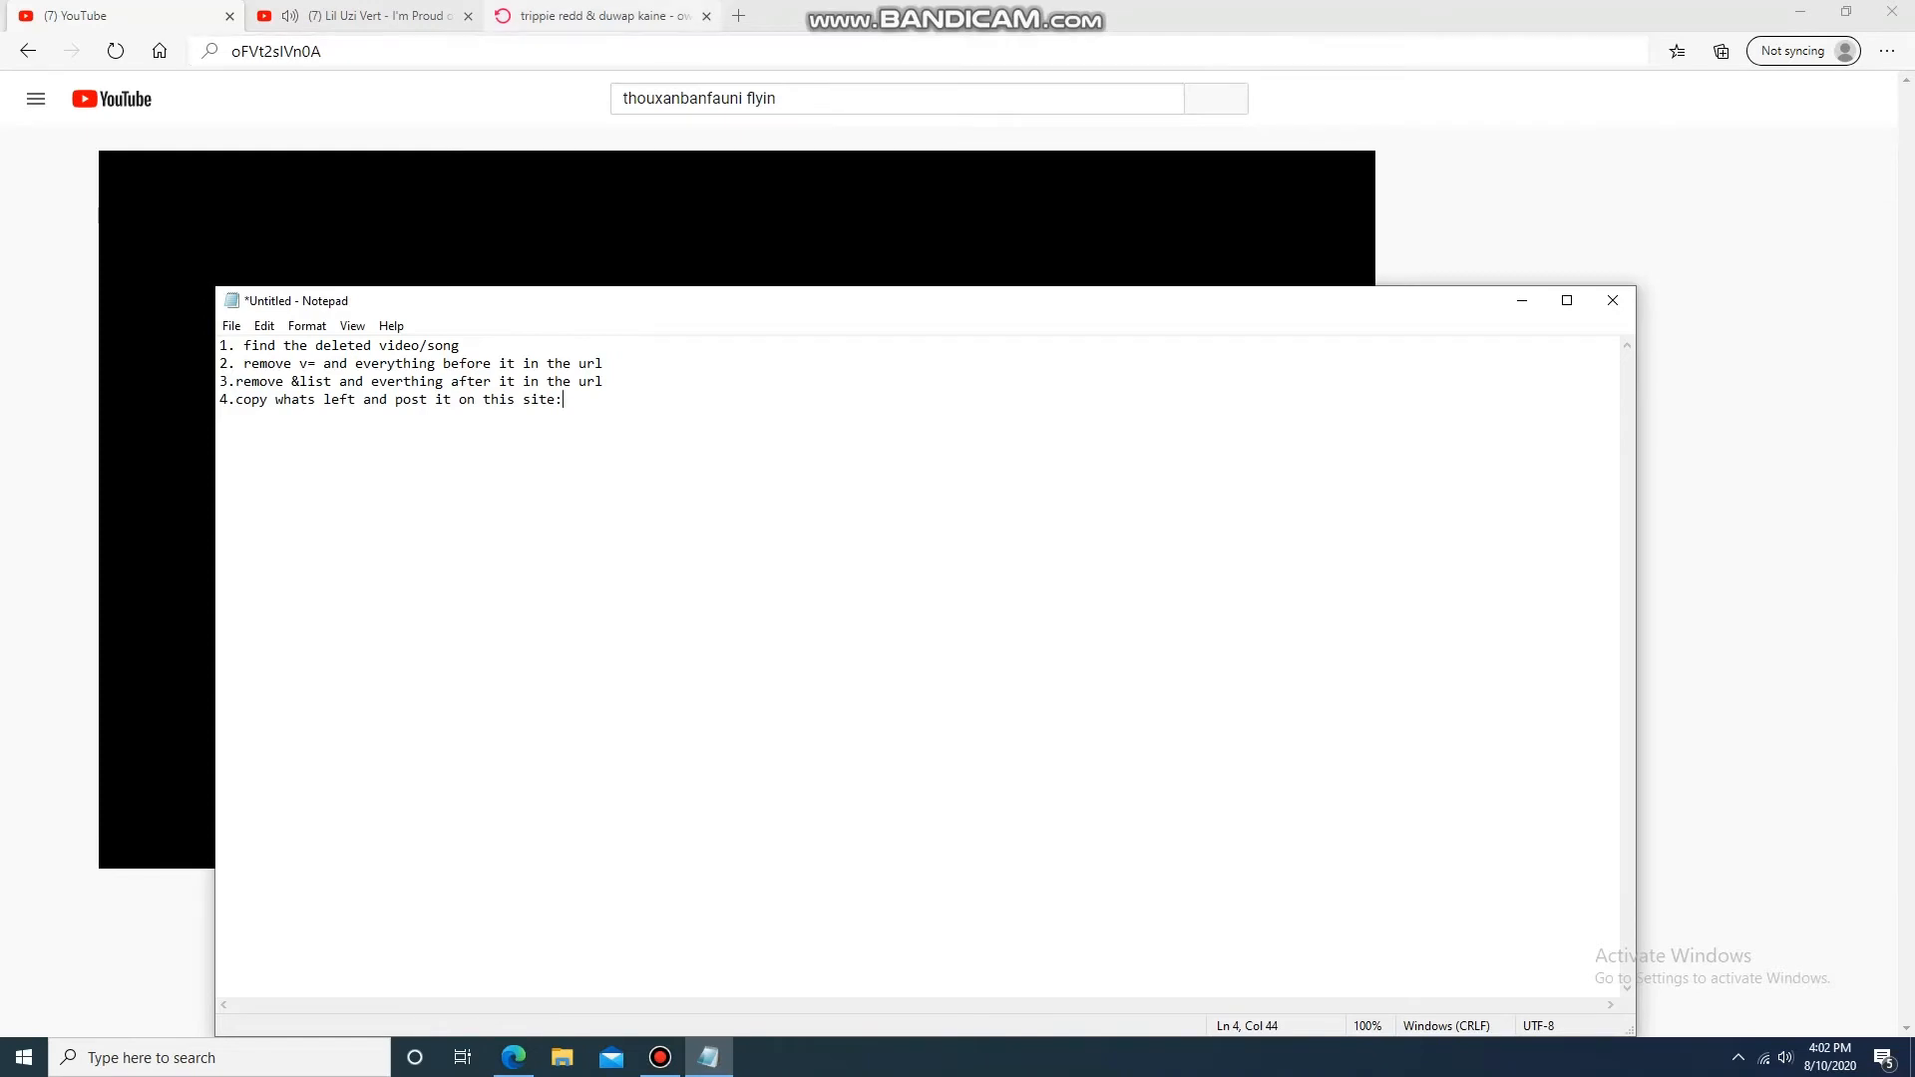
left_click(598, 14)
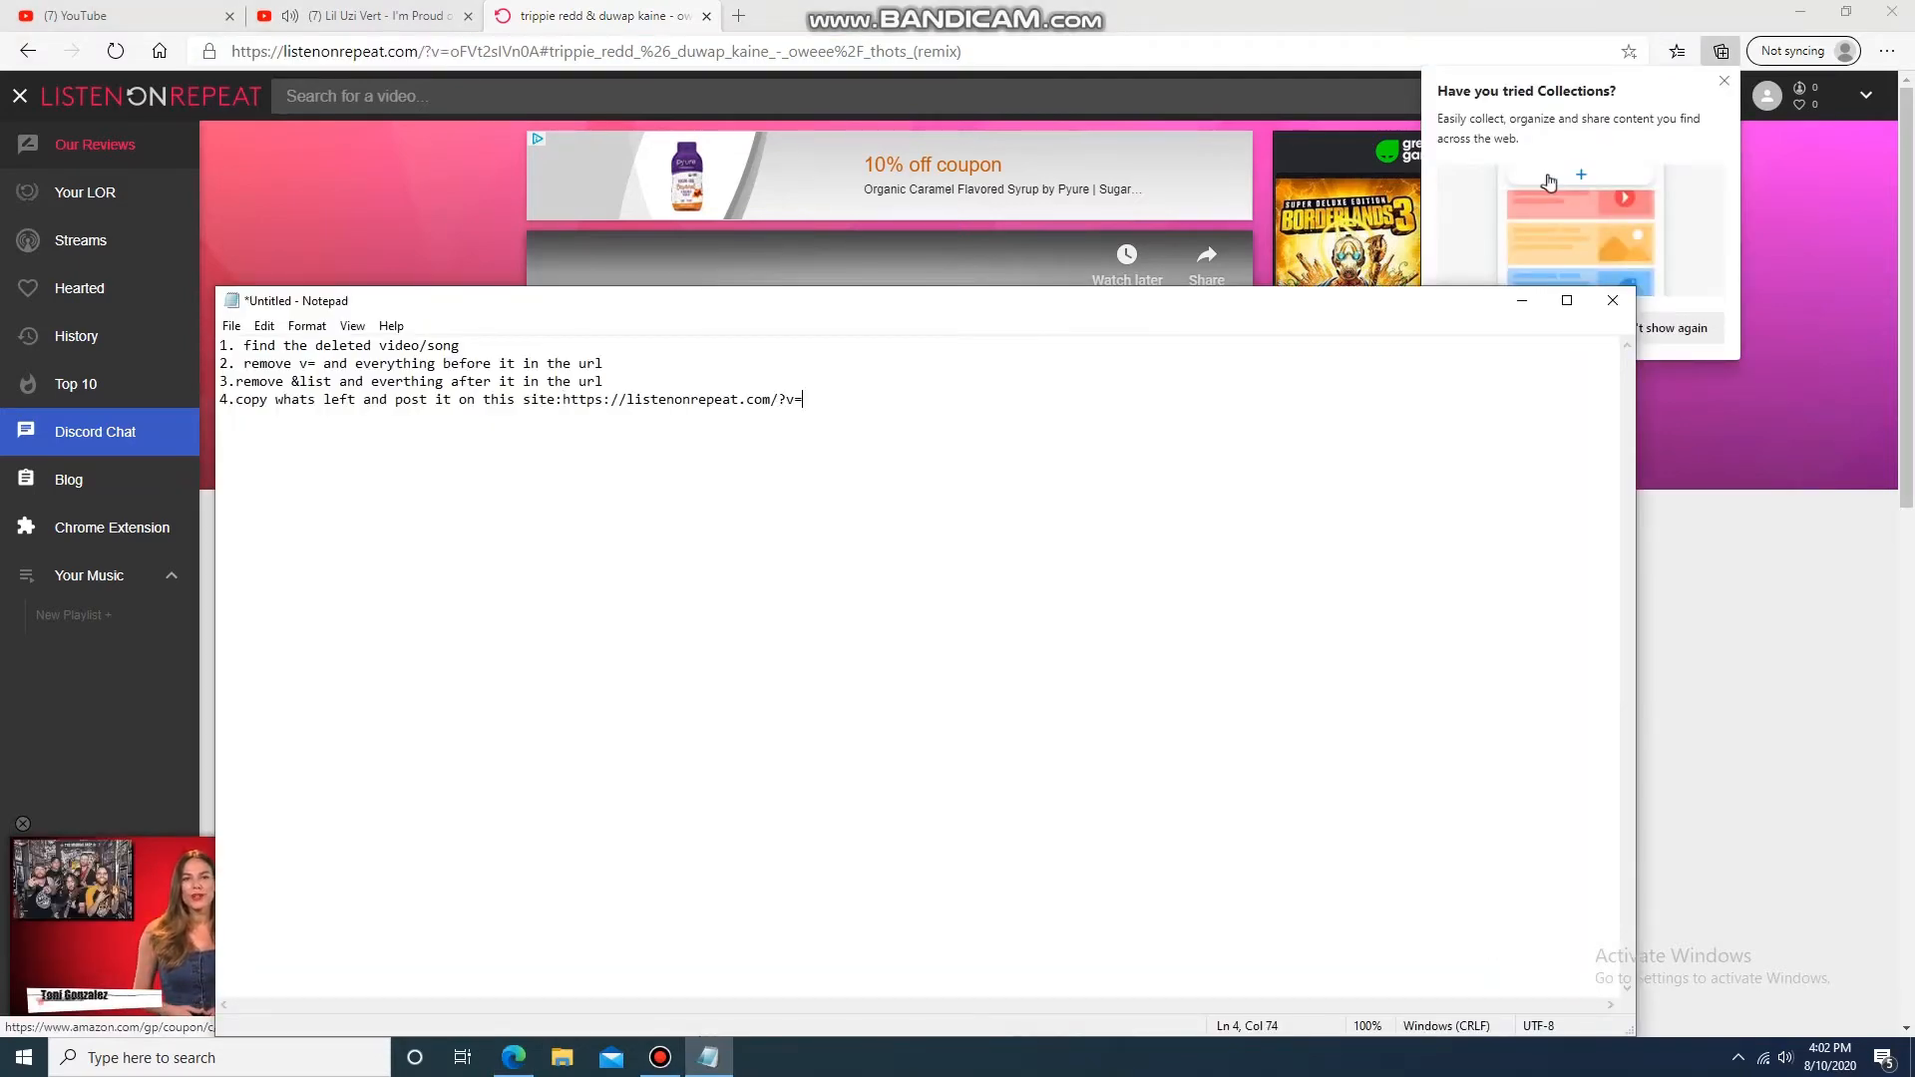
- Paste the listenonrepeat.com/?v= prefix before the video ID and load that page
left_click(109, 16)
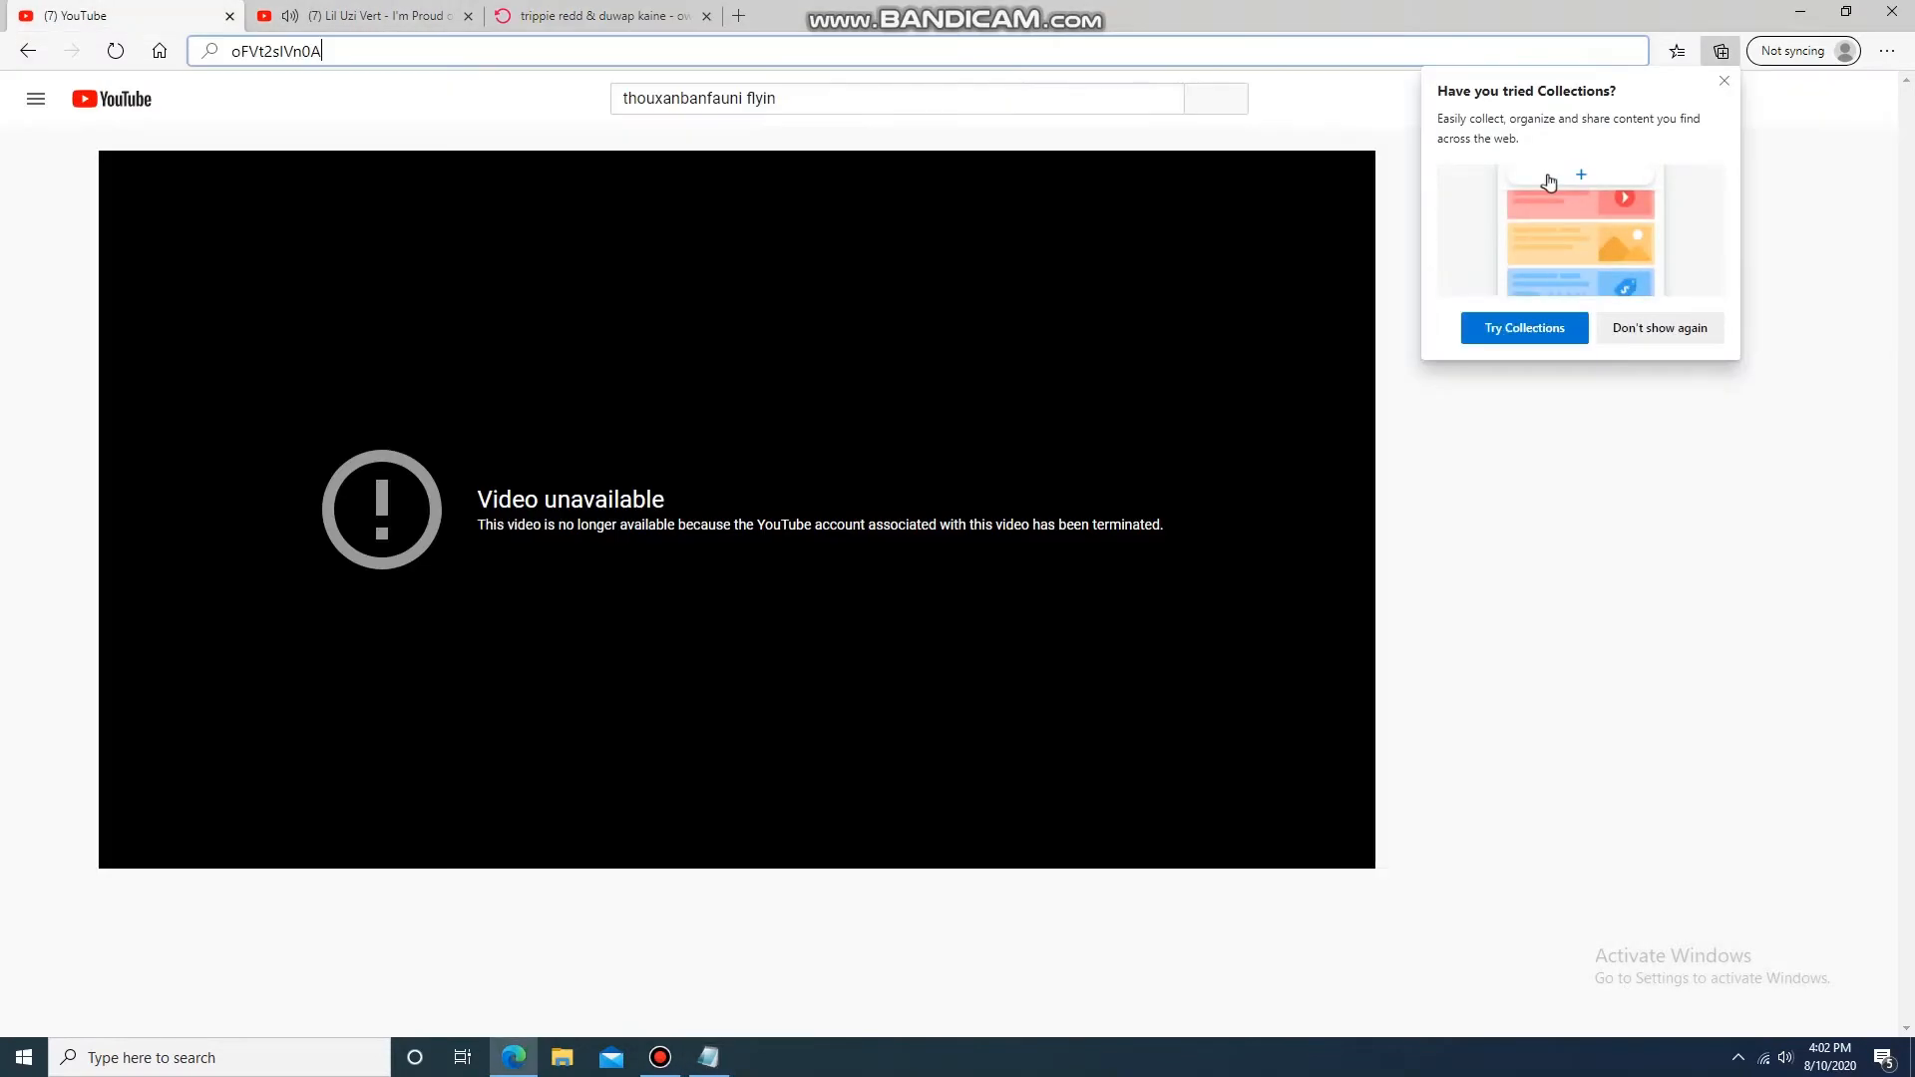
right_click(275, 50)
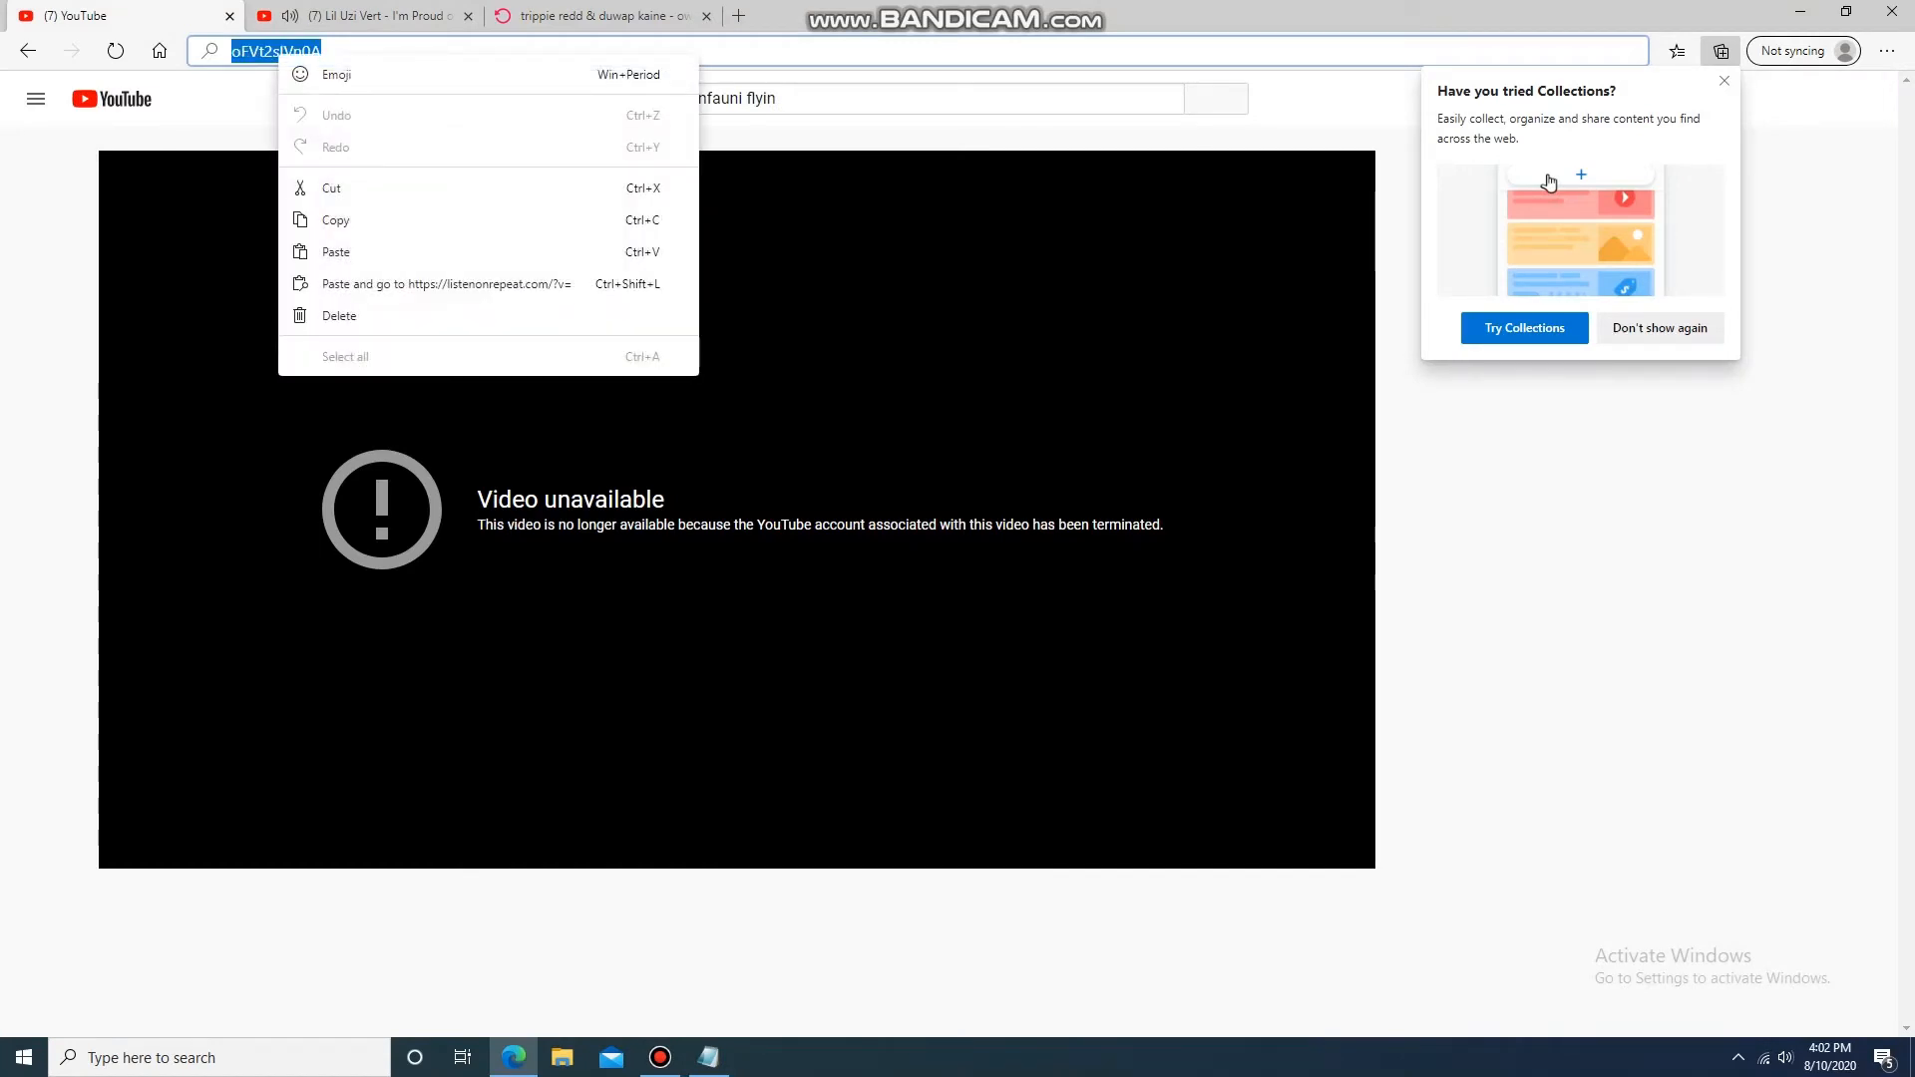
left_click(443, 283)
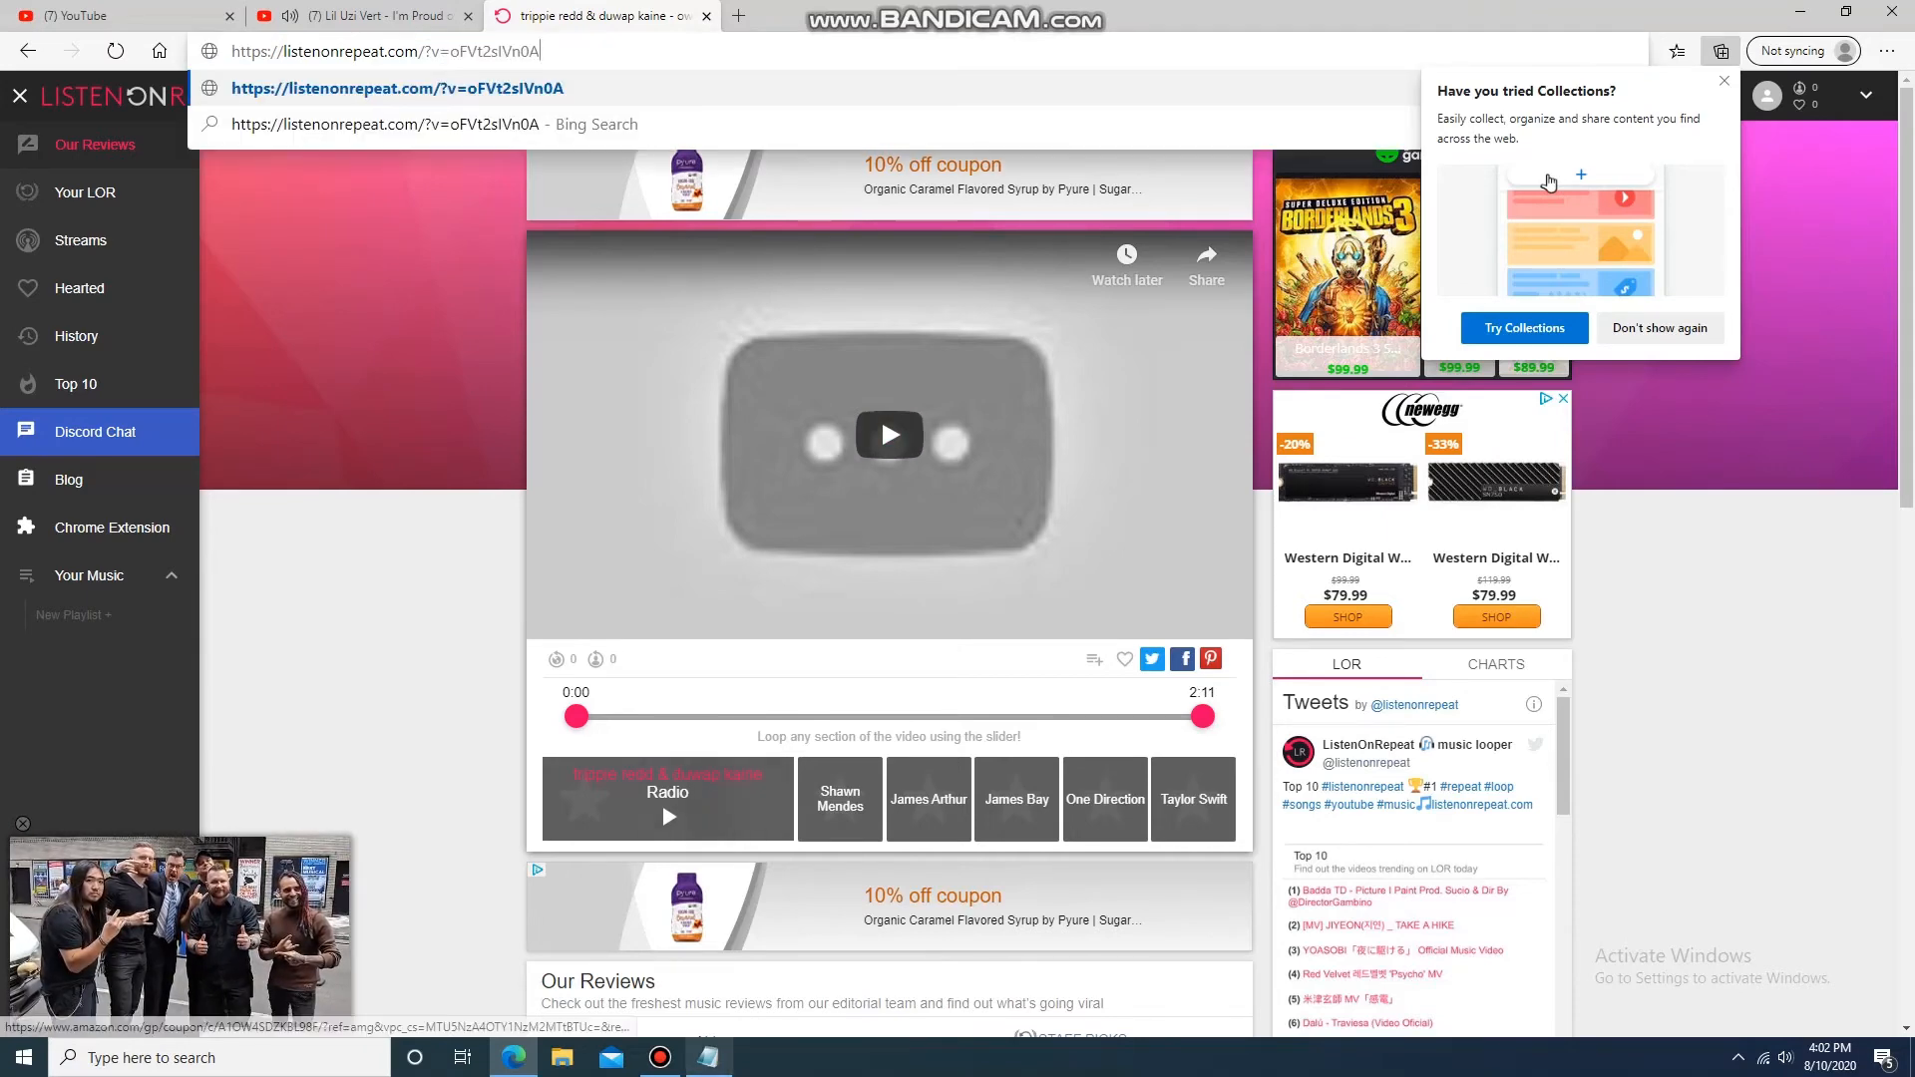
left_click(706, 1057)
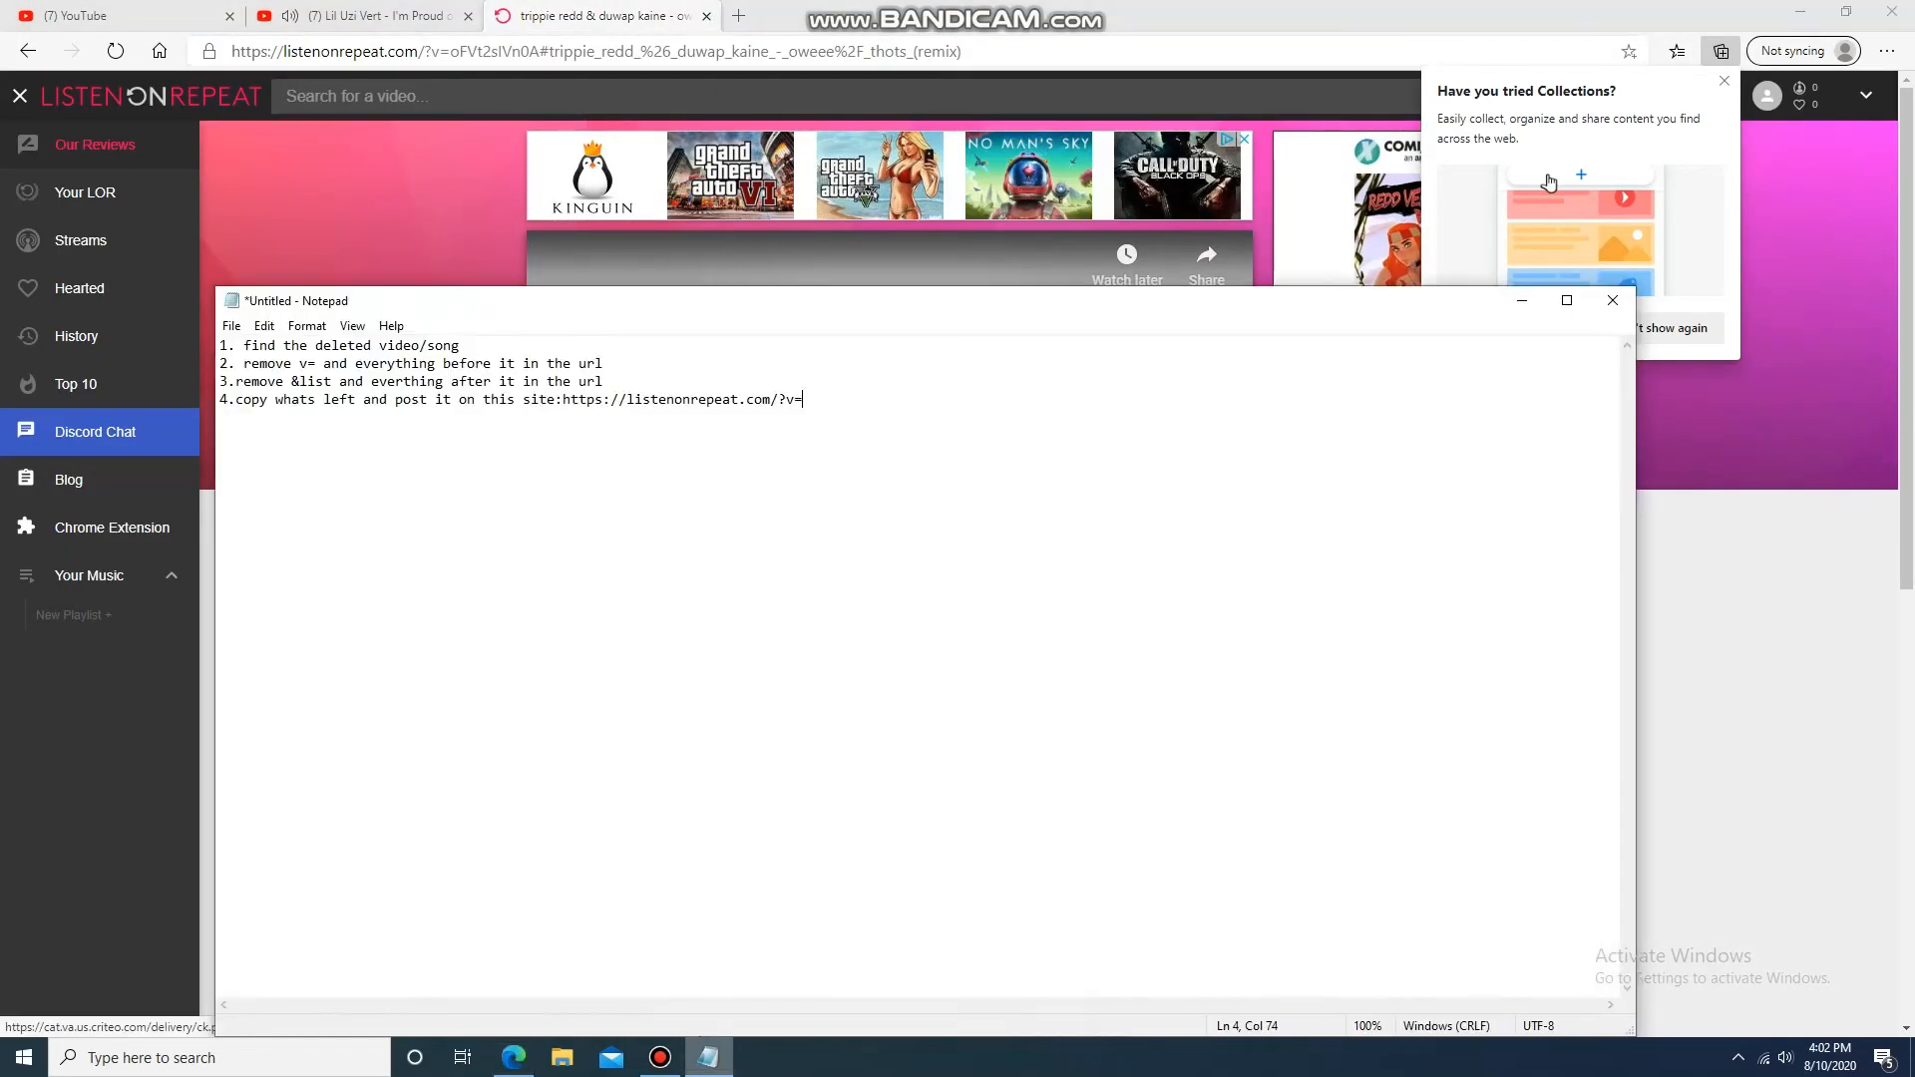
- Add step 5: the title of the video will apear in the url
key("enter")
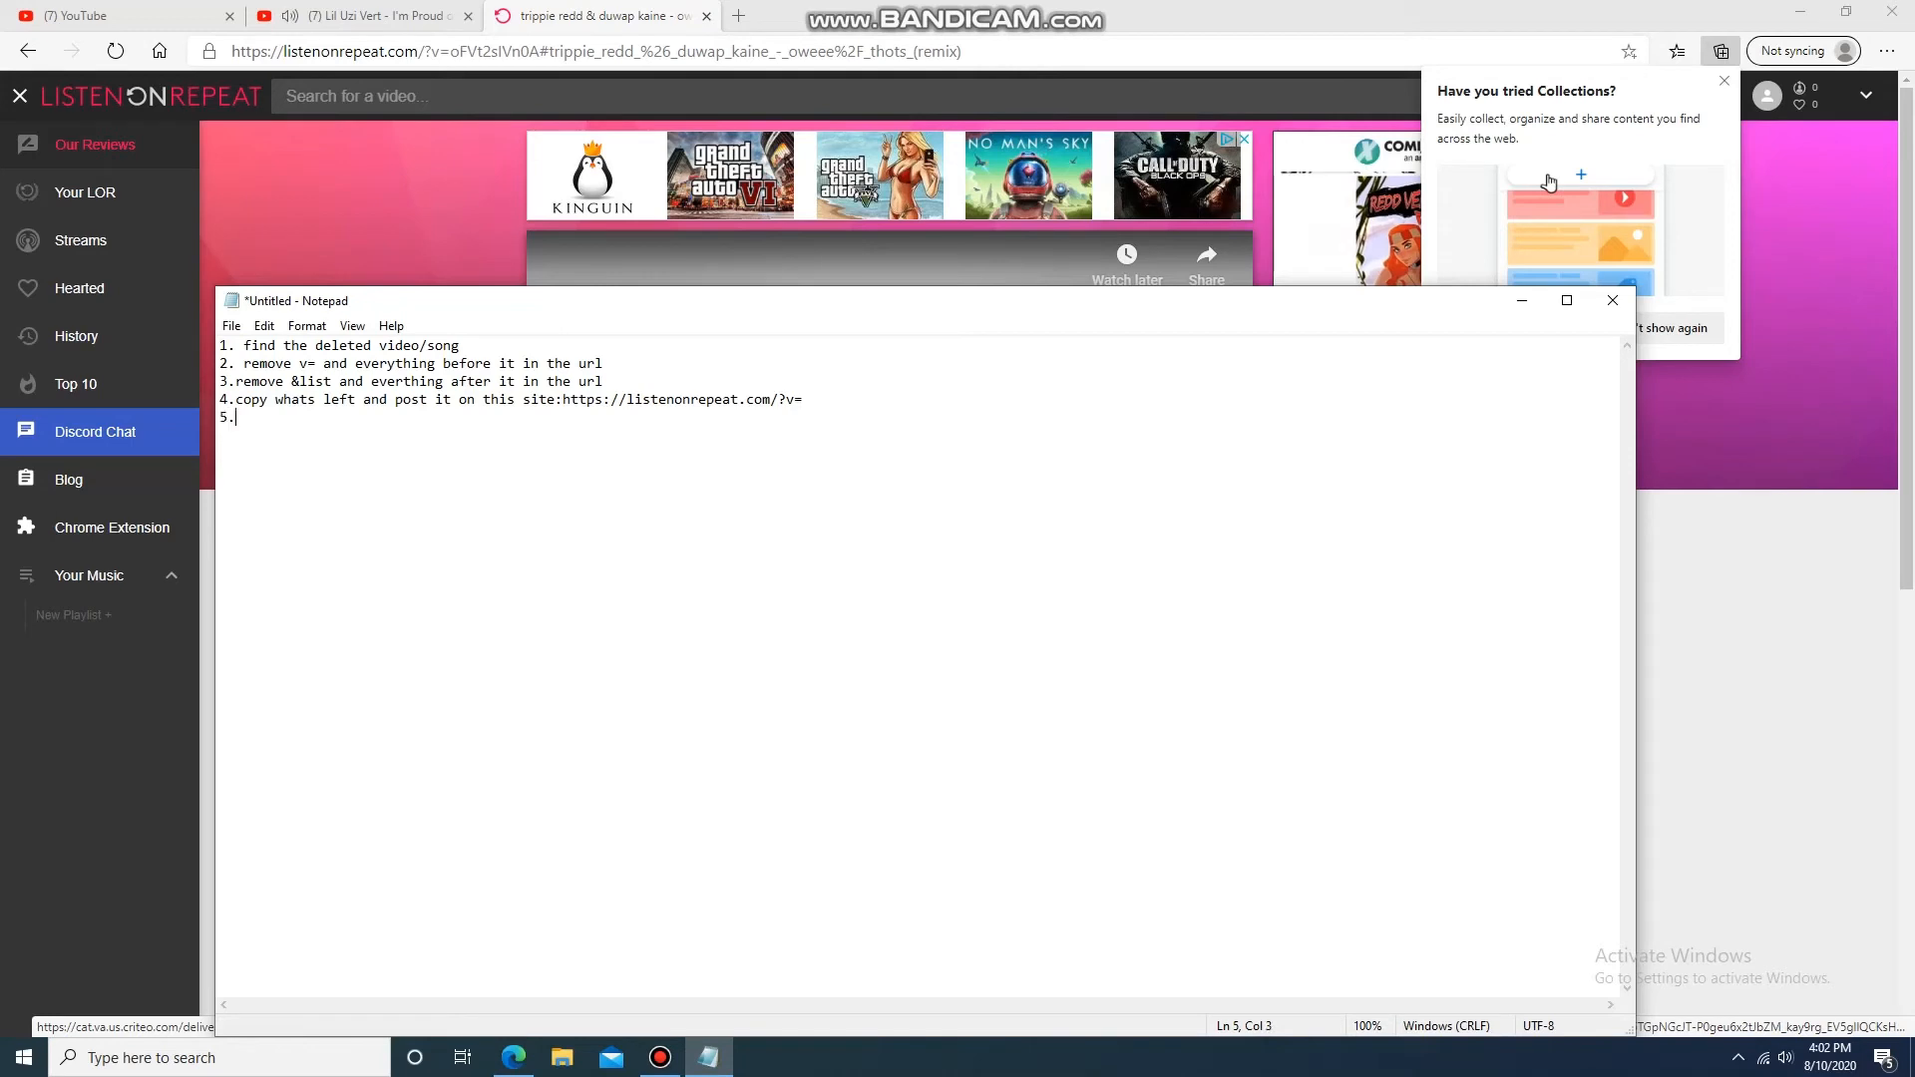
type("the title of the video wi")
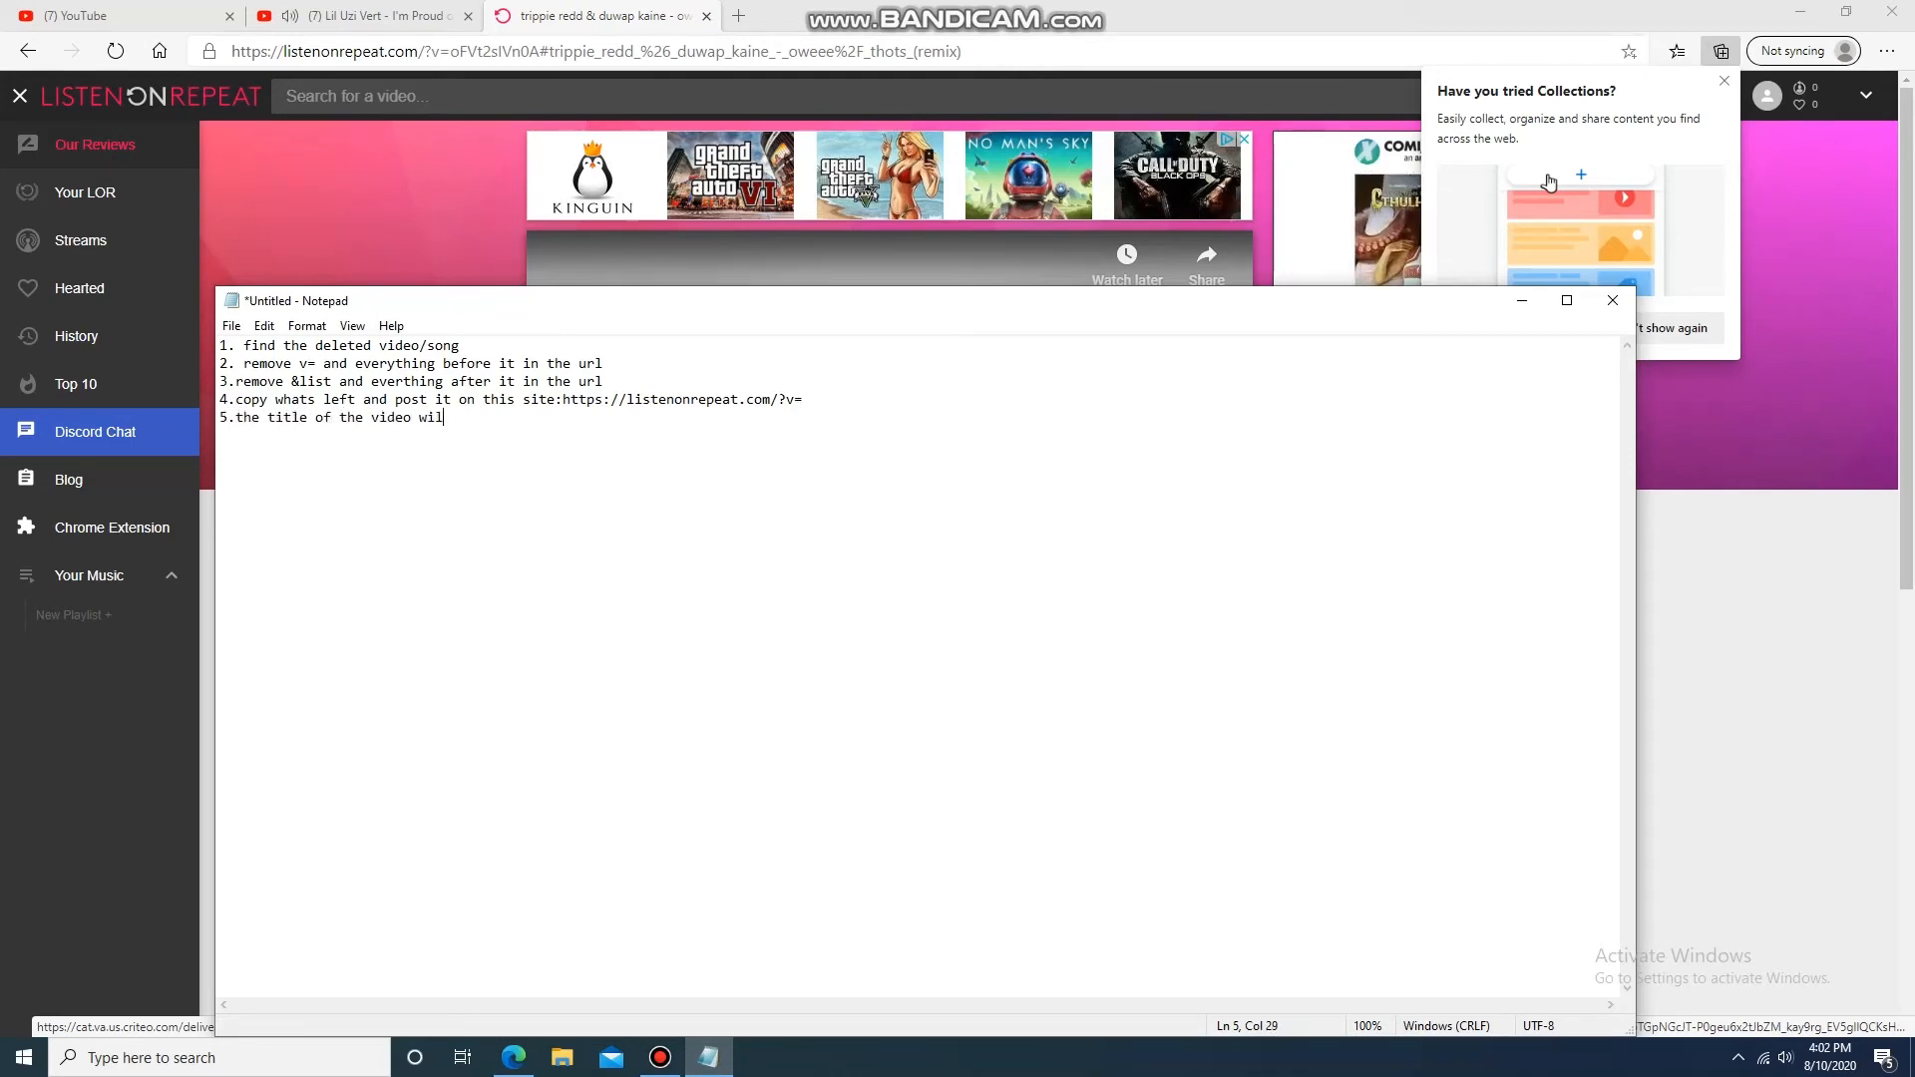
type("l apear in")
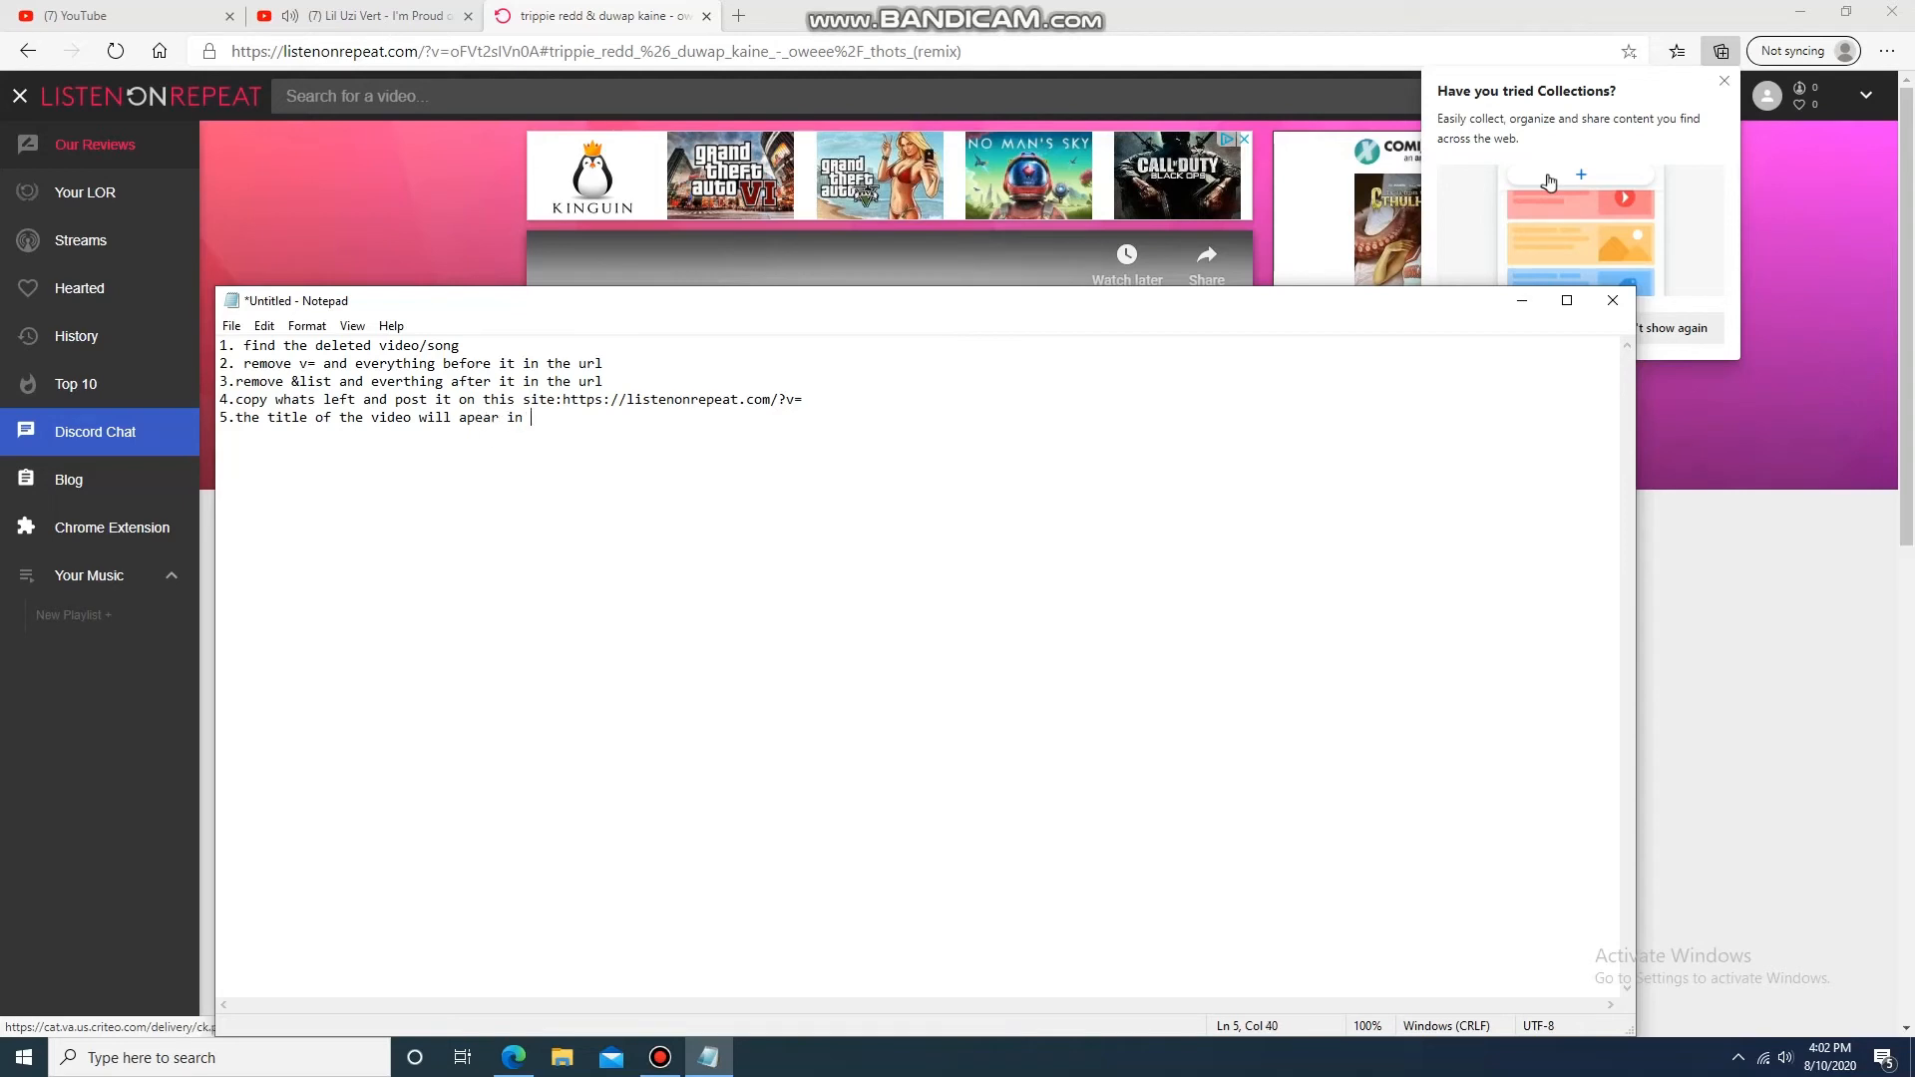
type("the url")
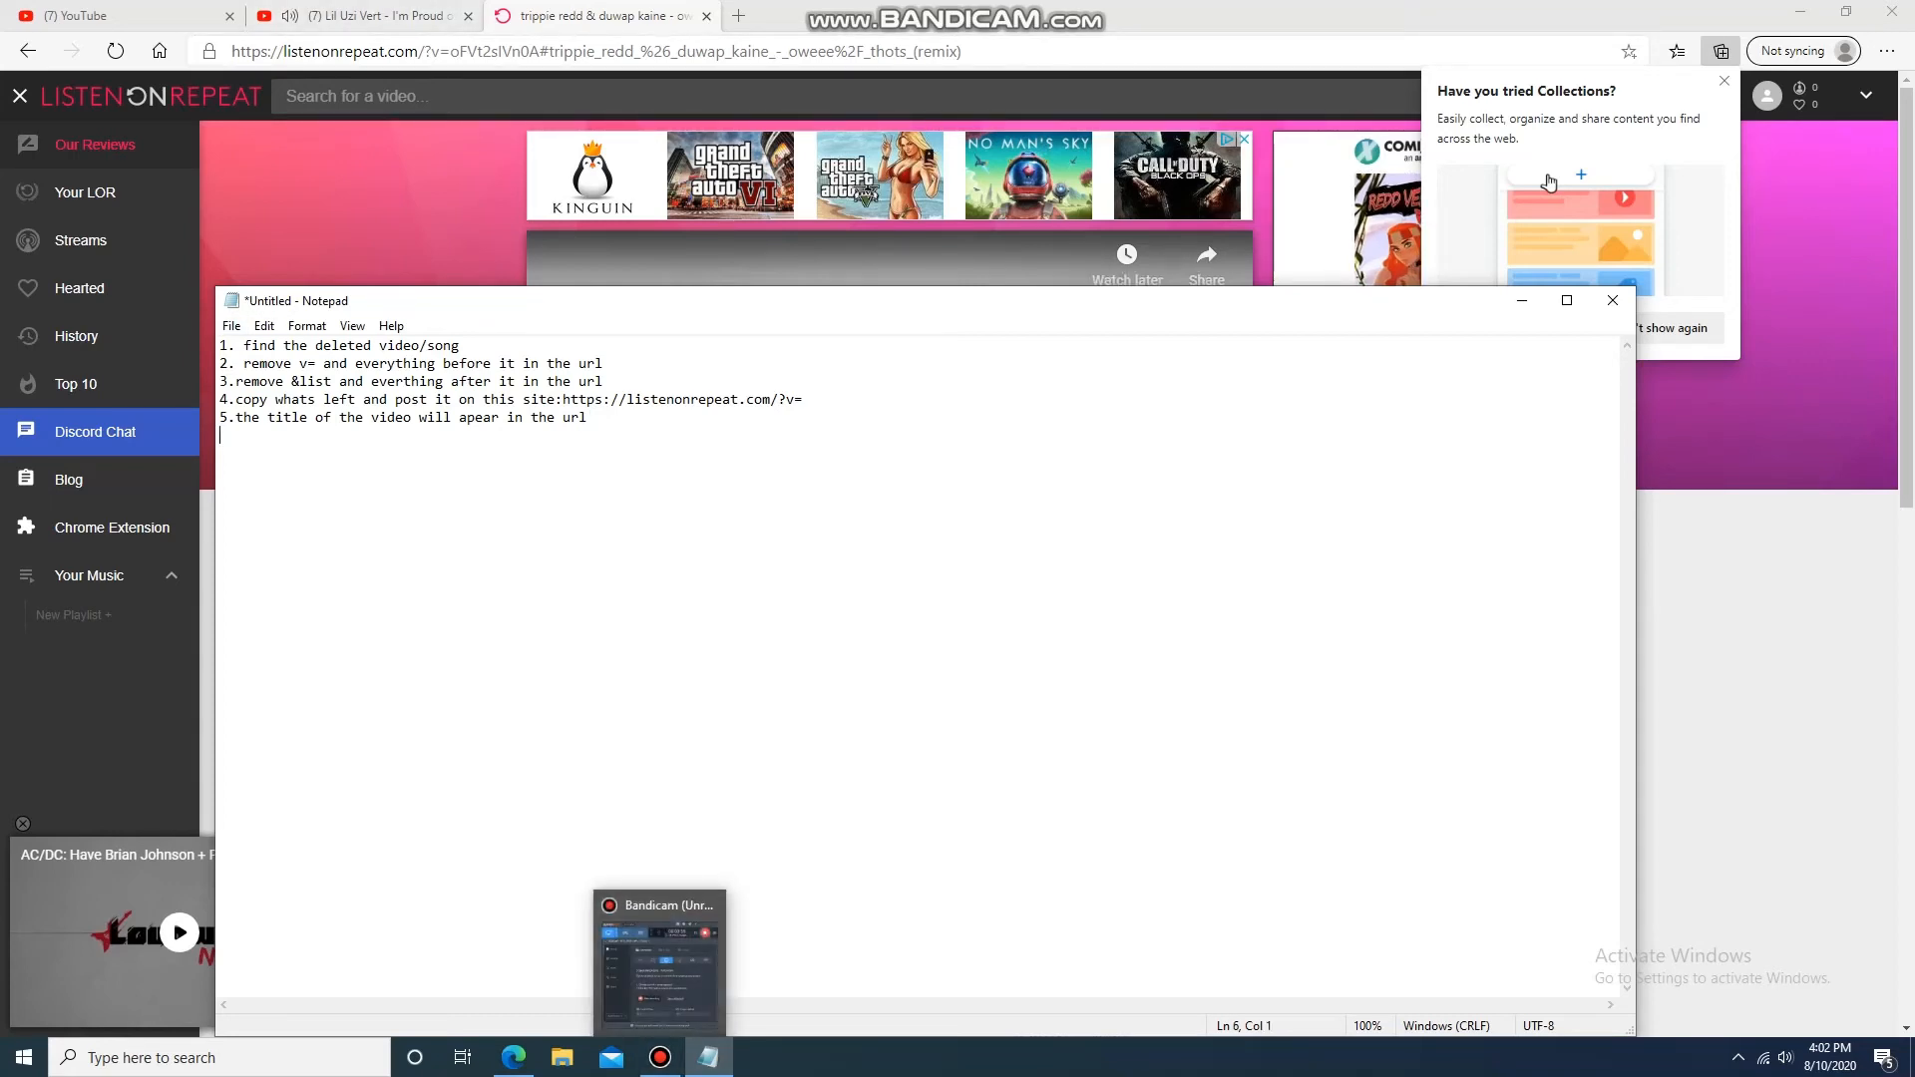
left_click(115, 16)
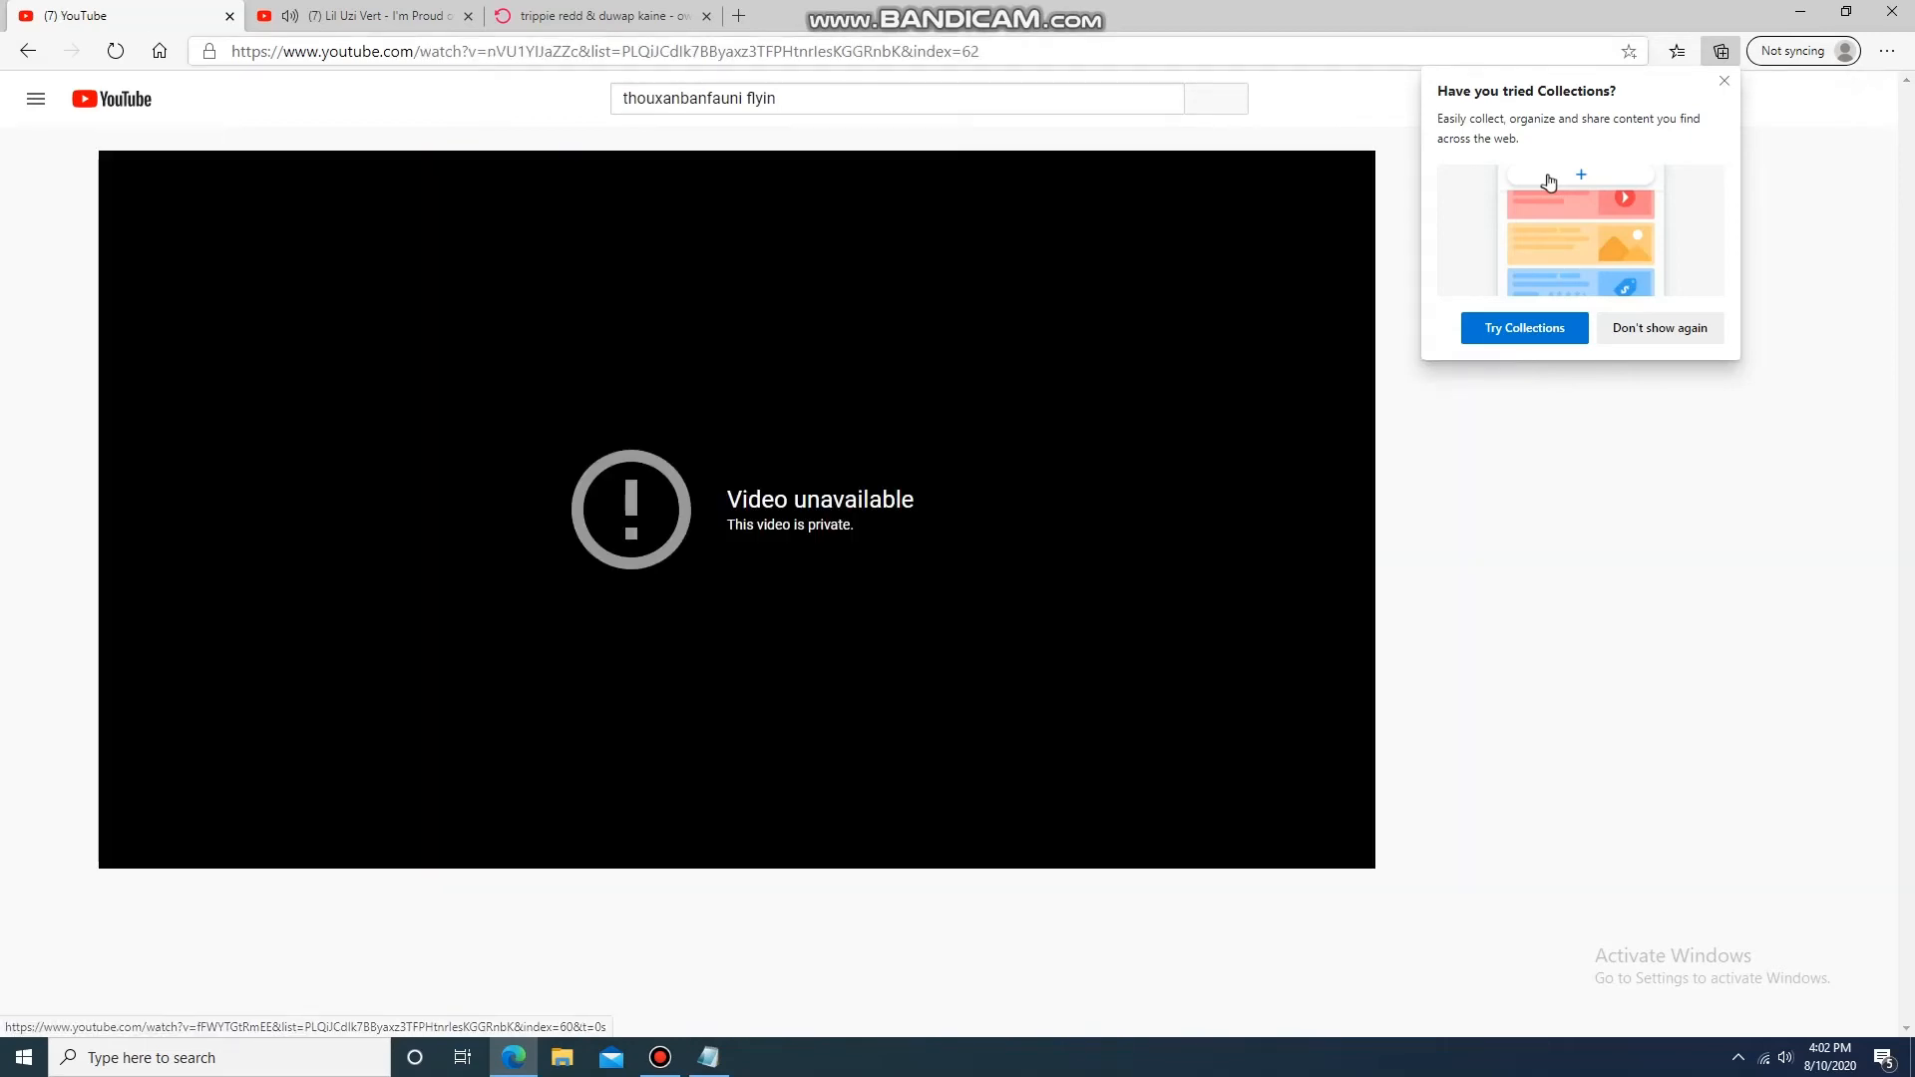
- Load the private video's ID in the listenonrepeat URL, then search YouTube for 'ski mask'
double_click(531, 52)
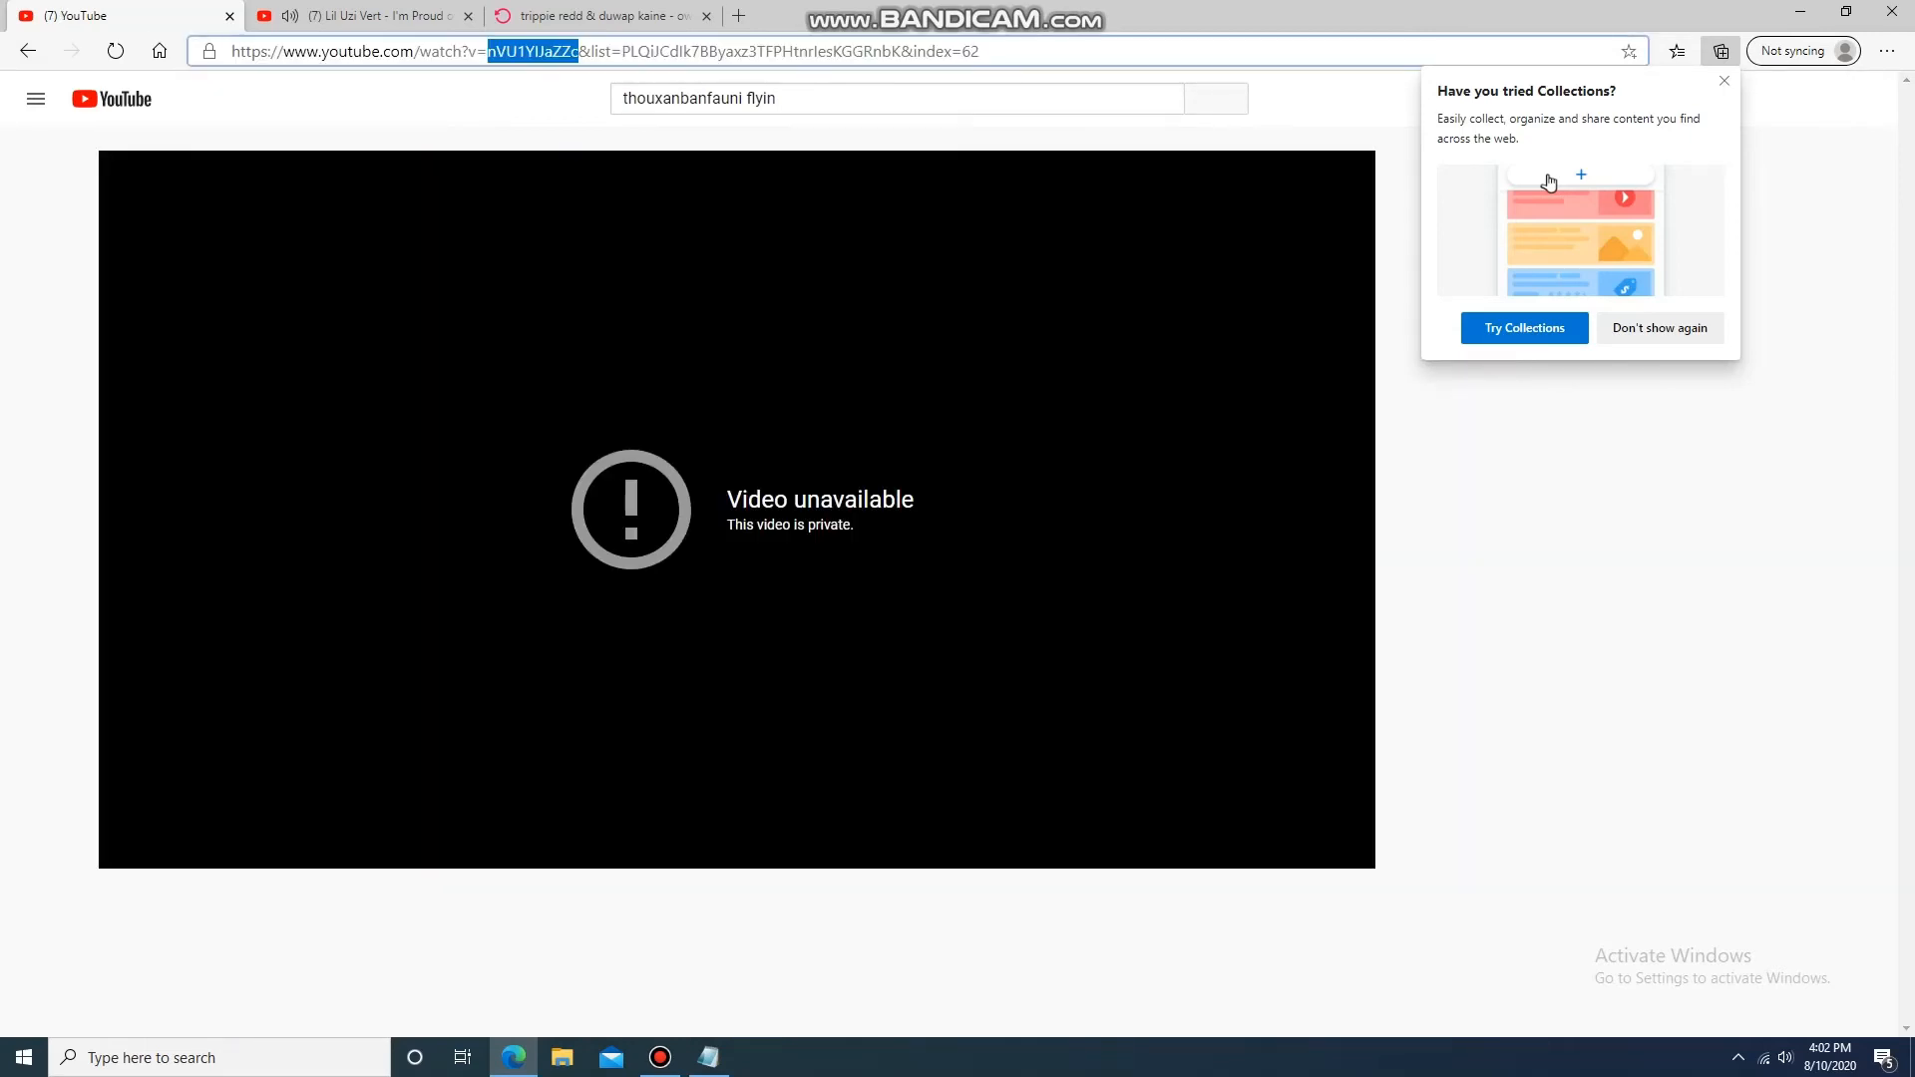
left_click(599, 16)
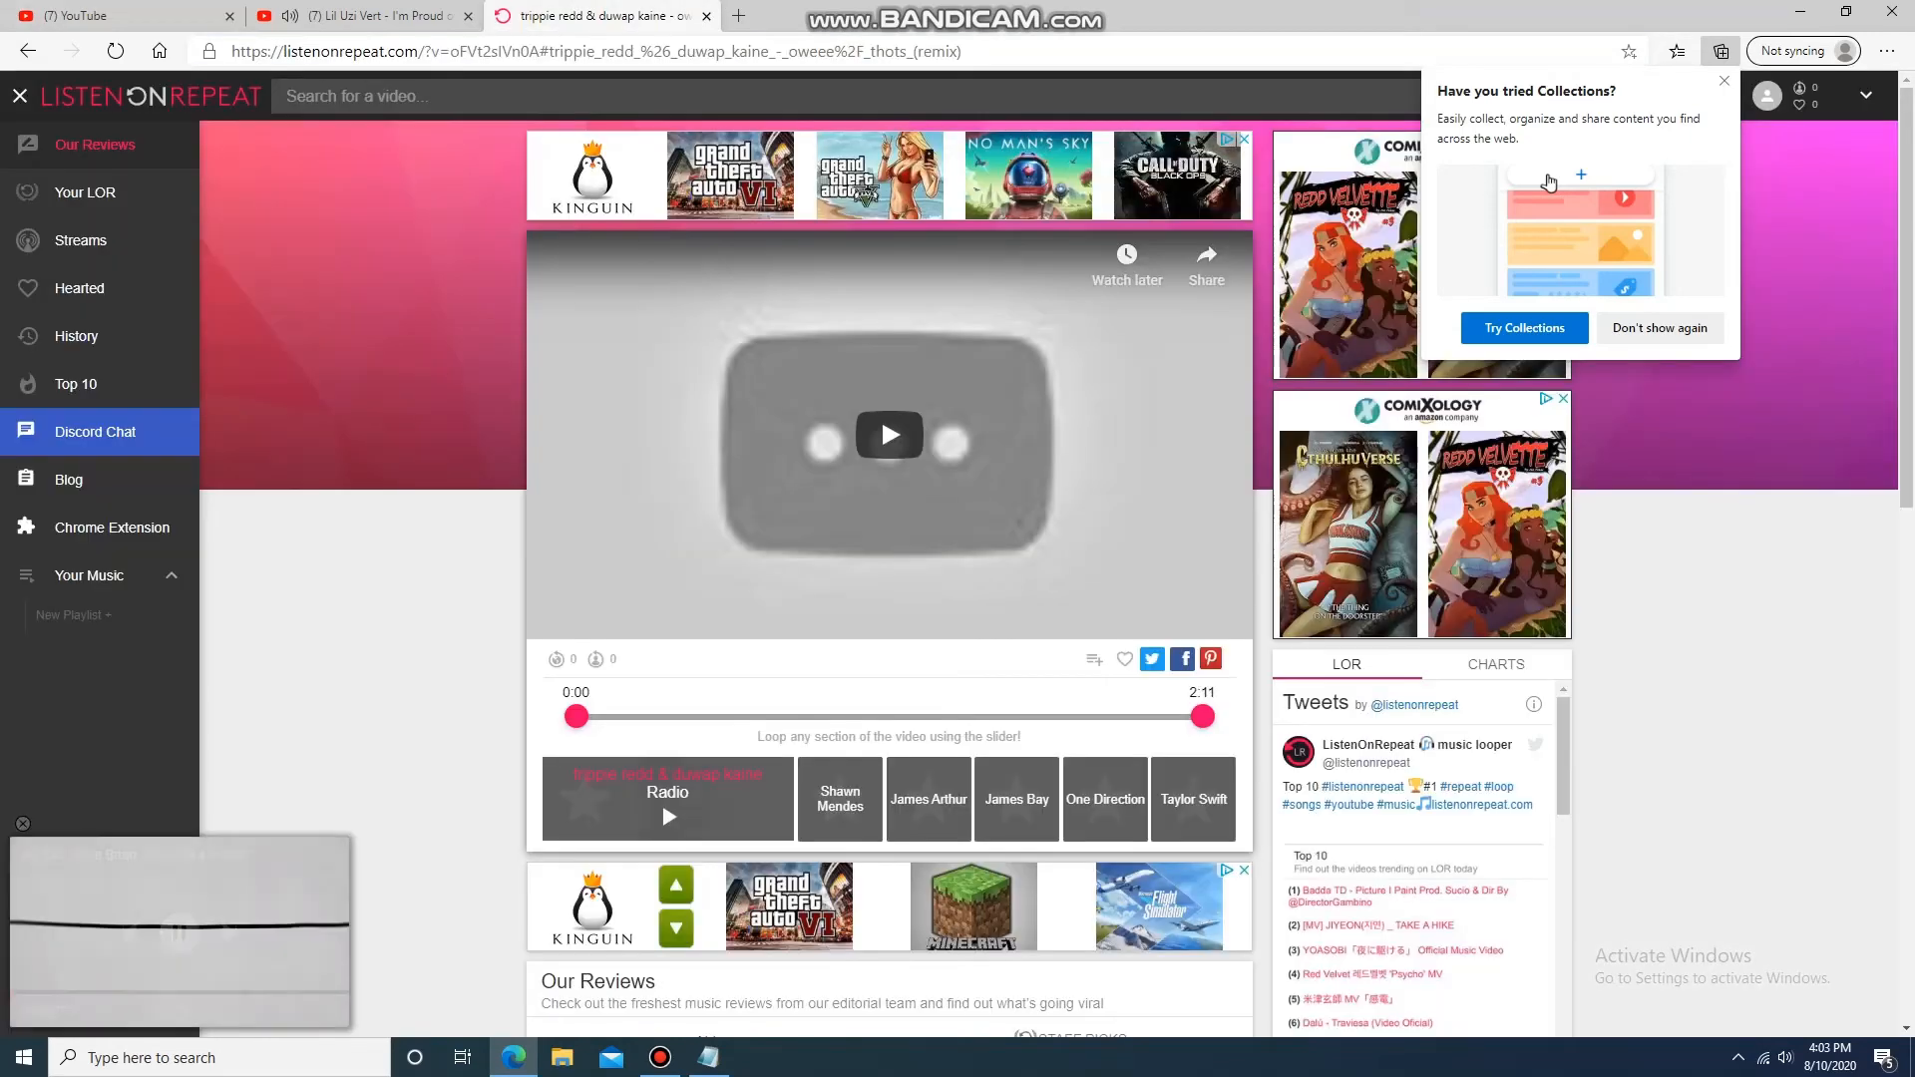
left_click(733, 52)
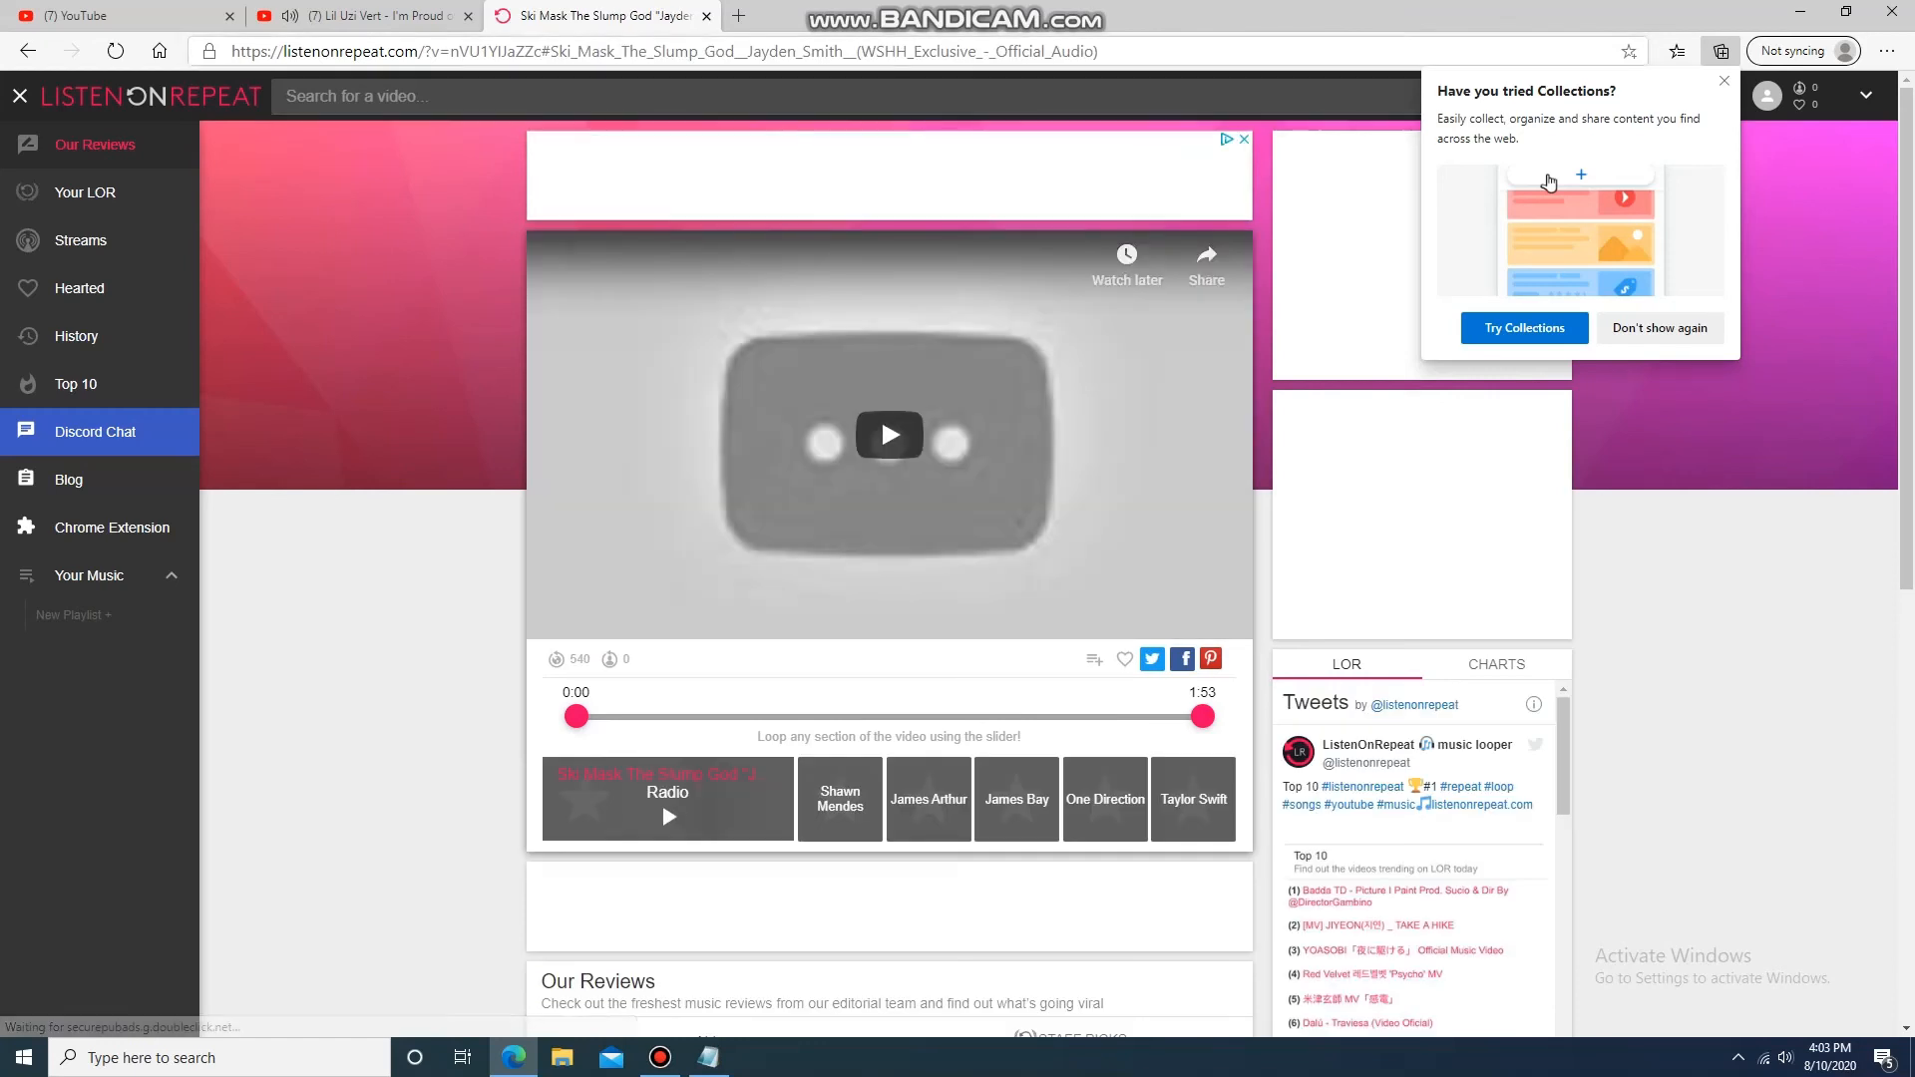
left_click(110, 14)
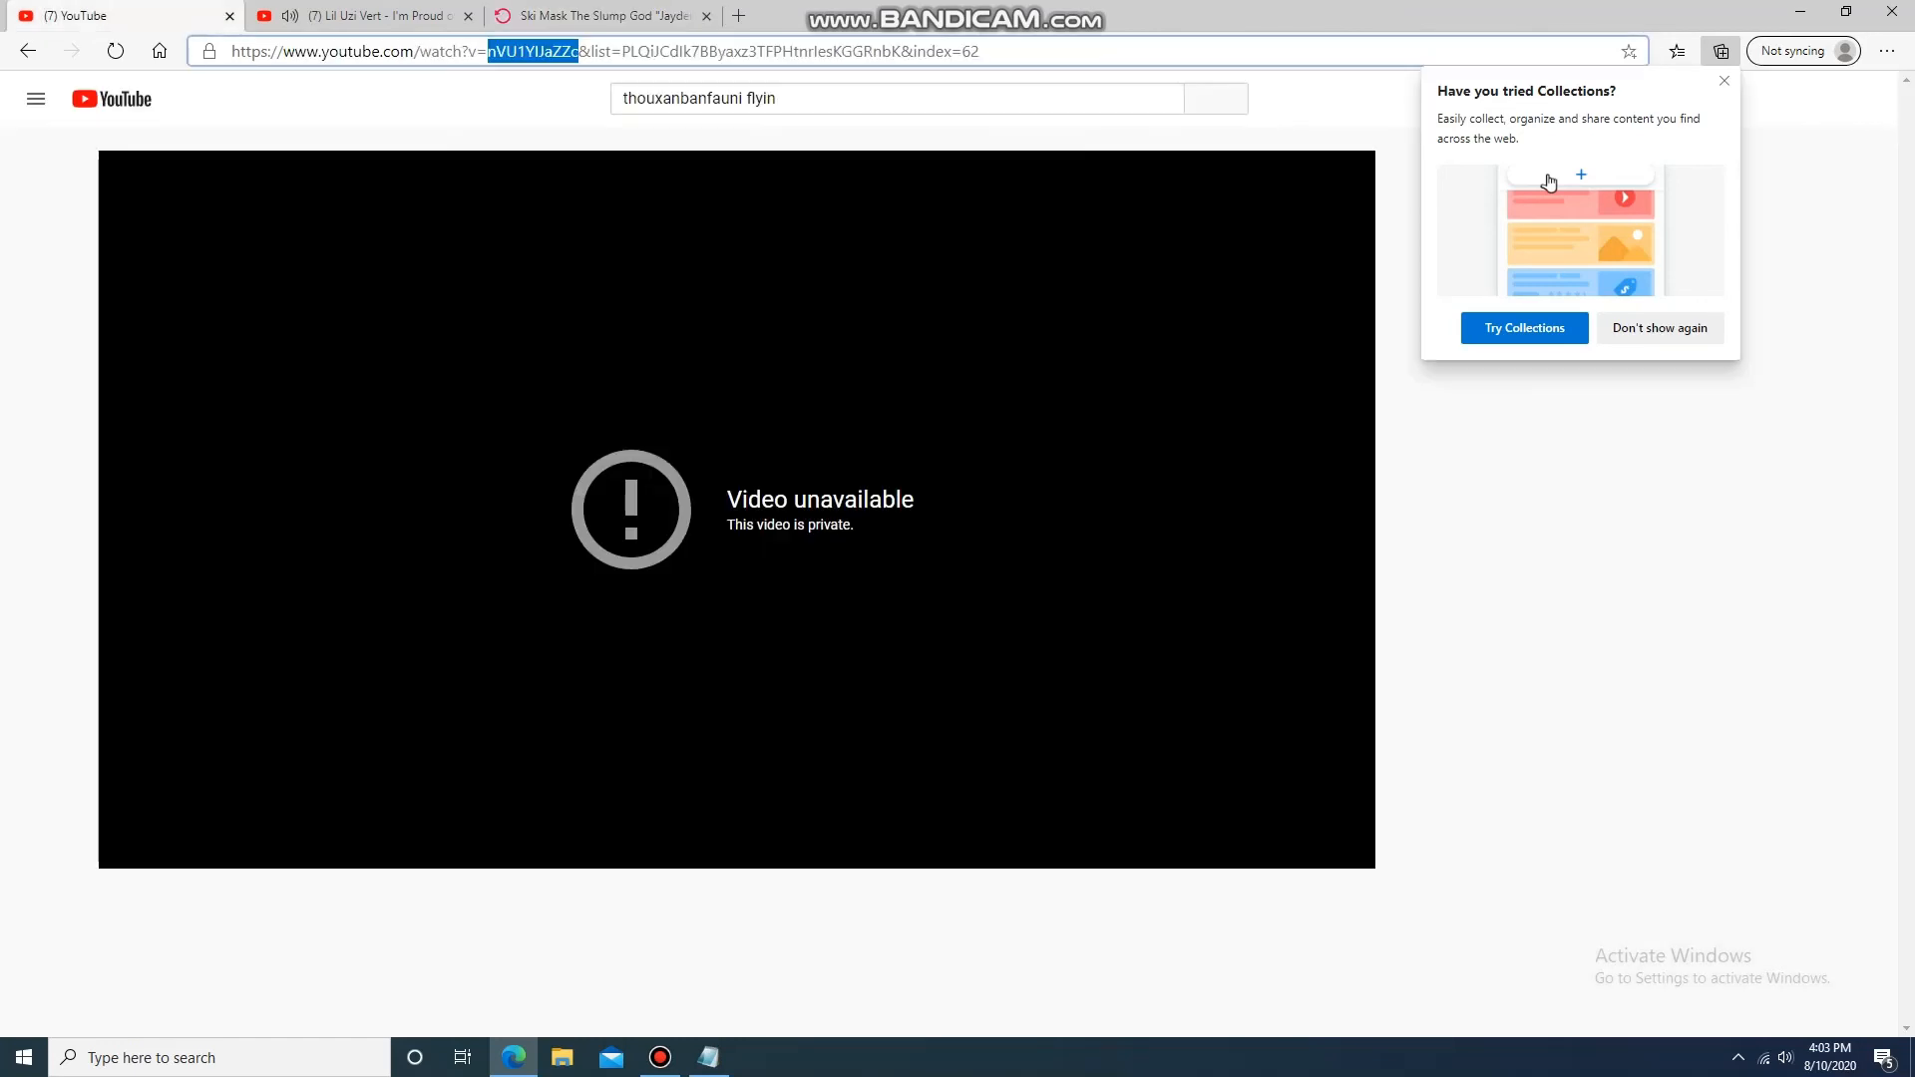
type("ski mas k")
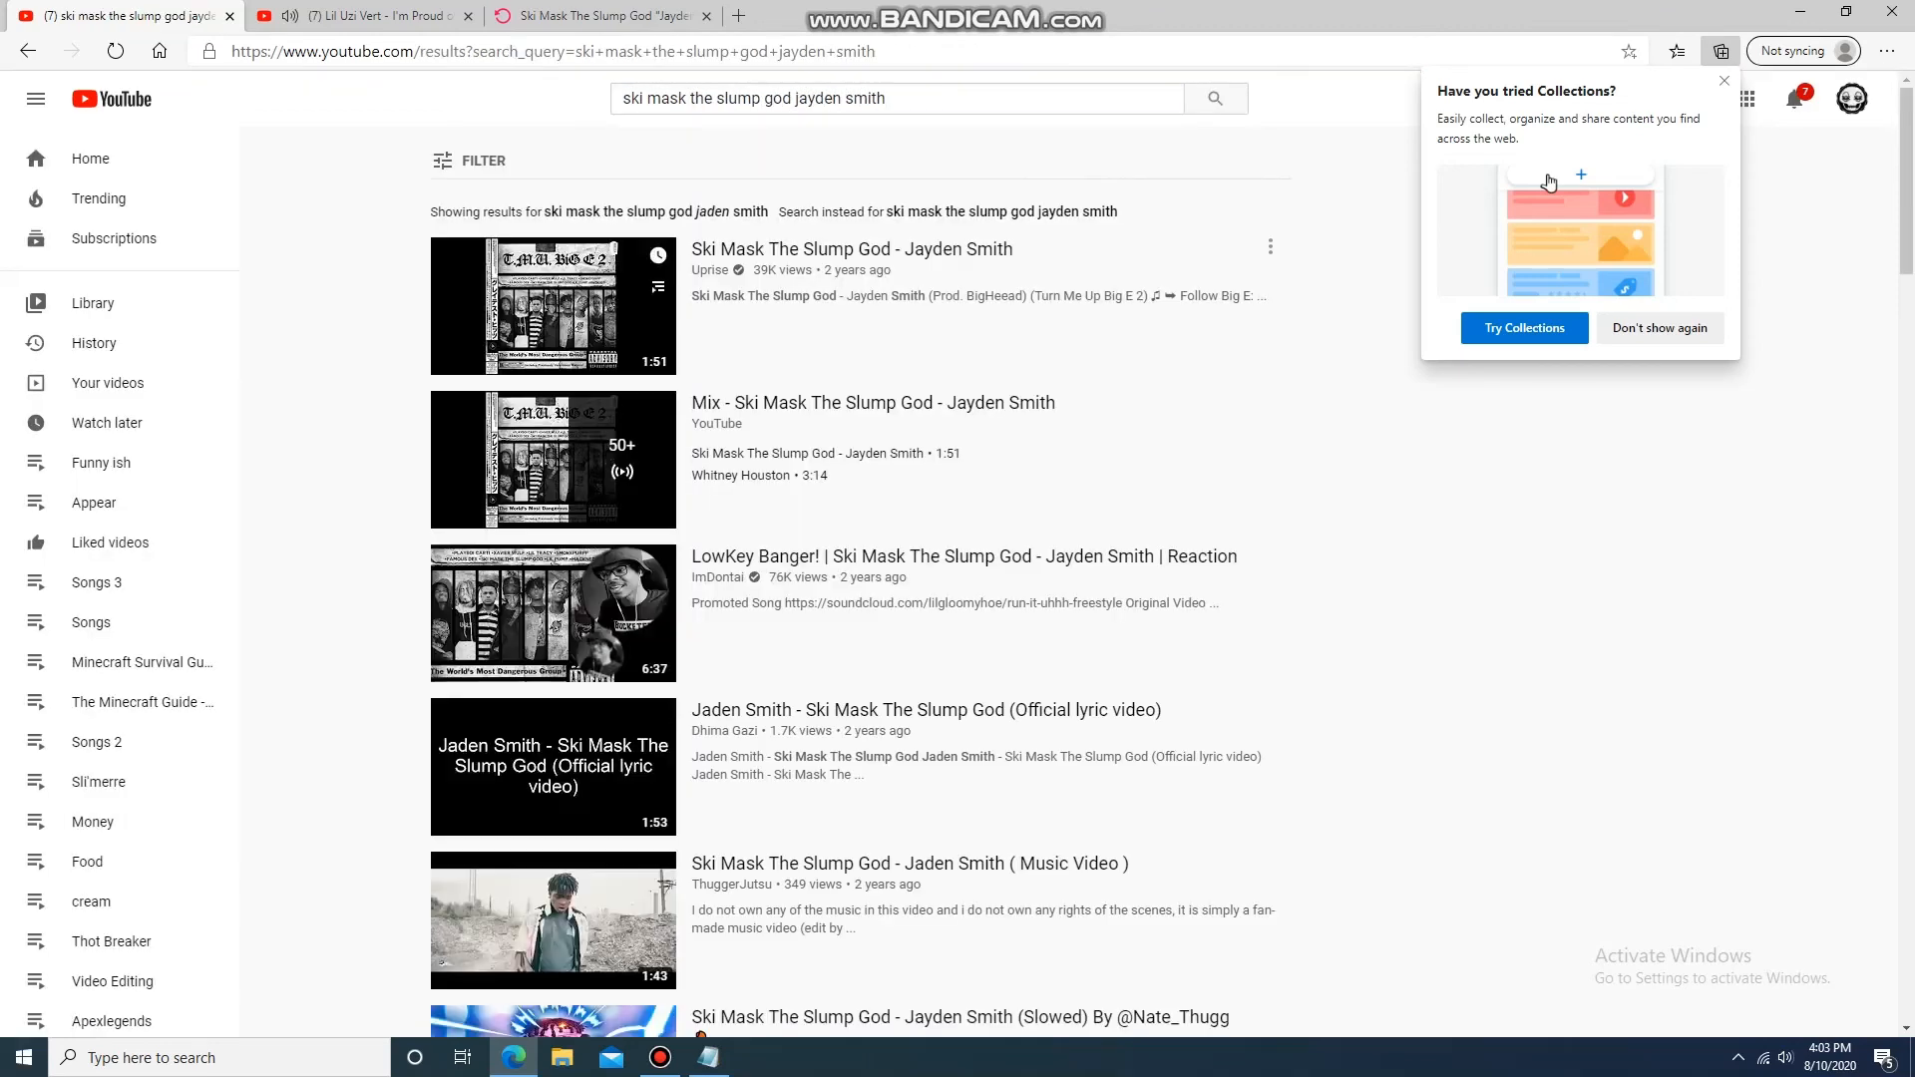
- Save the first Ski Mask The Slump God result to the Songs 3 playlist
left_click(1269, 247)
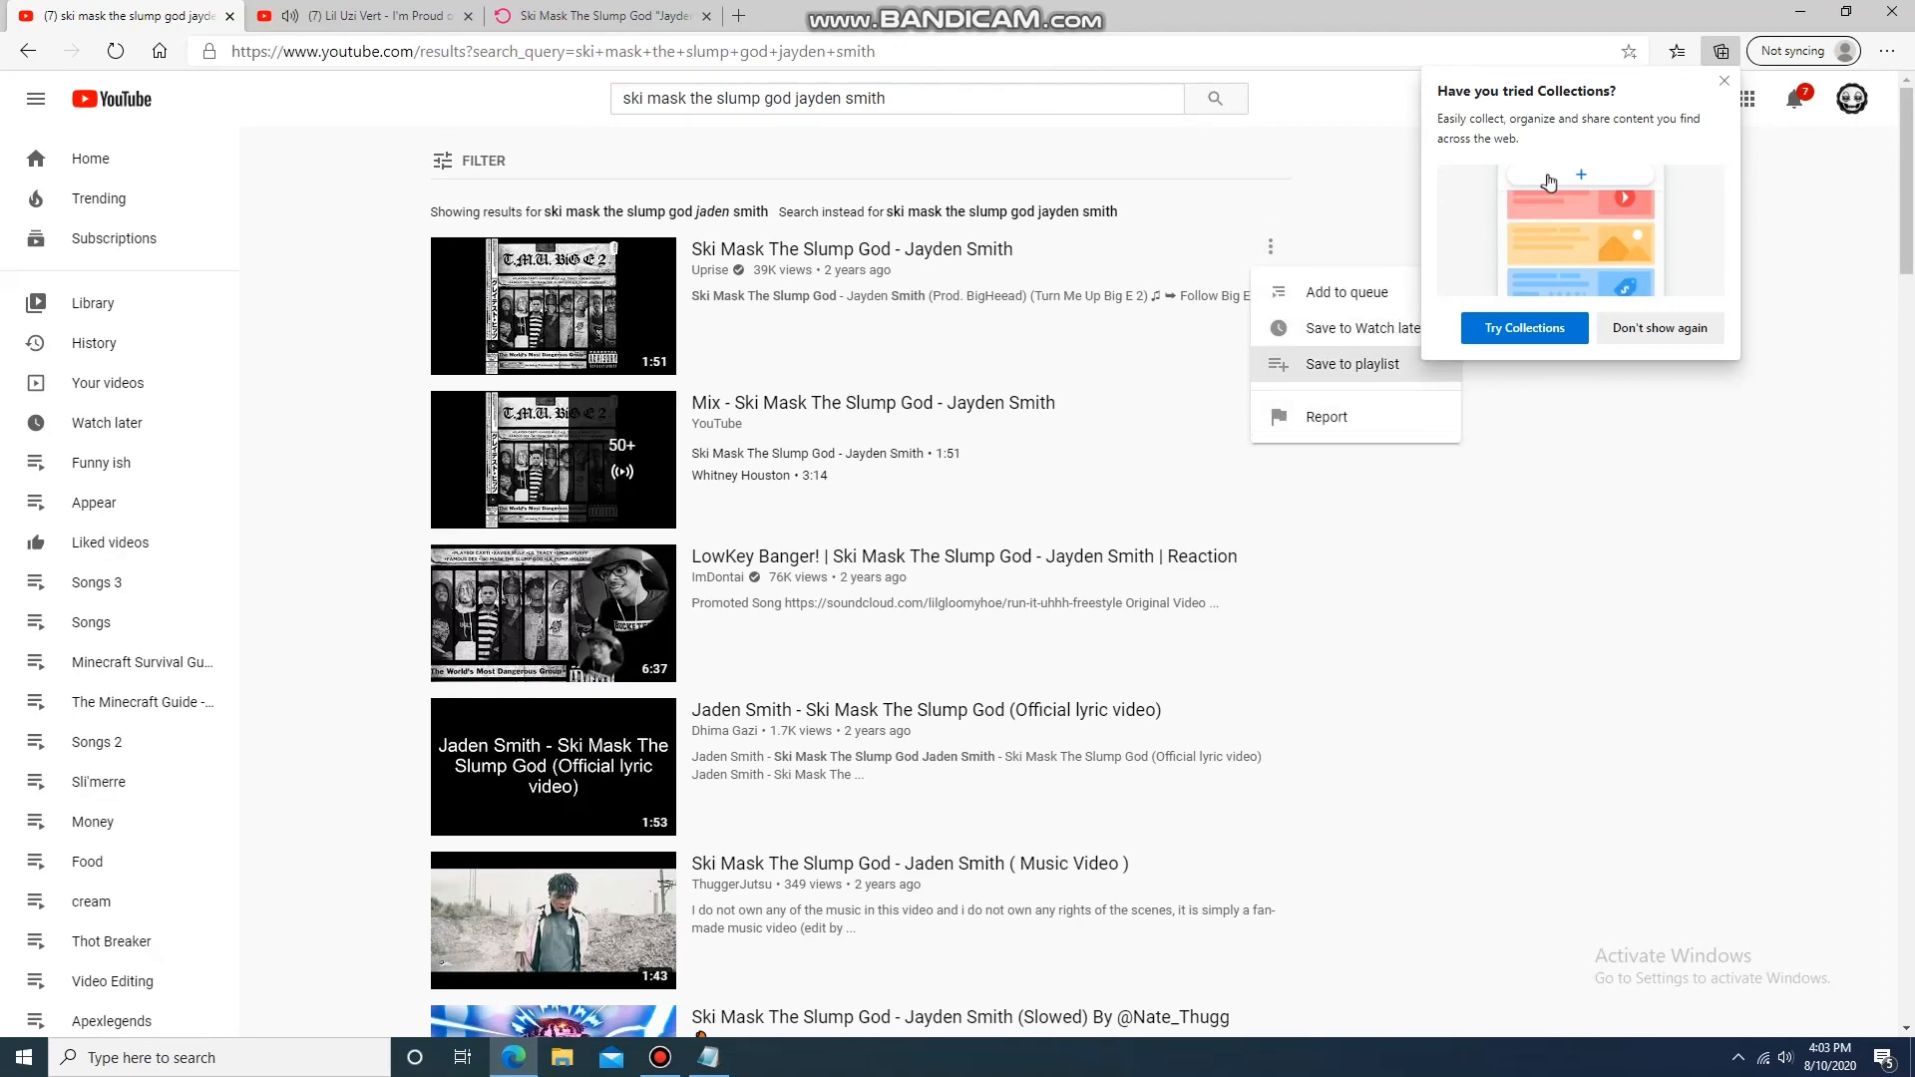
left_click(1352, 363)
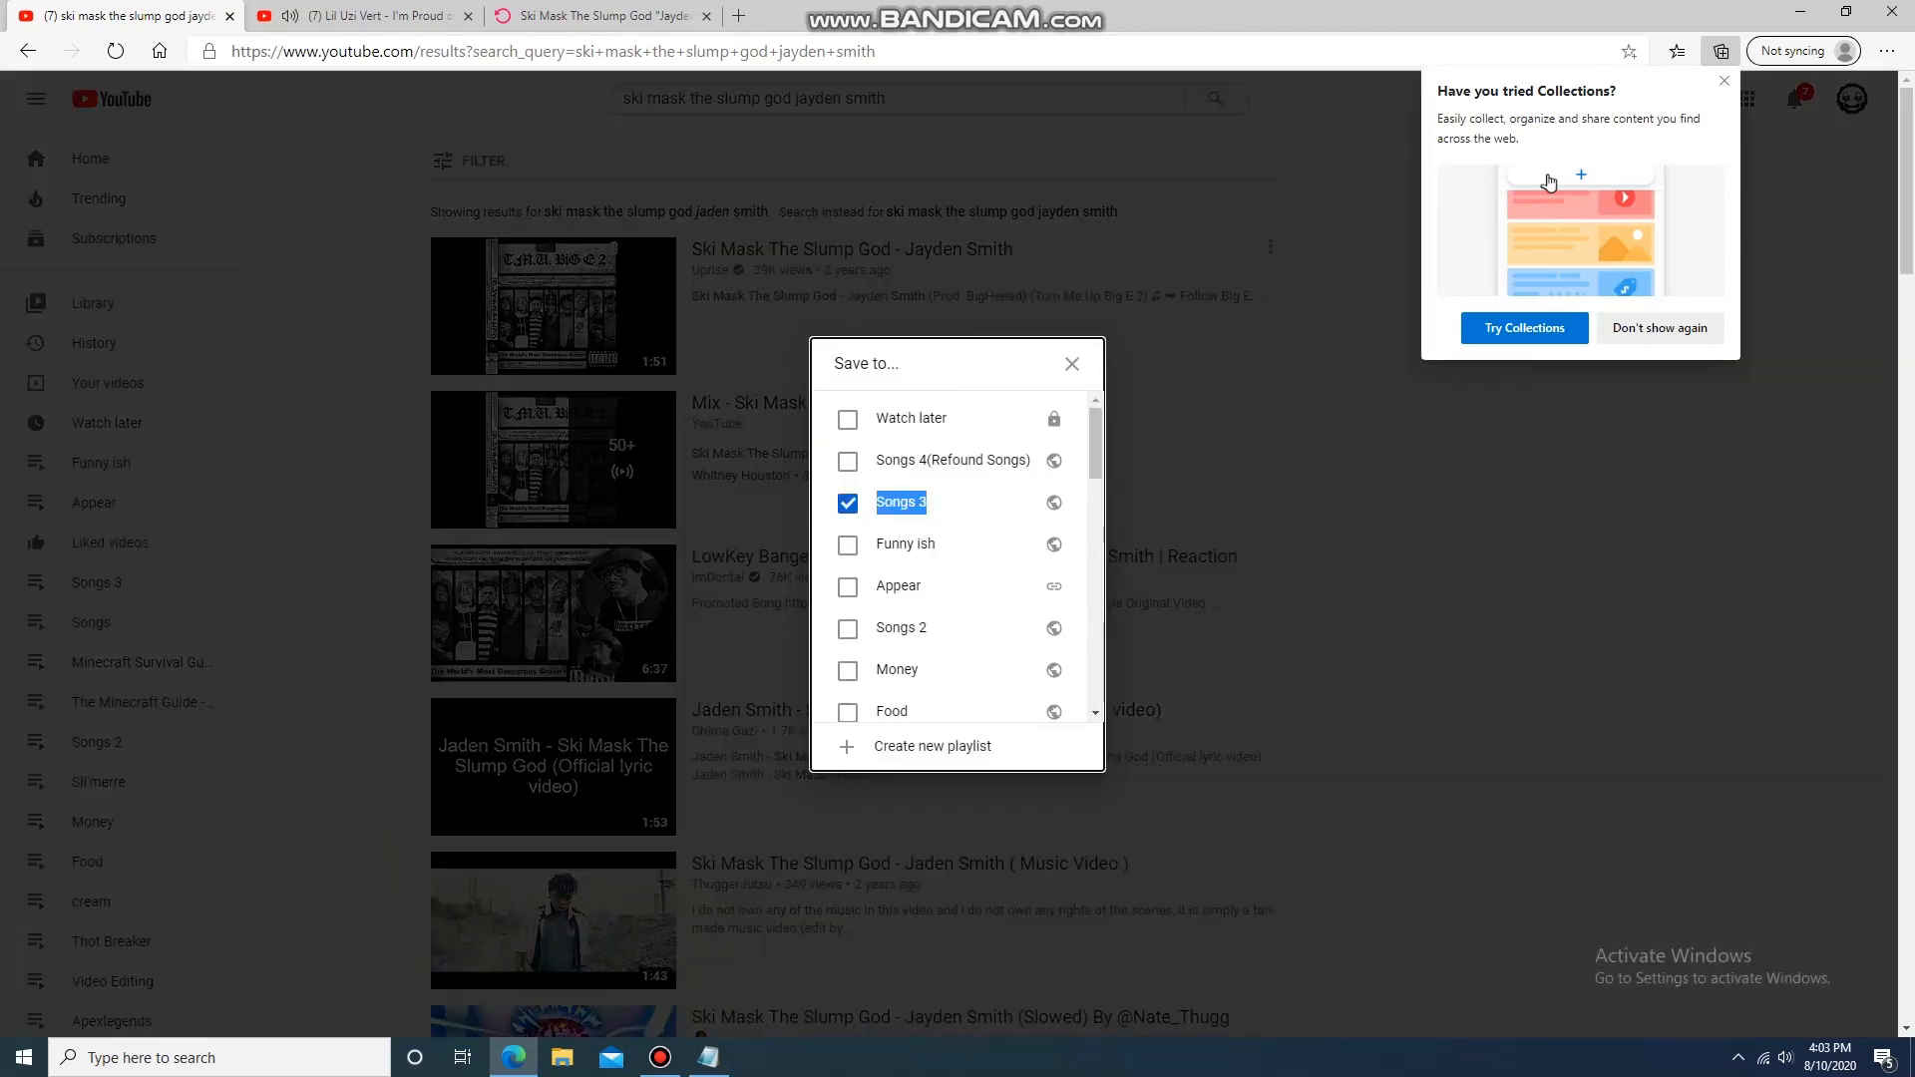
left_click(1071, 363)
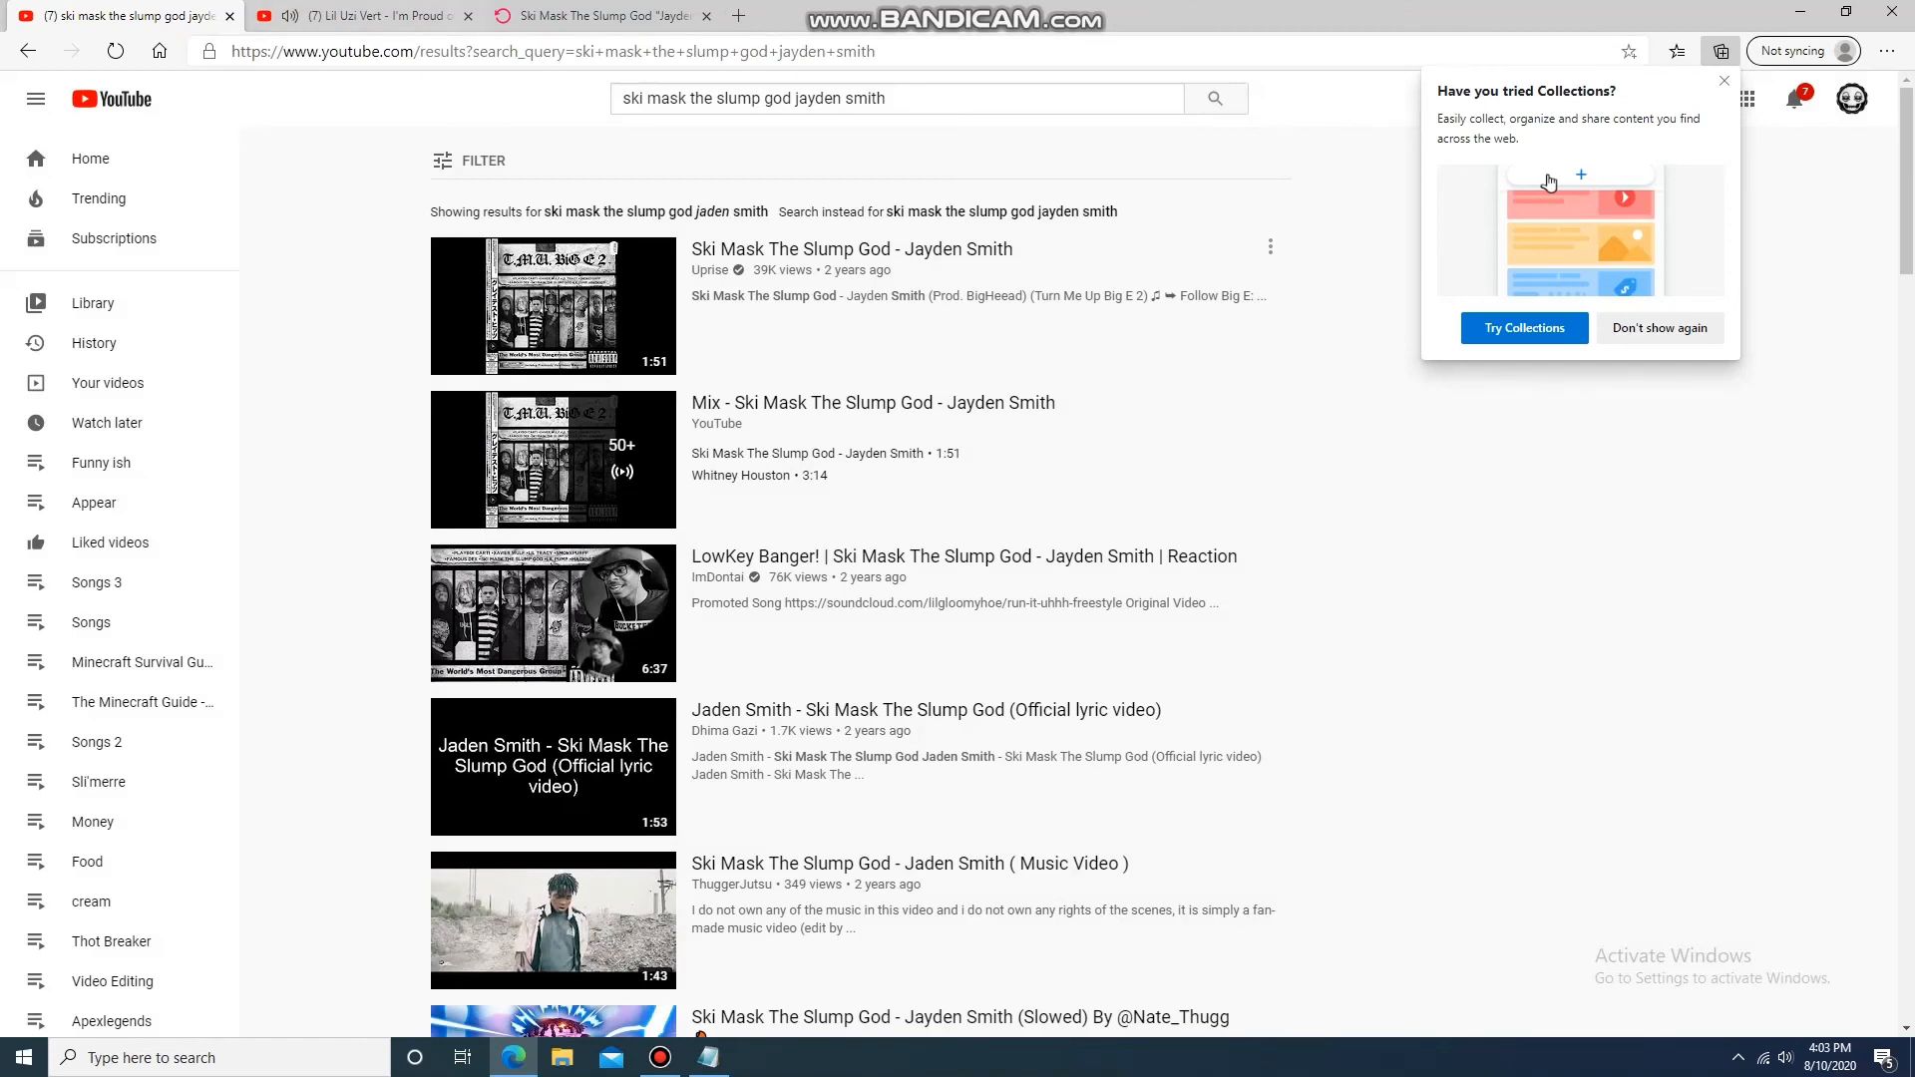
- Show the finished five-step notes, add 'that simple', and return to the browser
left_click(706, 1058)
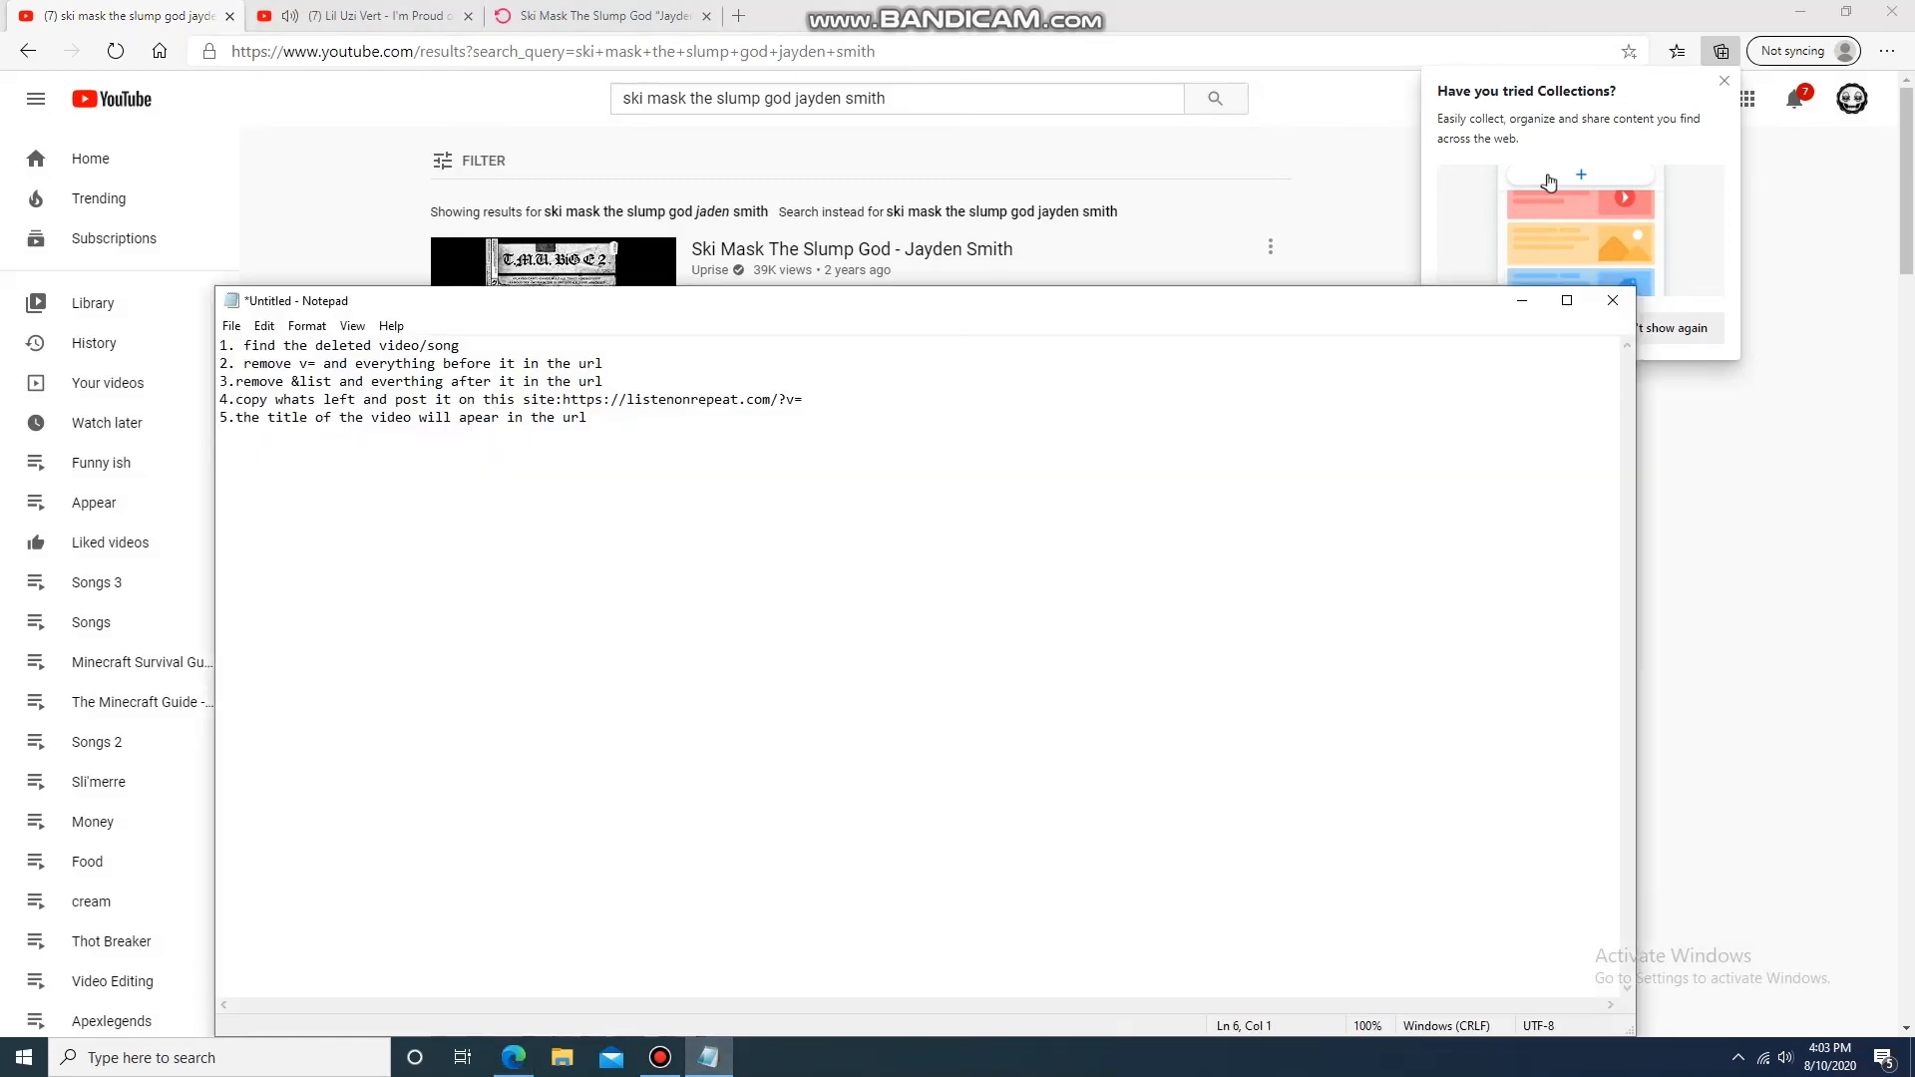
type("that simple")
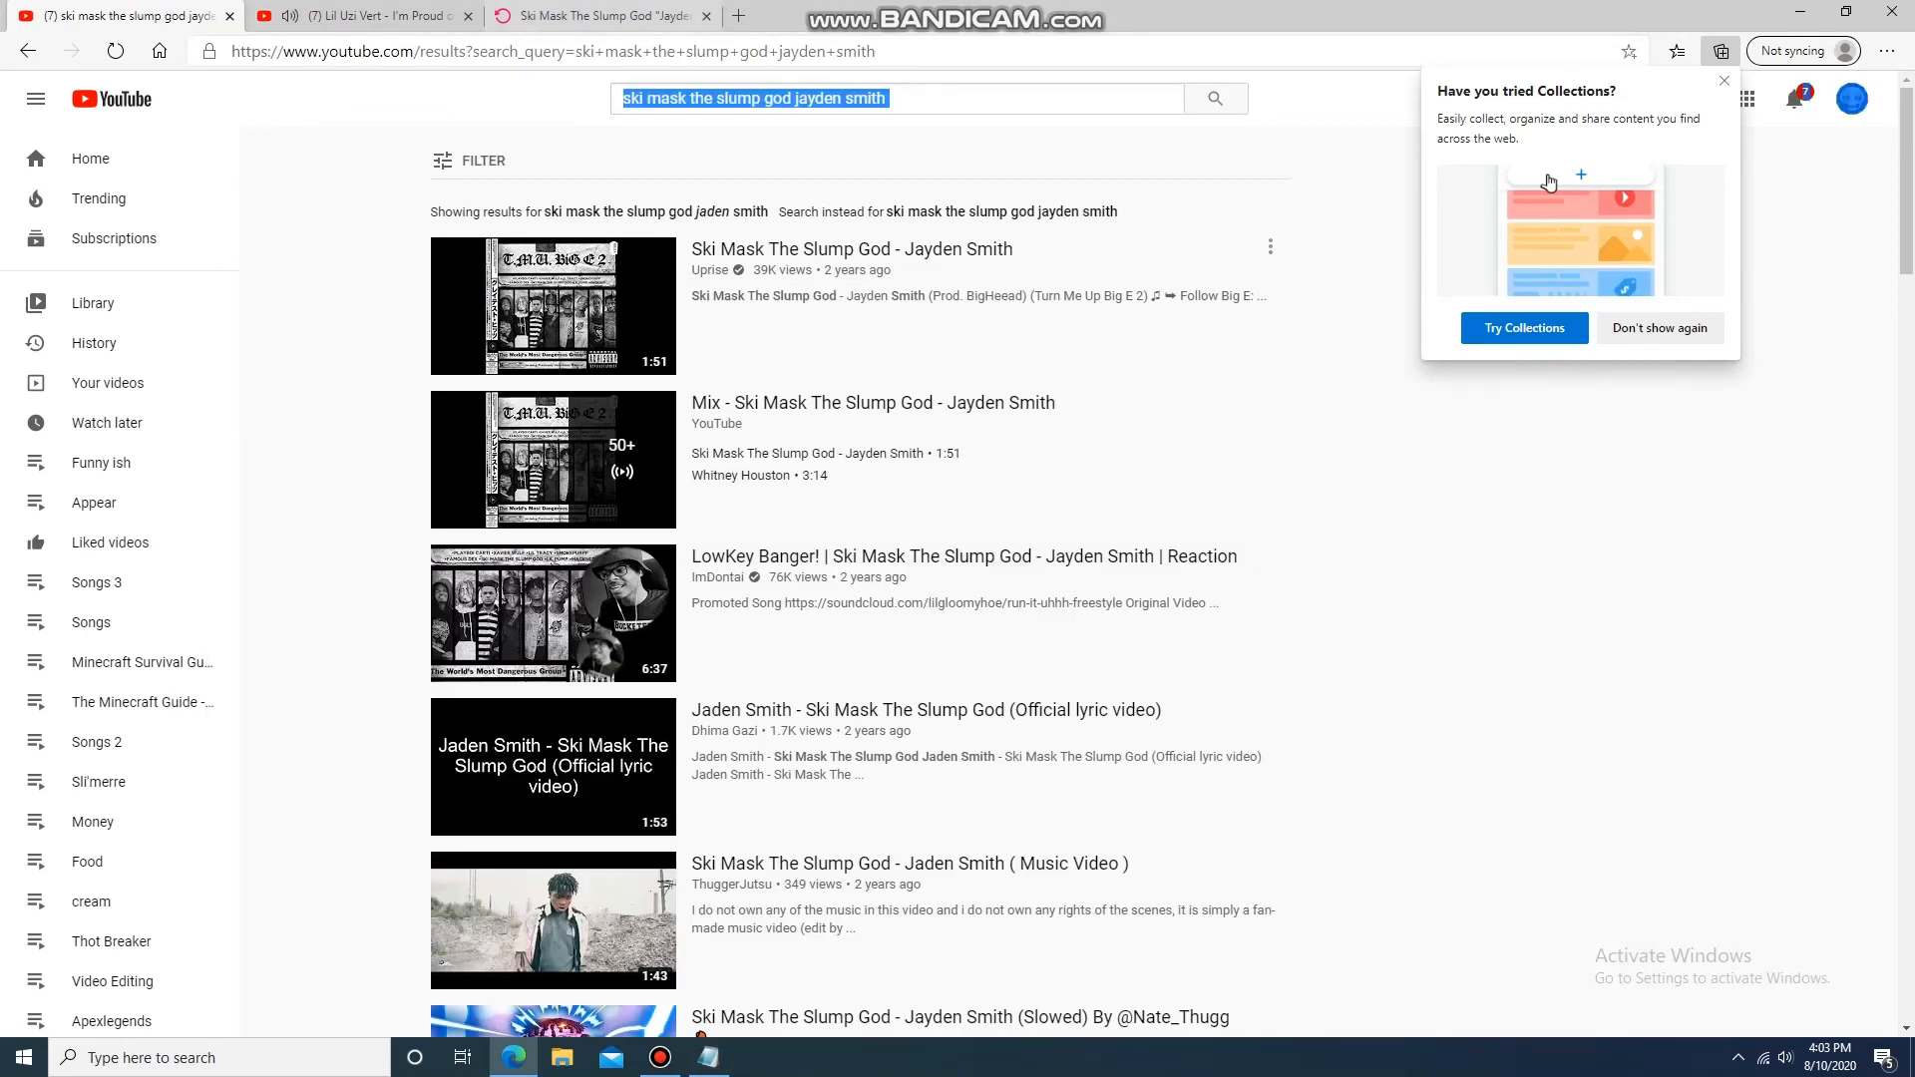
left_click(660, 1058)
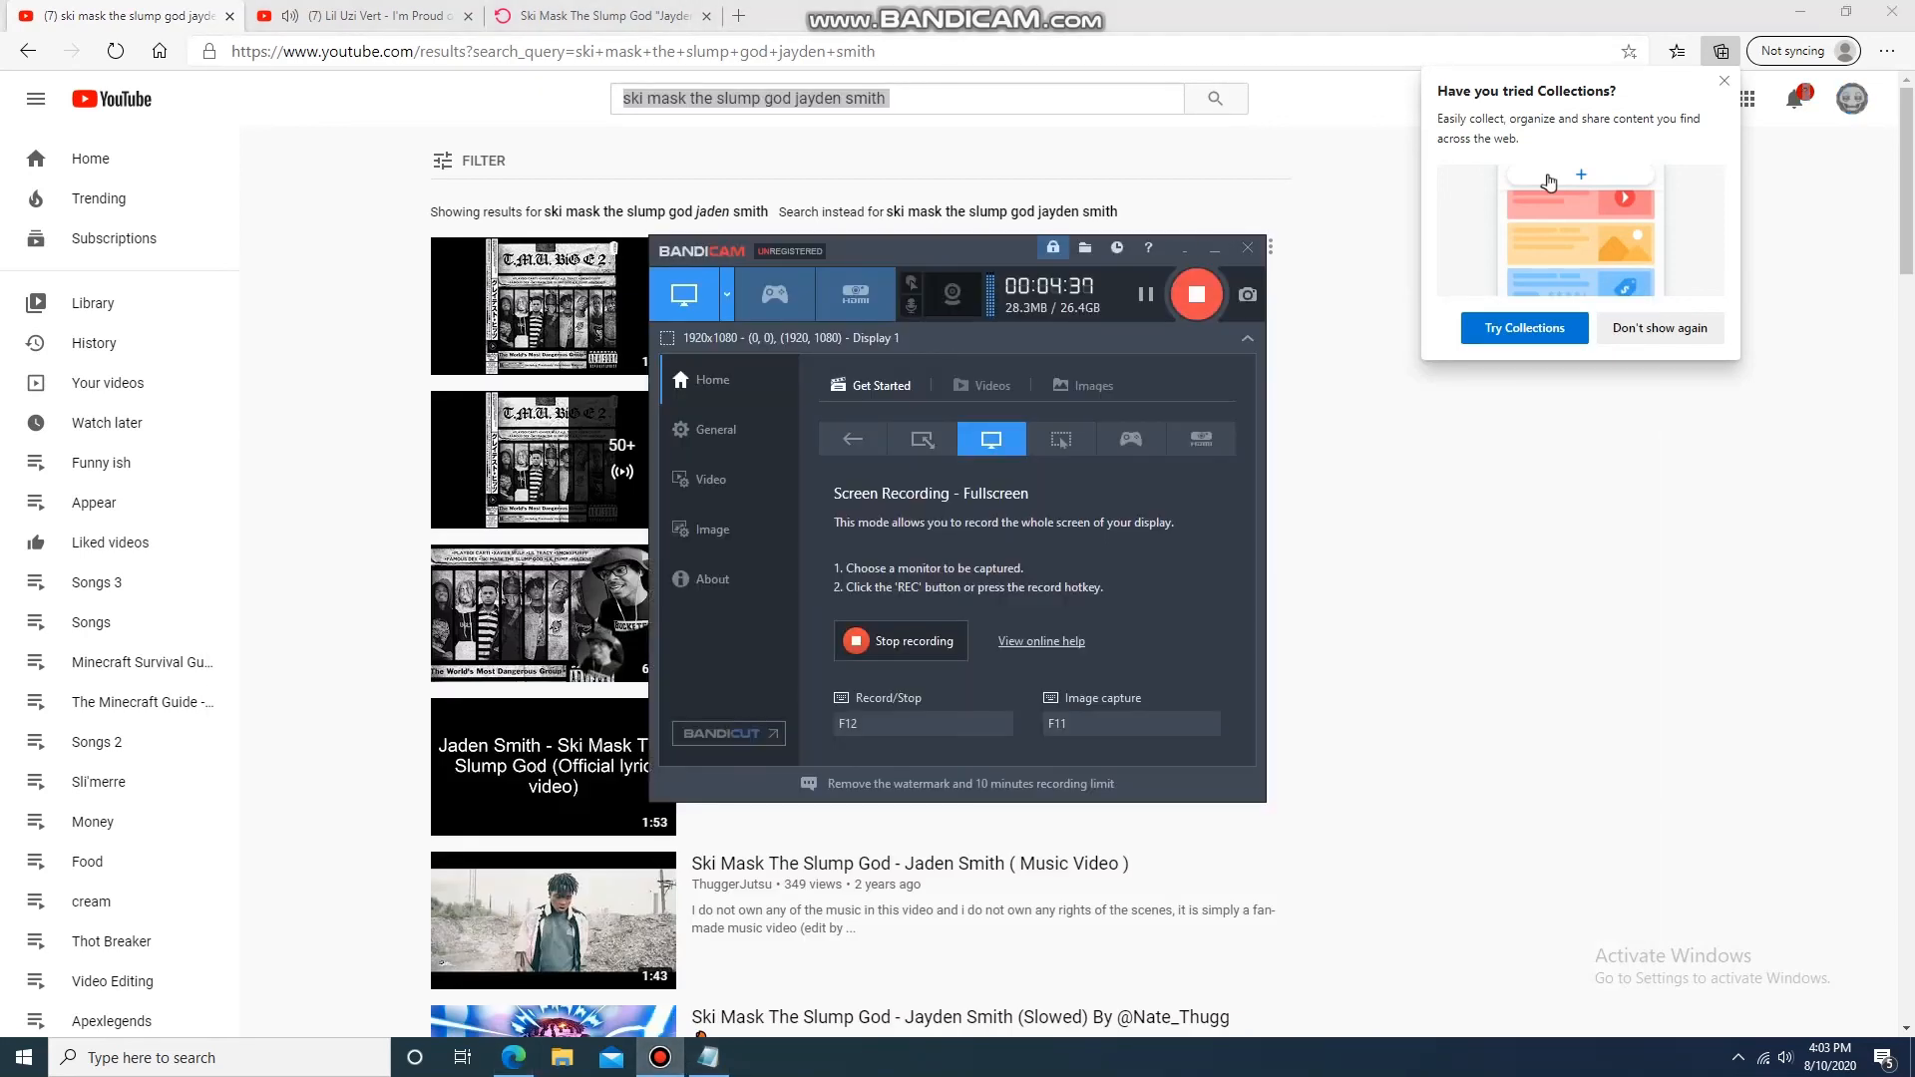